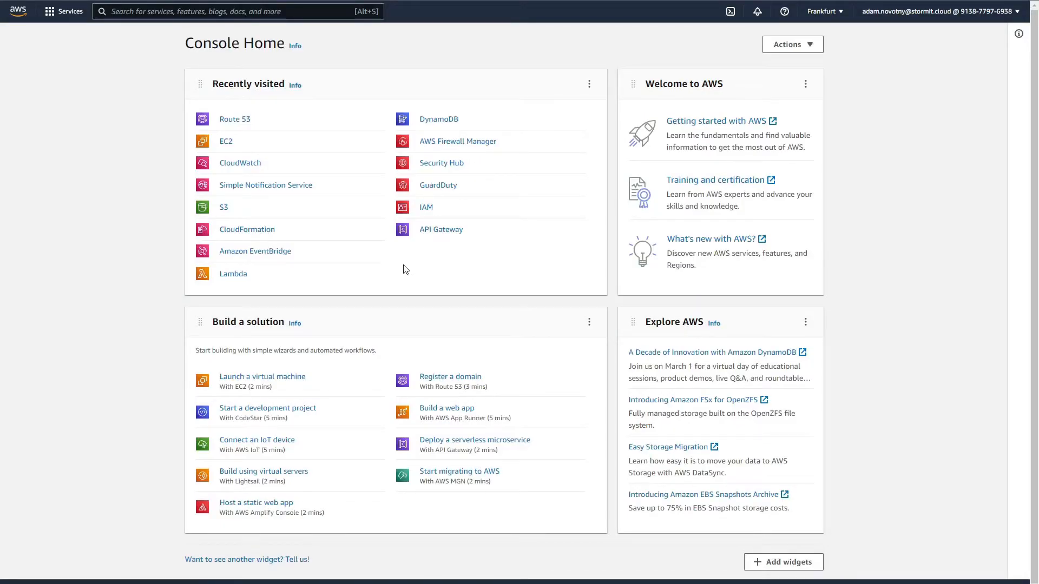
mouse_move(493, 289)
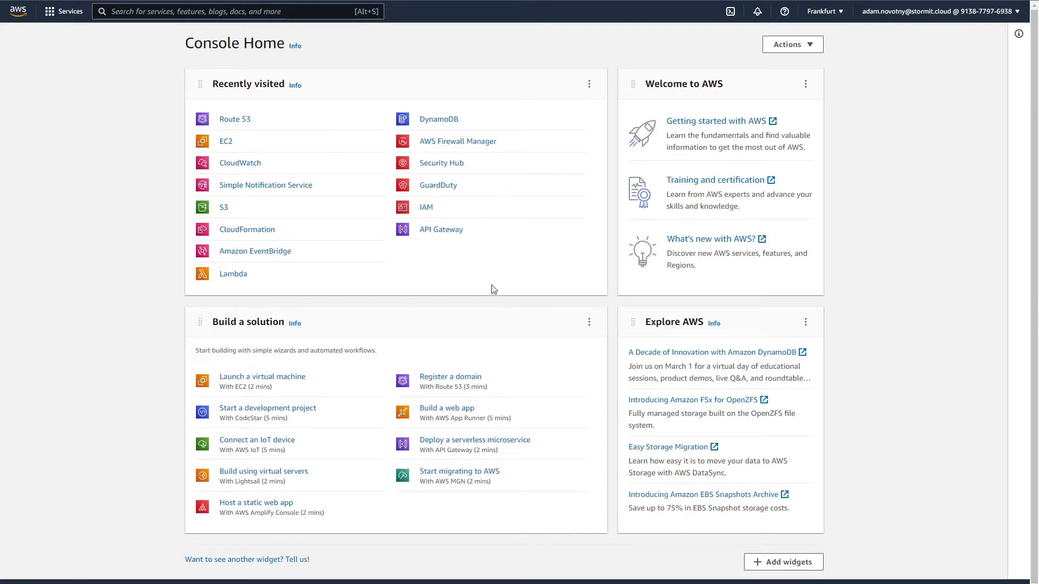
mouse_move(281, 155)
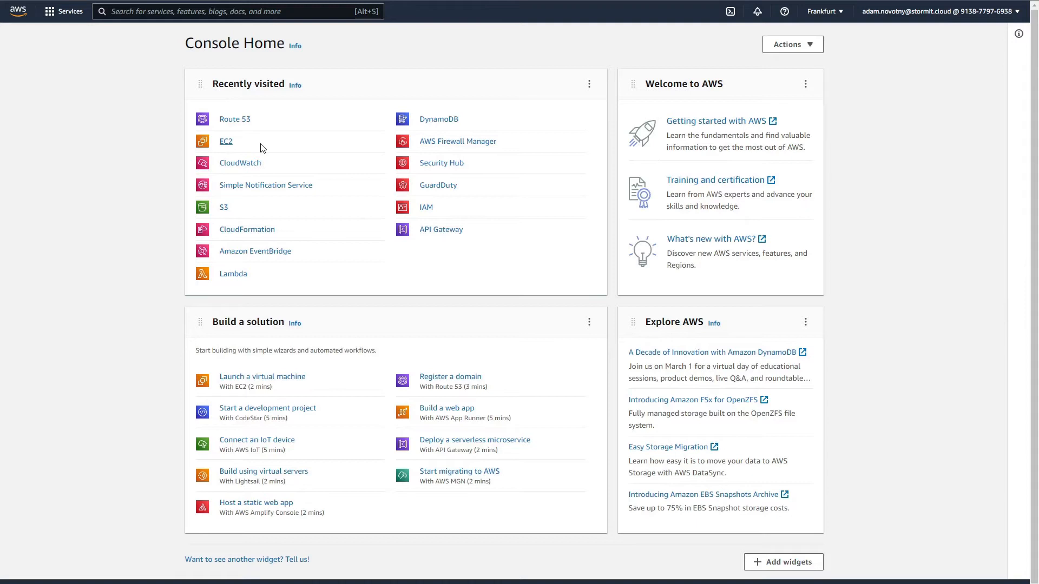
- Open the EC2 service from Console Home's recently visited list
click(226, 141)
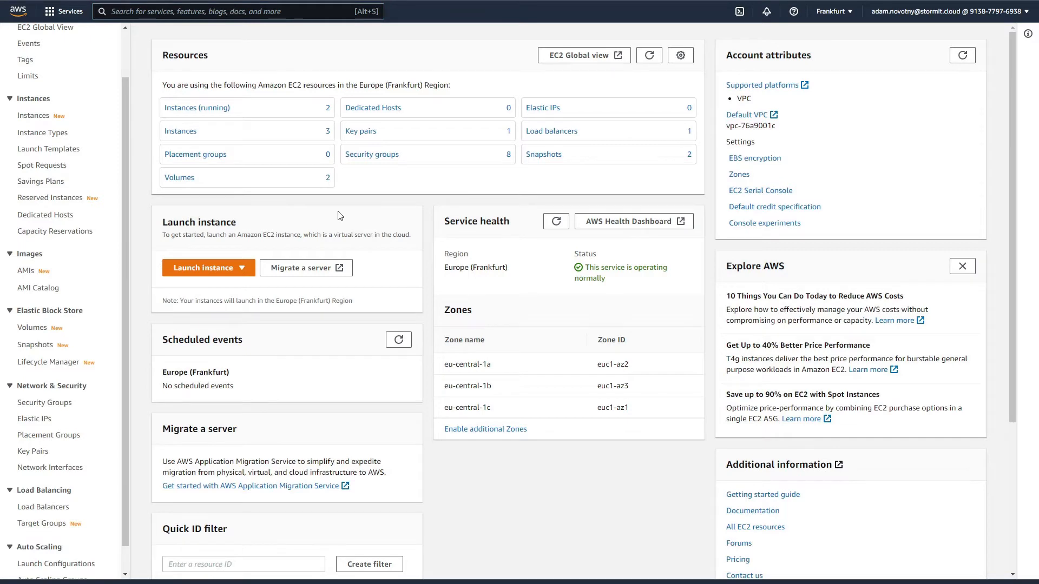
- Show the Load Balancers list and copy the DNS name of stormit-app-frankfurt
click(42, 506)
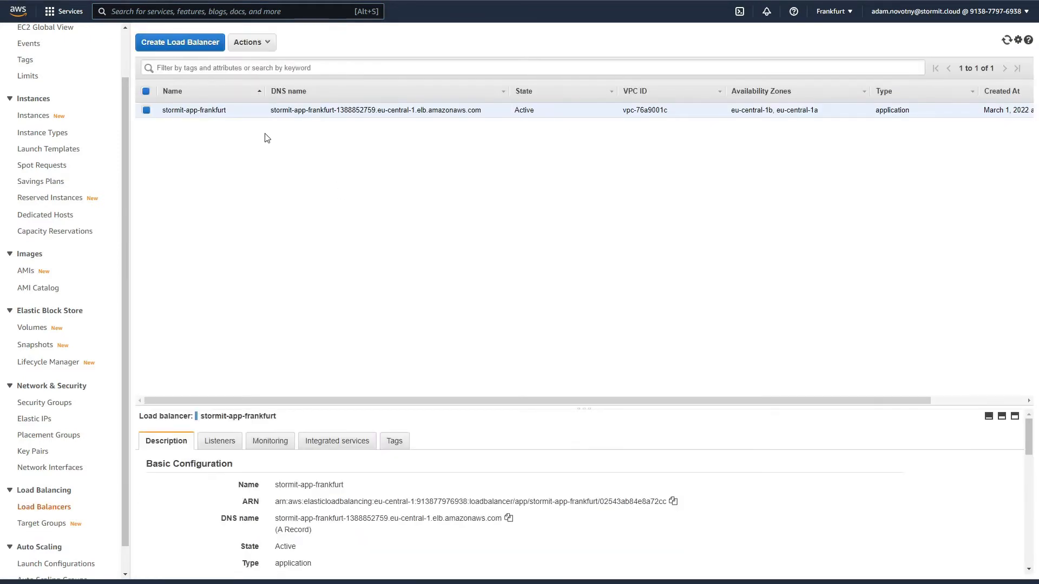
mouse_move(321, 342)
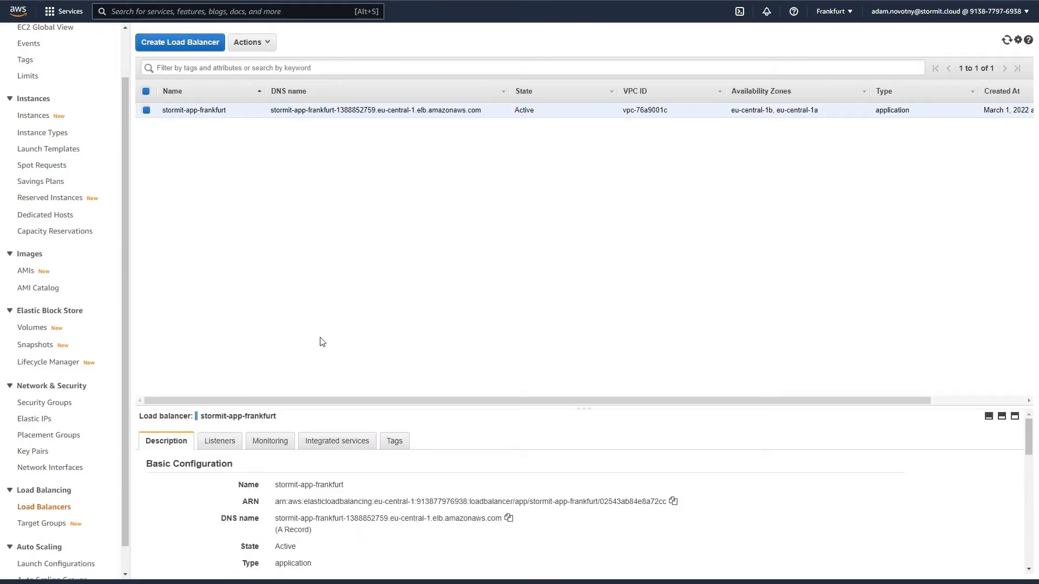
mouse_move(394, 258)
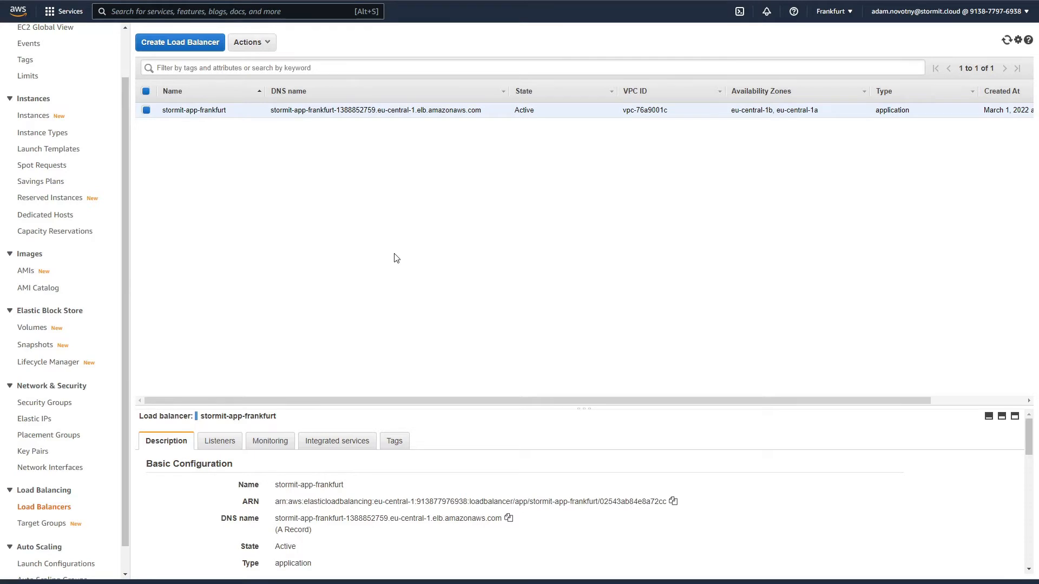
click(831, 10)
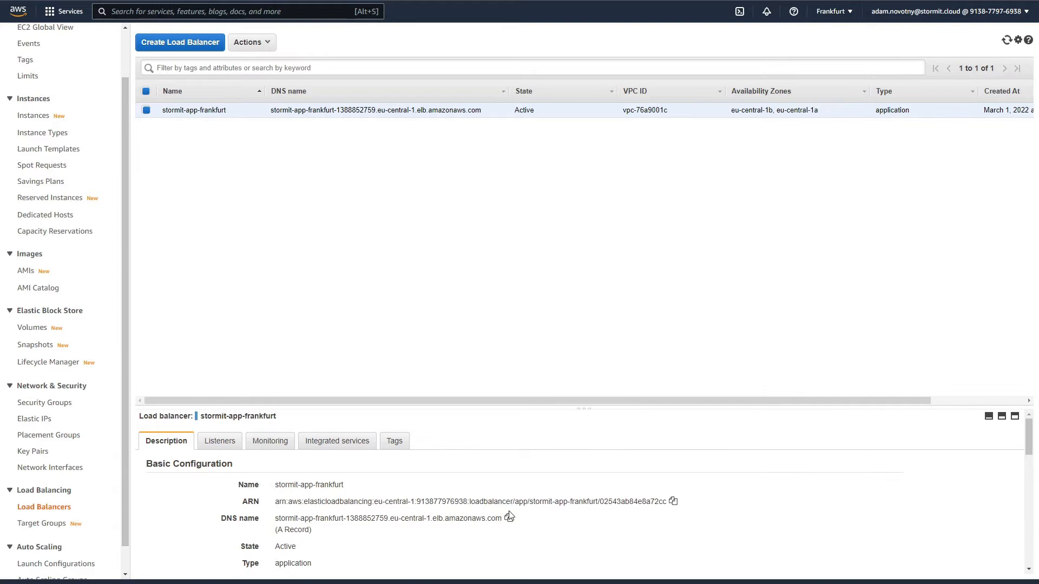
click(509, 518)
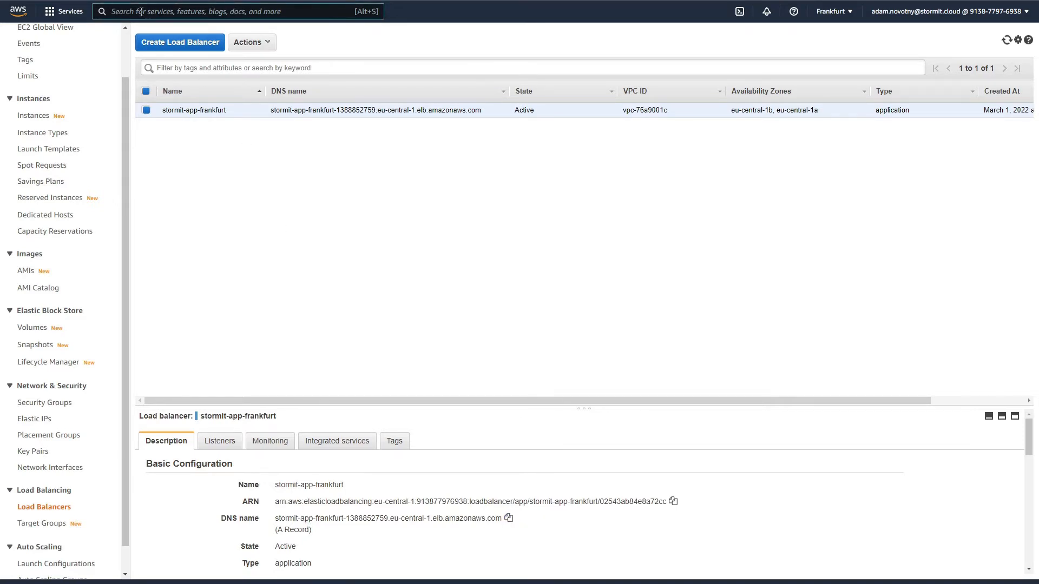
- Find Route 53 via search, go to Health checks and start a new health check
text(route 53)
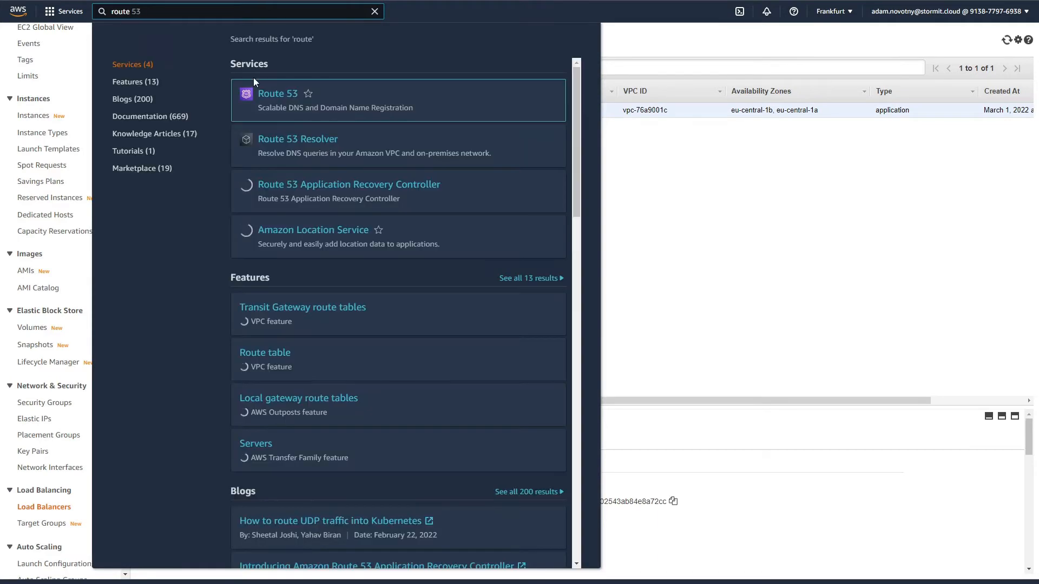
click(278, 93)
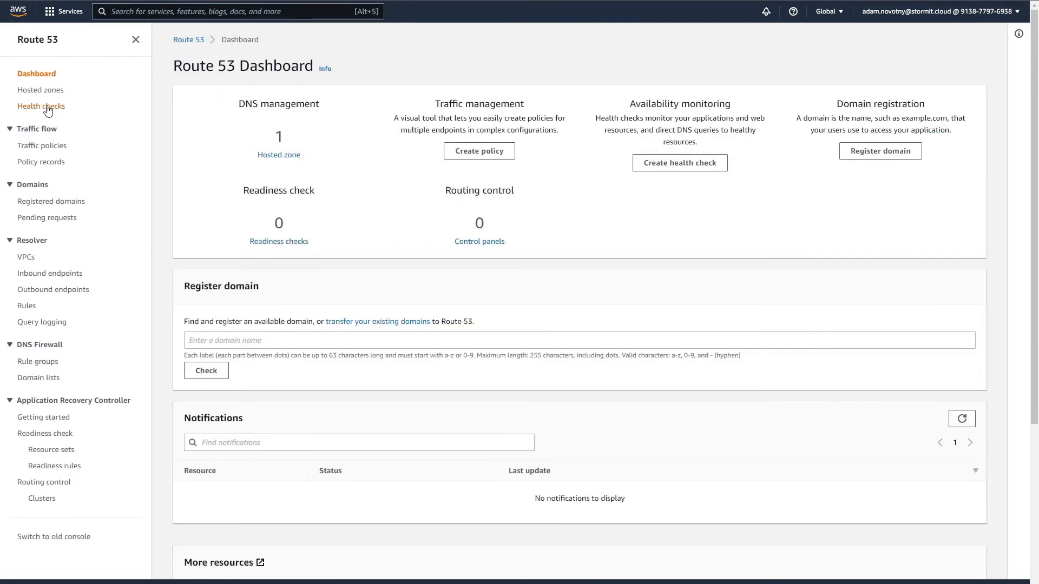
click(40, 106)
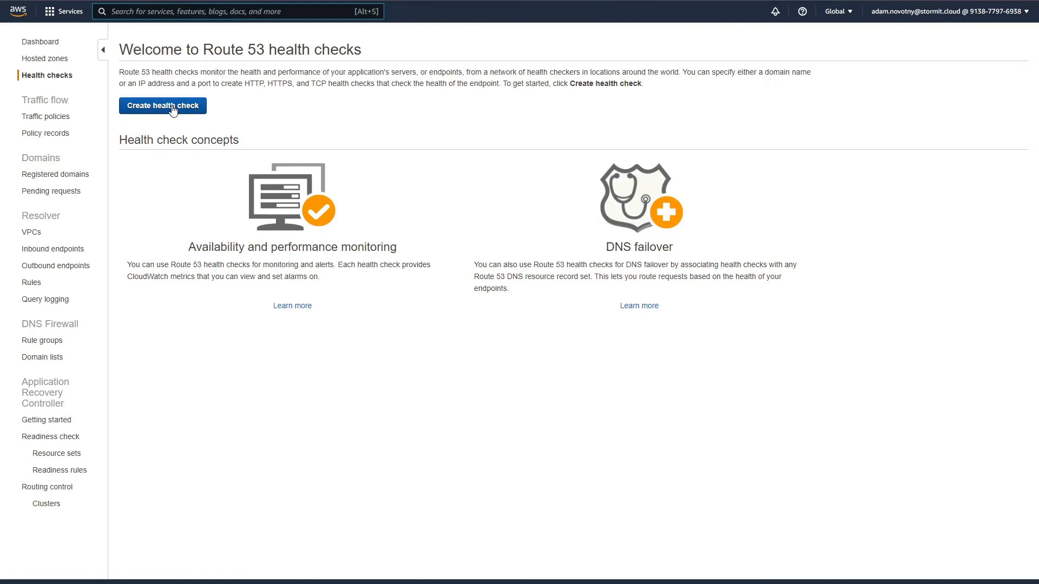
click(162, 106)
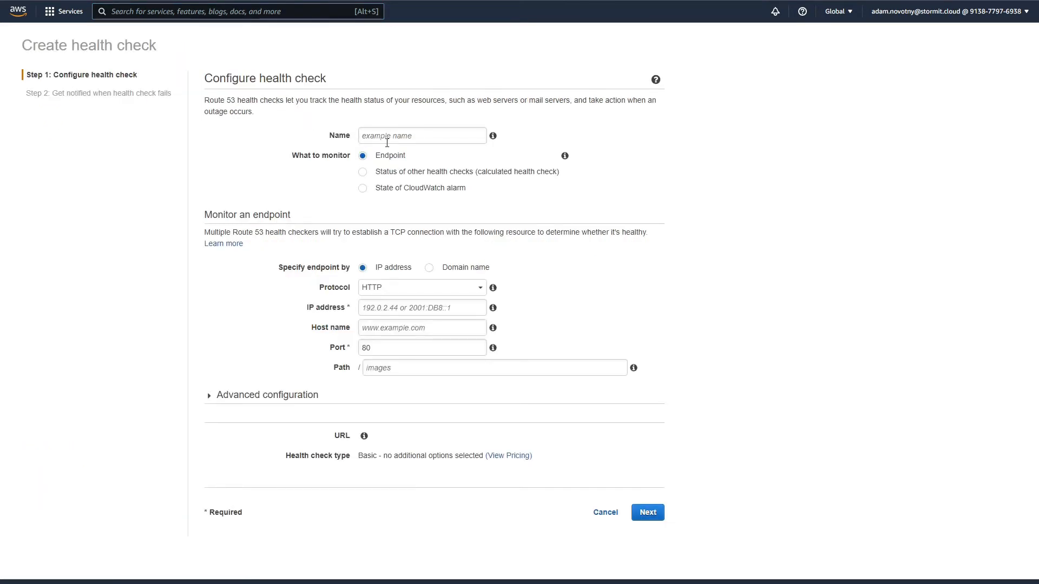
- Name the new health check 'fr-alb'
click(421, 135)
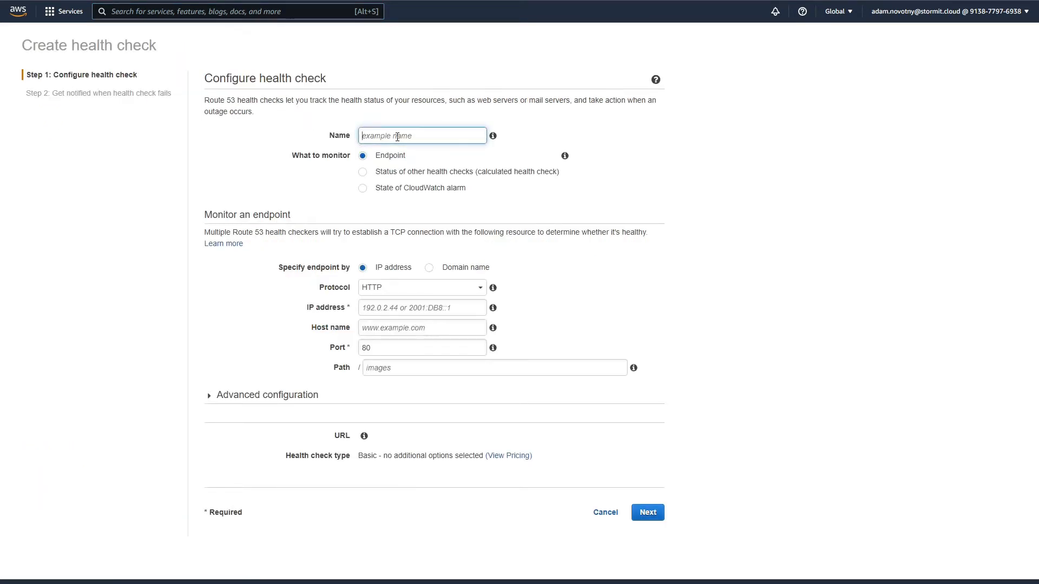
text(fr-alb)
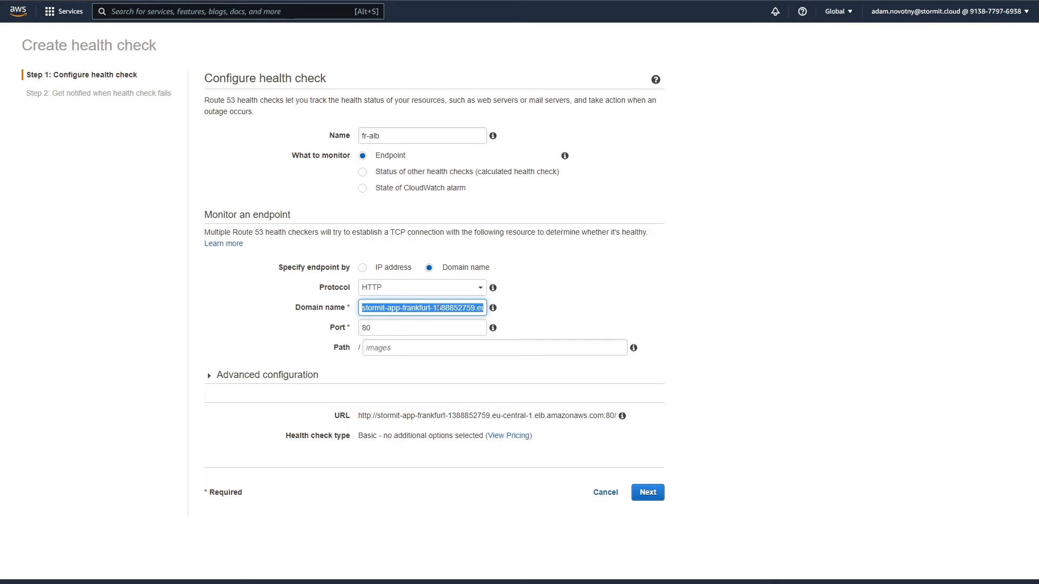
mouse_move(277, 384)
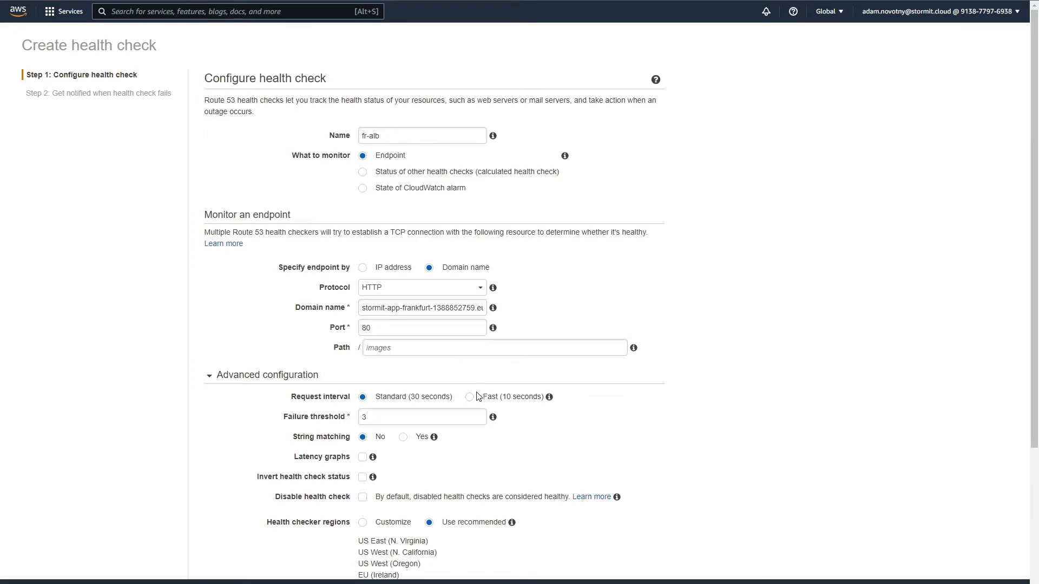
mouse_move(471, 401)
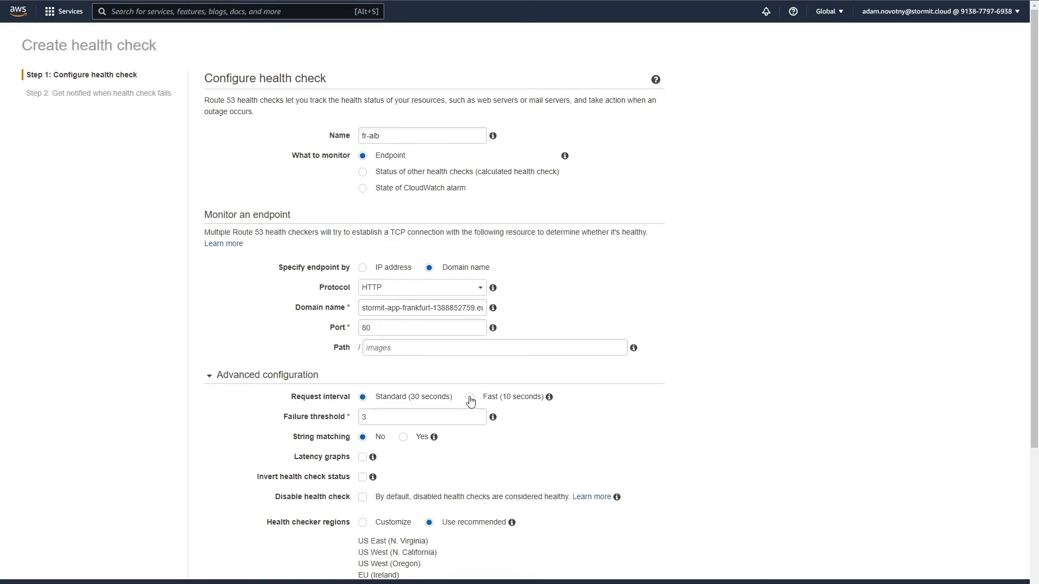
- Choose the Fast (10 seconds) interval, enable latency graphs and continue to notifications
click(470, 396)
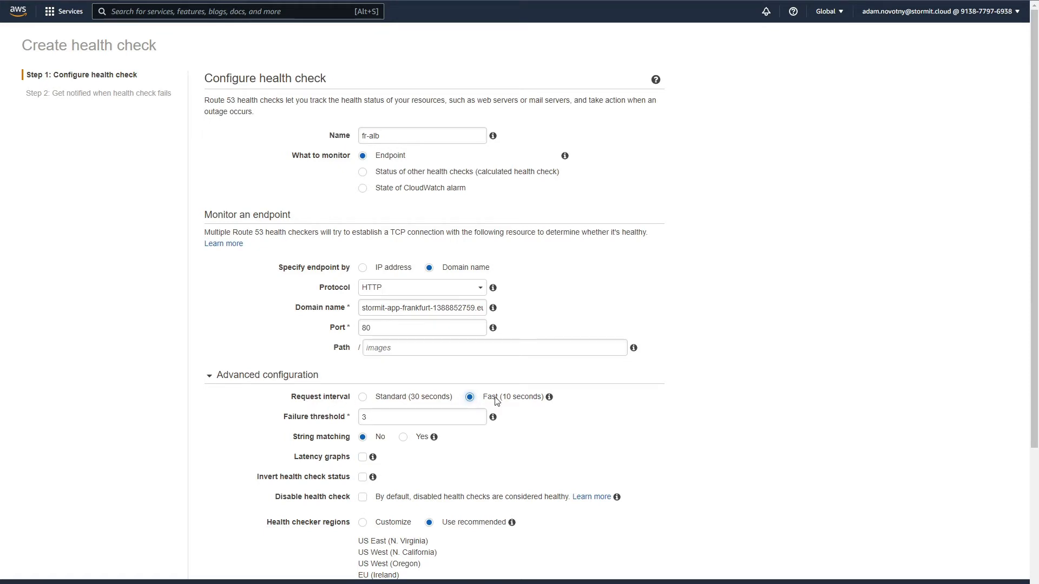
scroll(down, 3)
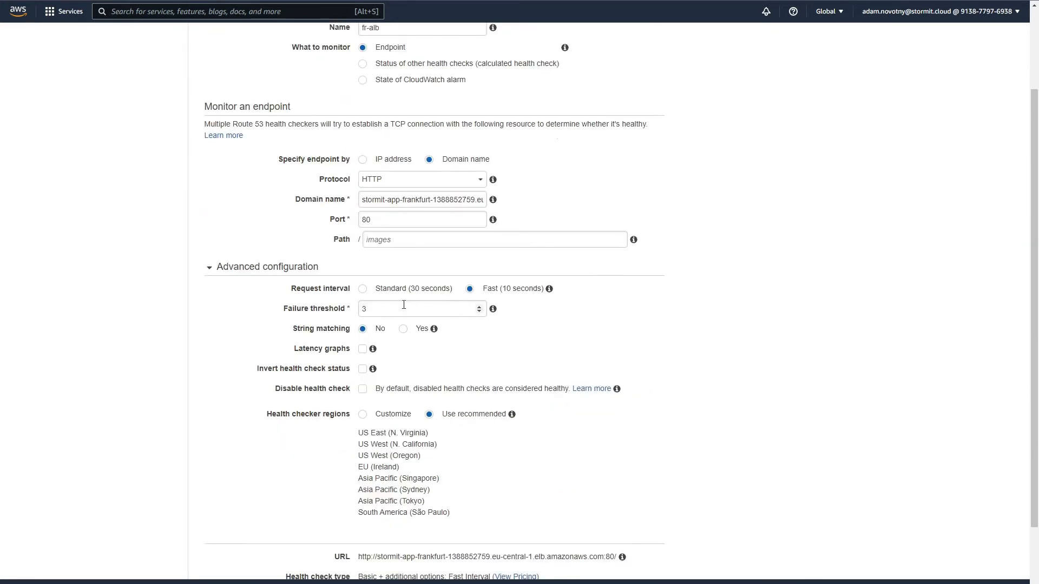
click(363, 350)
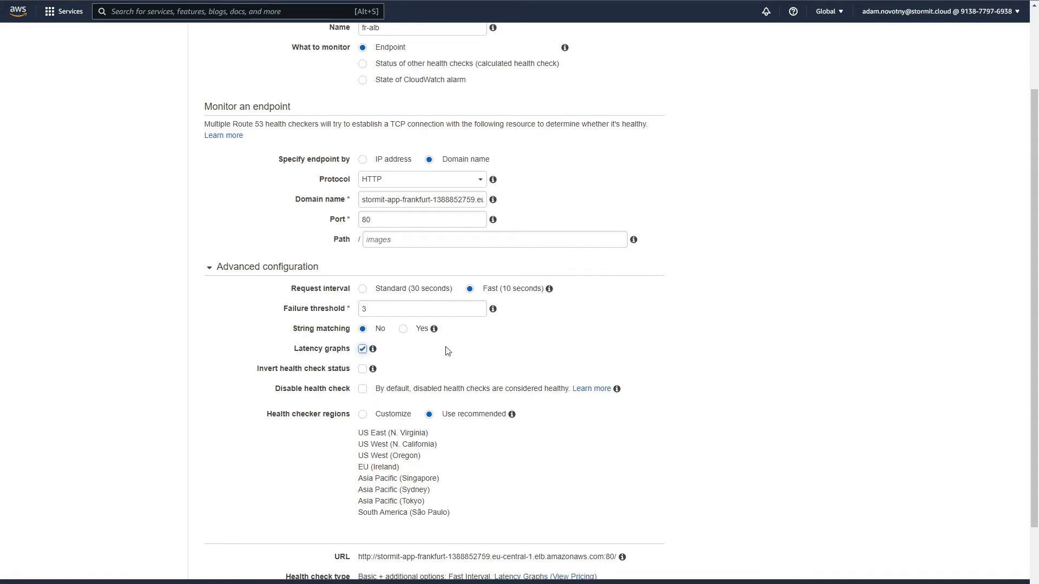
mouse_move(382, 412)
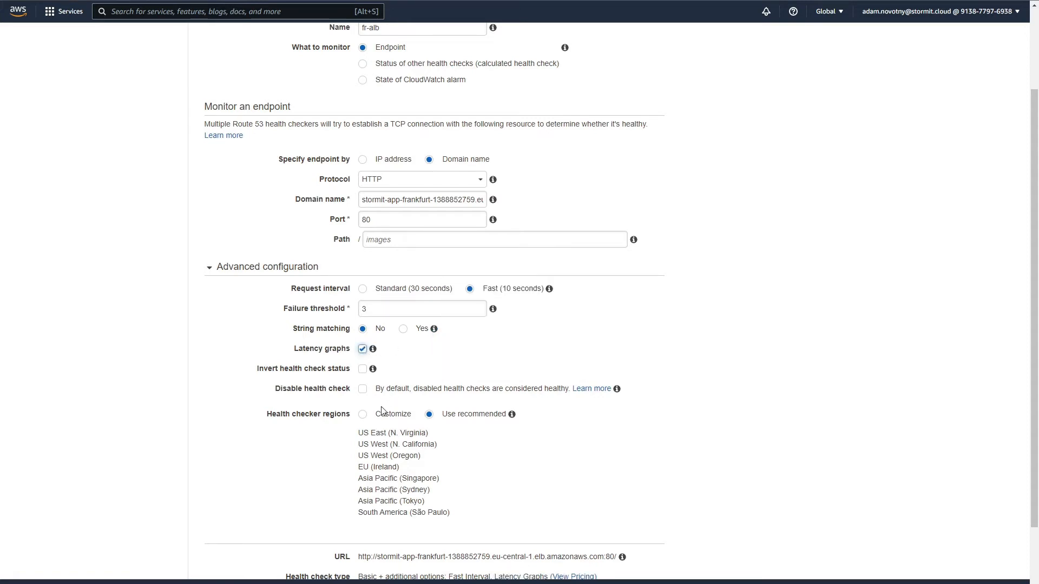
mouse_move(365, 418)
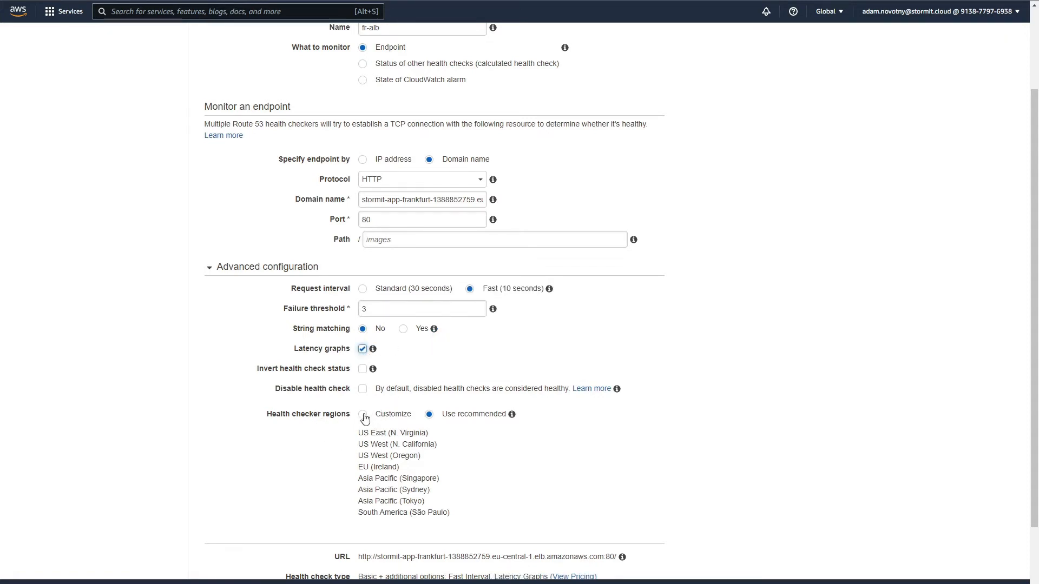
mouse_move(489, 418)
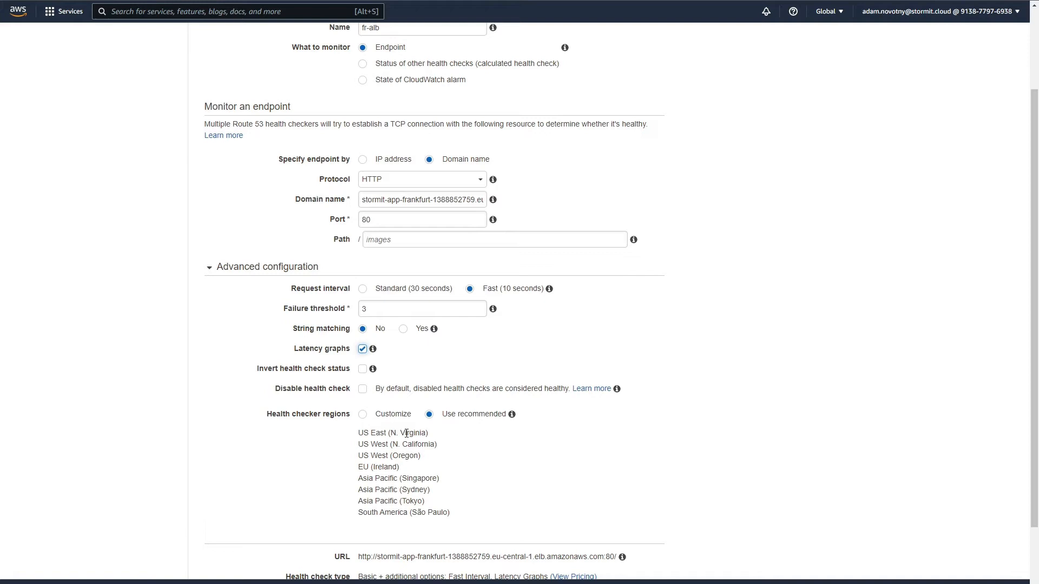
scroll(down, 3)
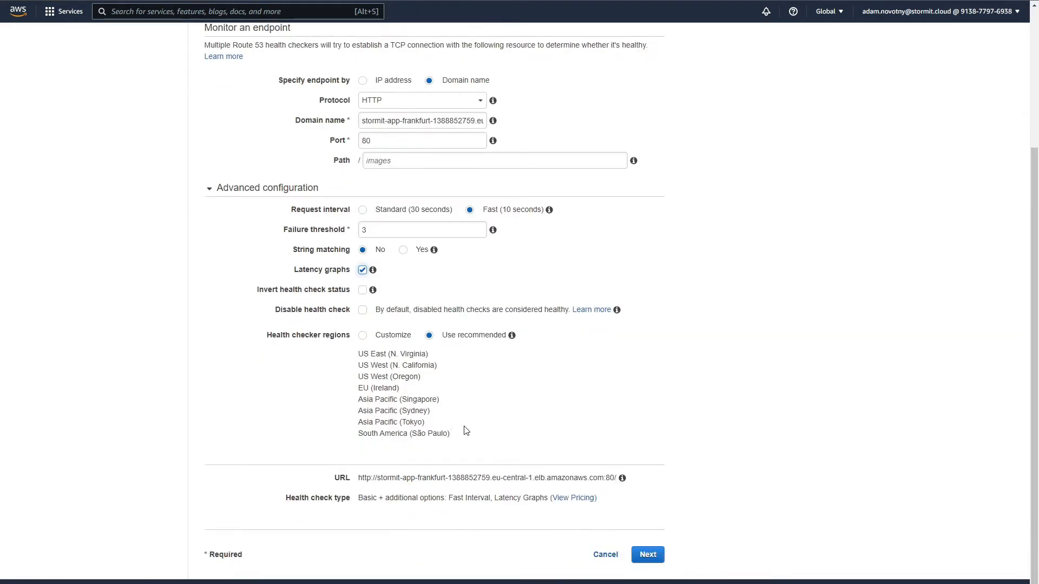
mouse_move(647, 555)
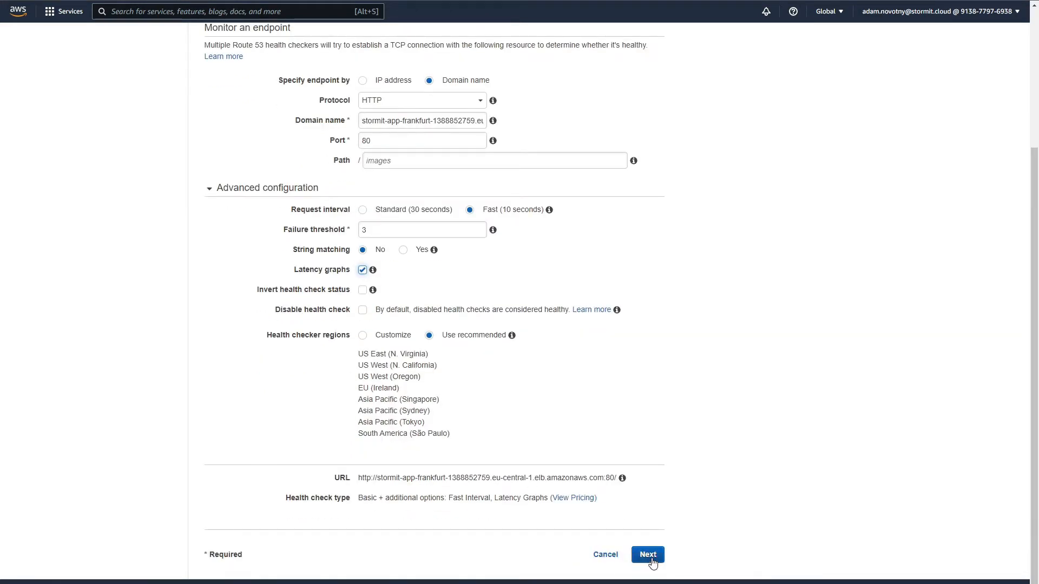
click(648, 555)
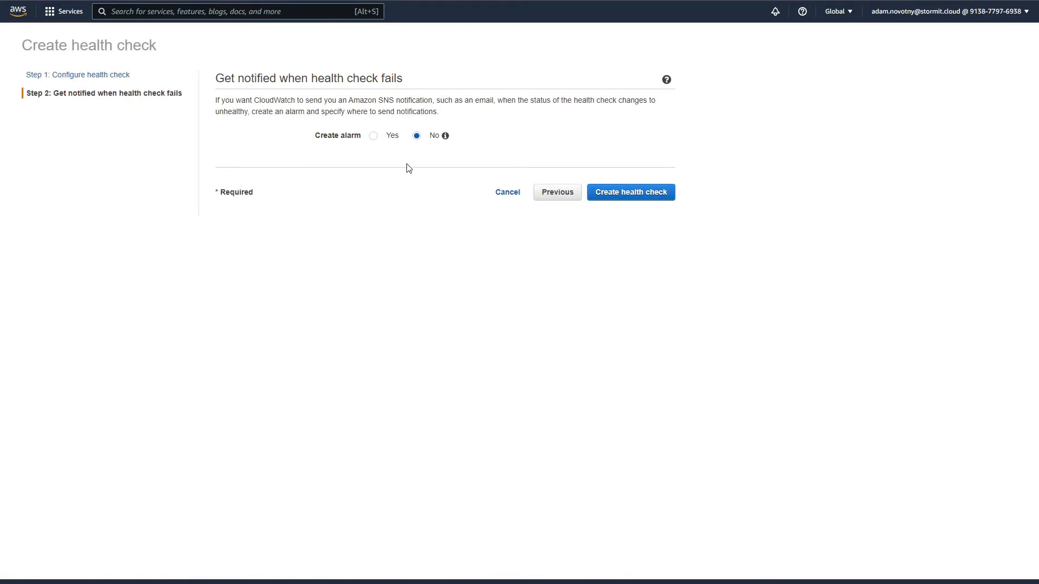
click(373, 136)
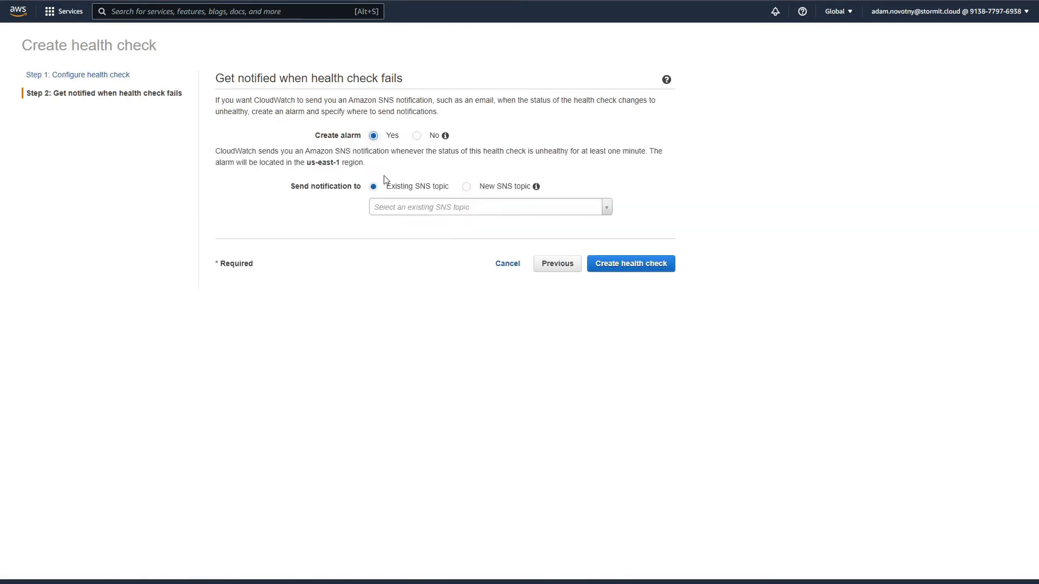
mouse_move(456, 164)
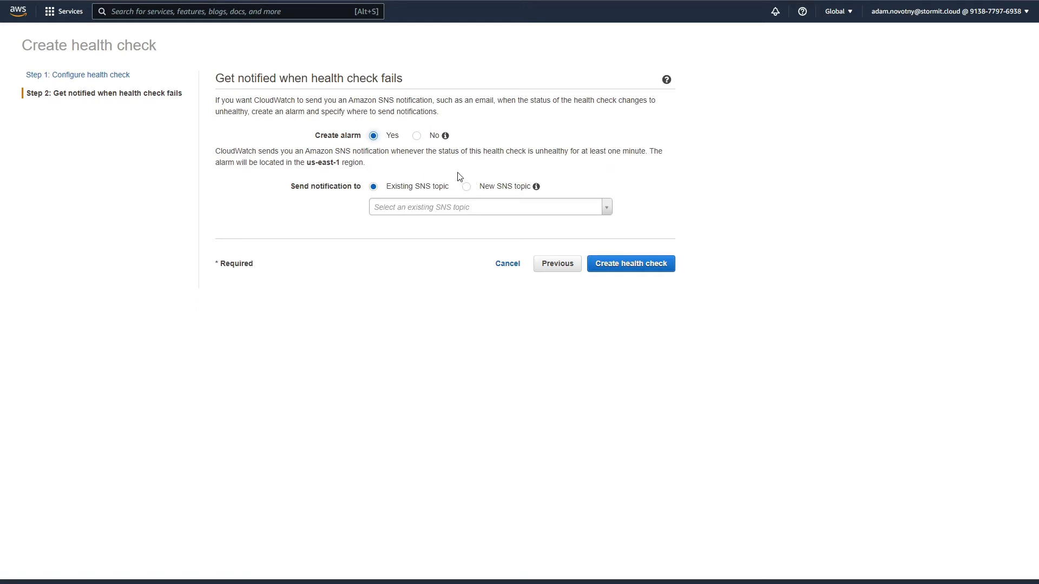
click(465, 186)
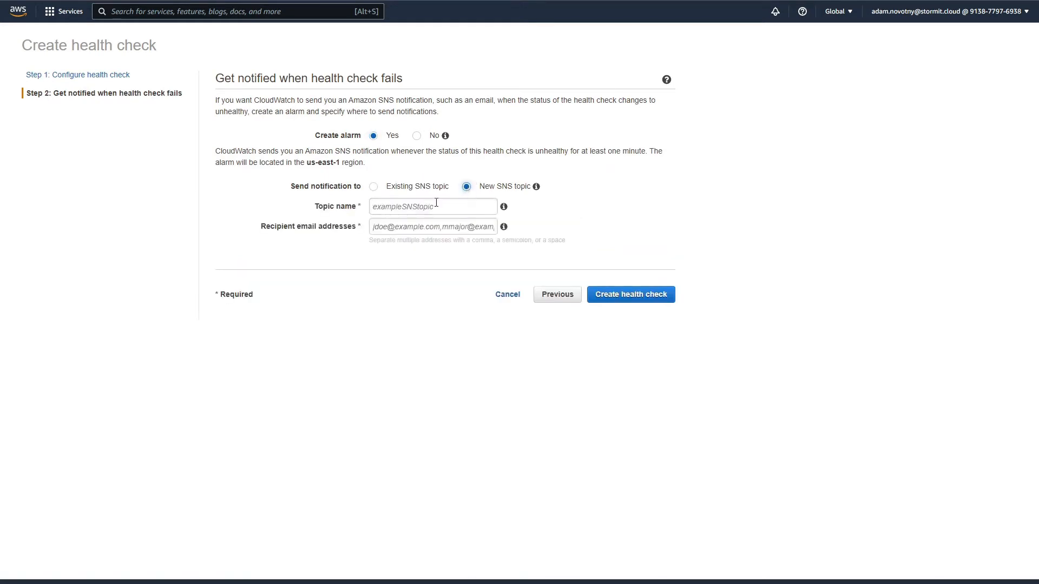
text(fr-alb)
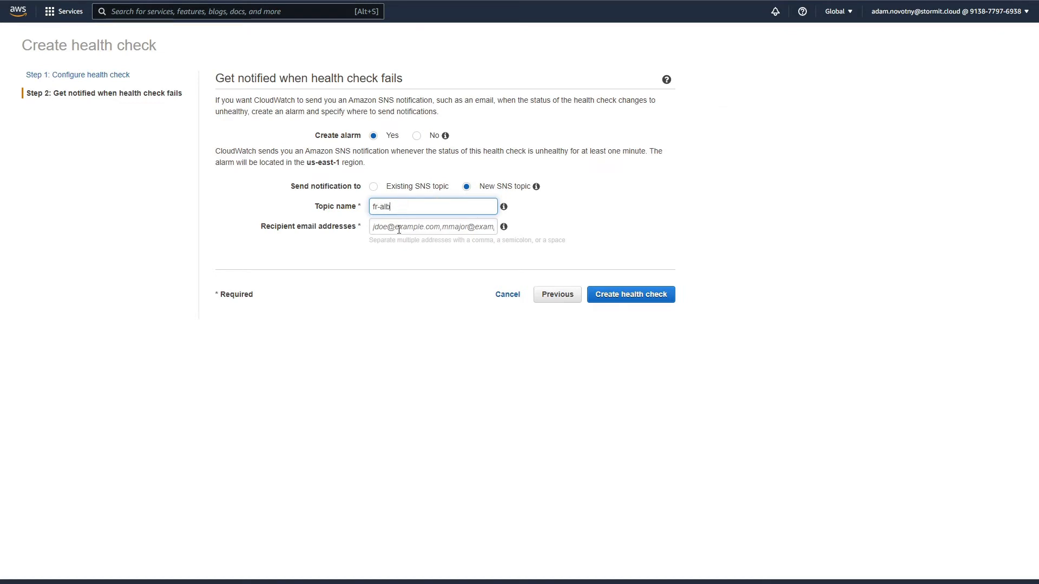
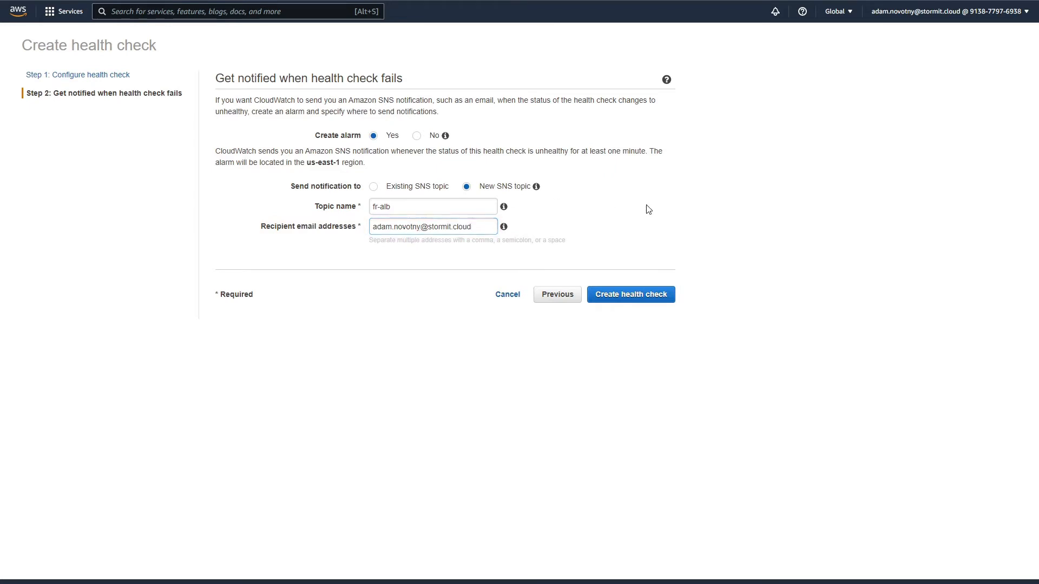
mouse_move(630, 295)
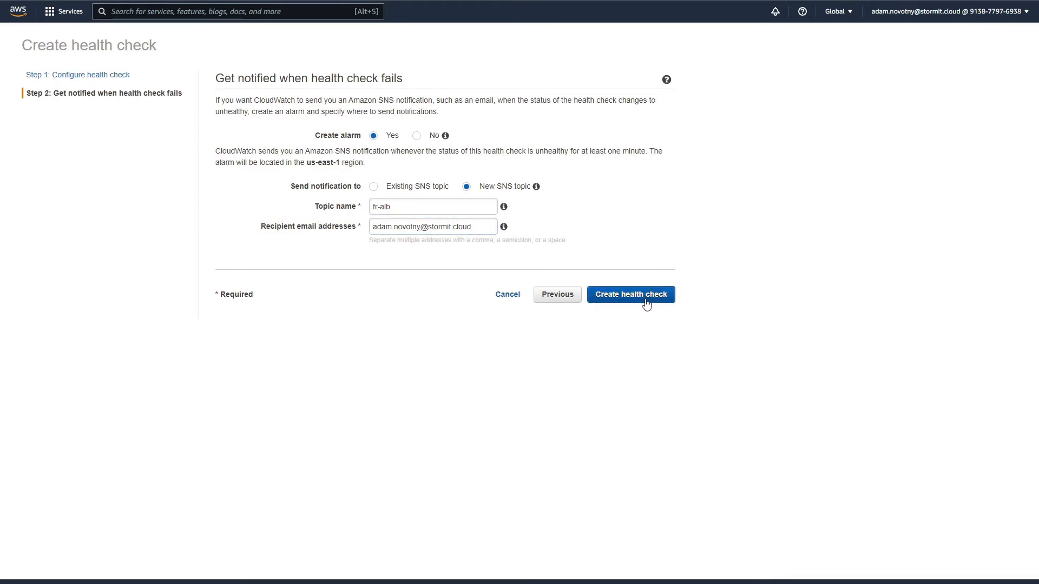
click(630, 294)
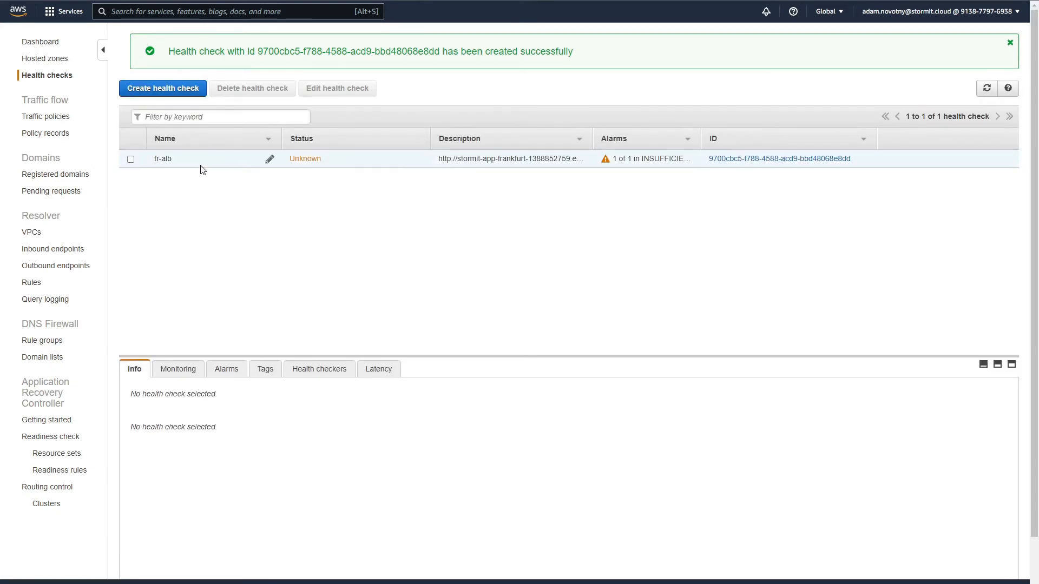
mouse_move(334, 173)
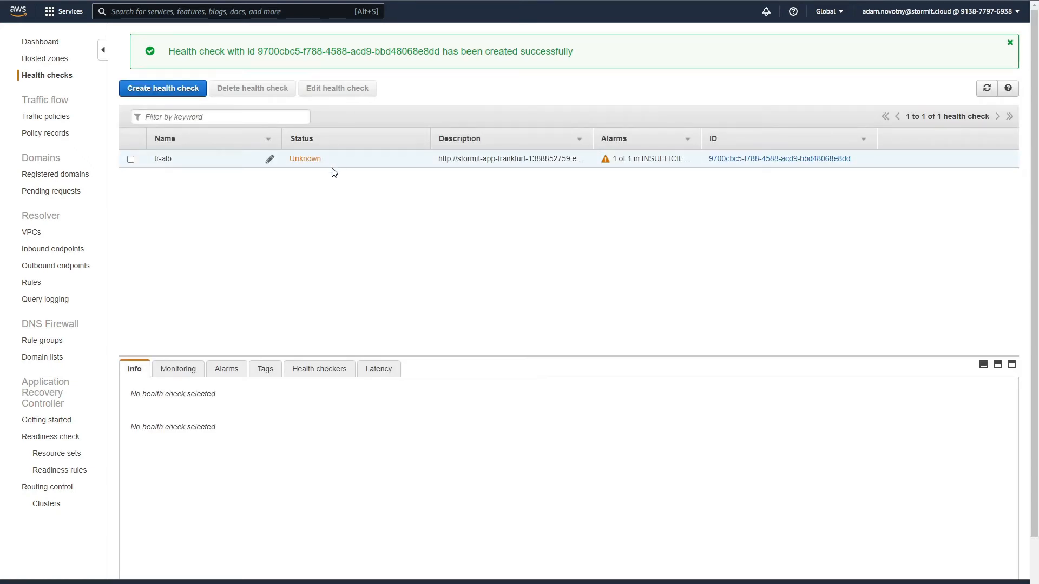
mouse_move(326, 144)
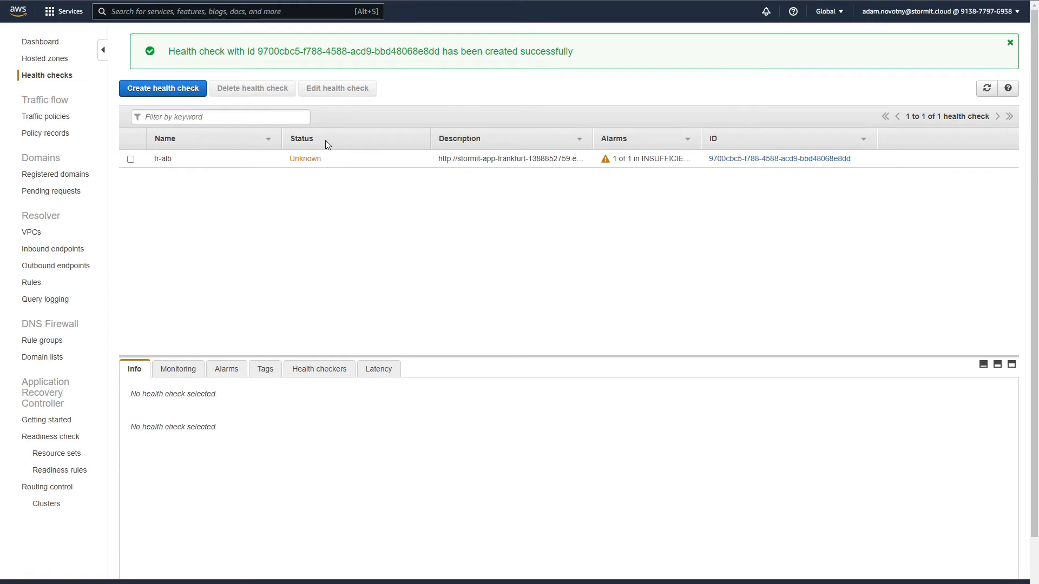
mouse_move(386, 206)
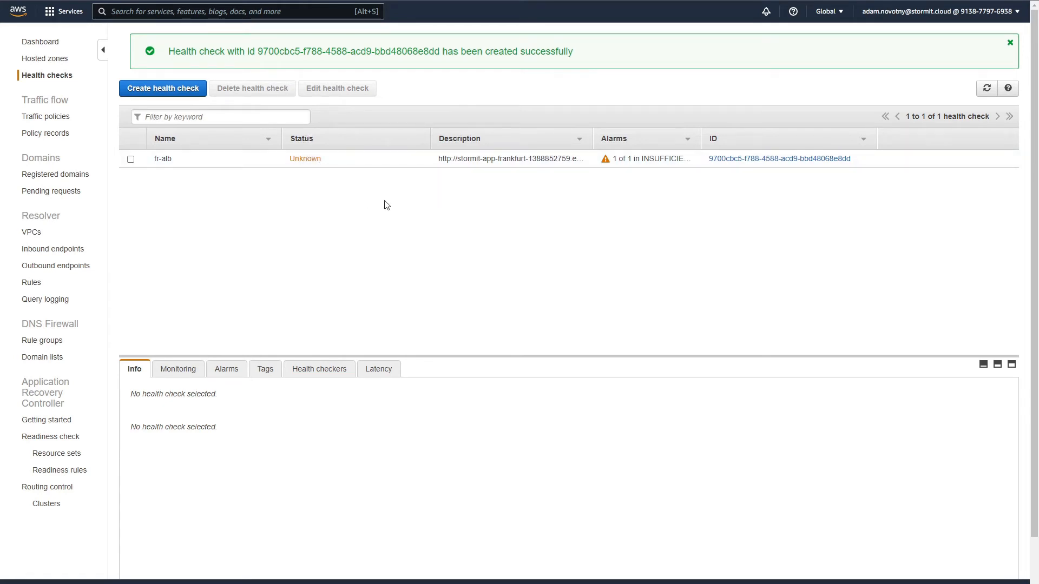
mouse_move(541, 185)
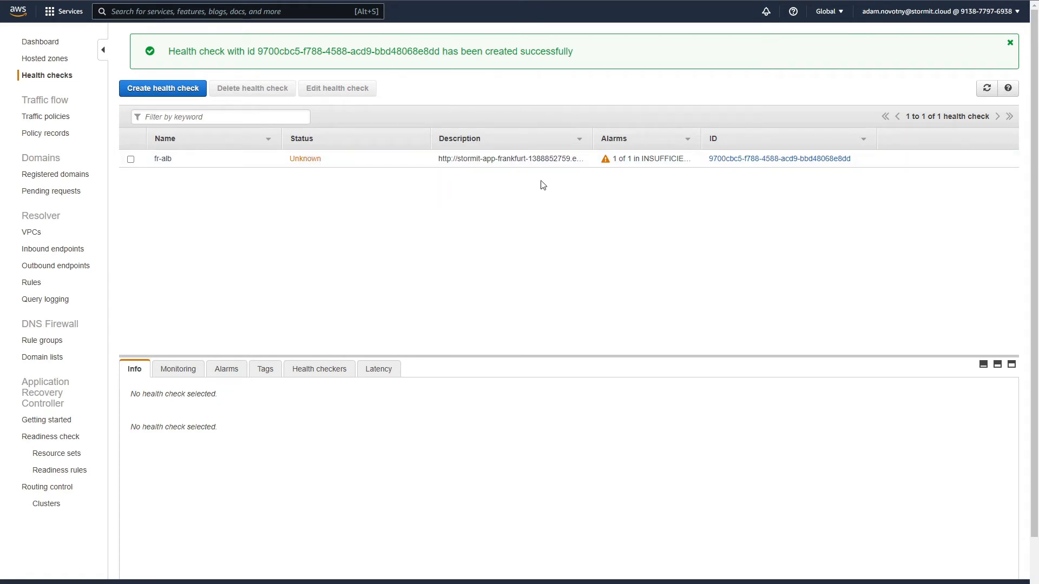
- Refresh the health checks list so fr-alb reports Healthy with its alarm OK
click(1009, 42)
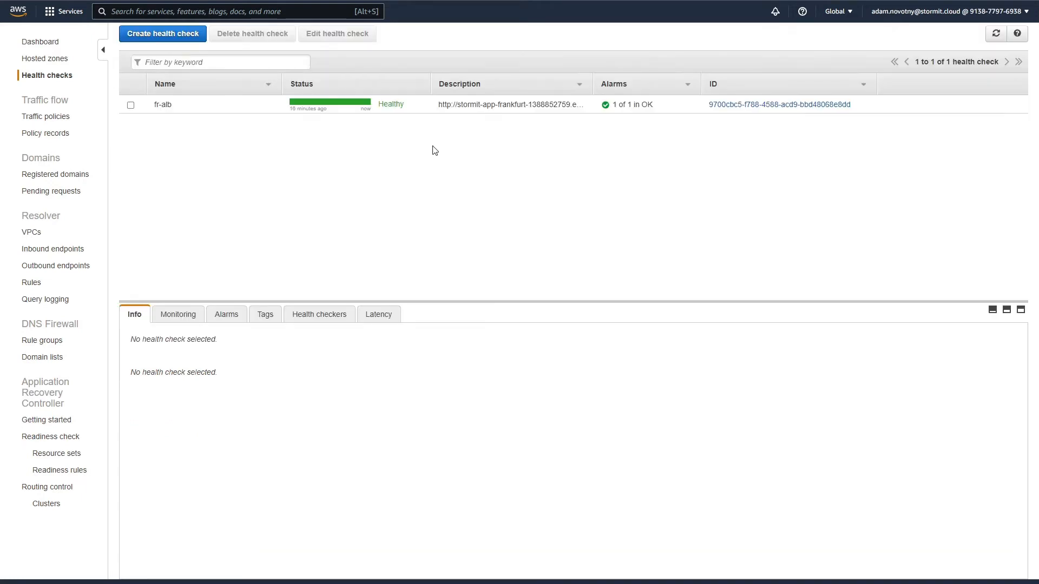
mouse_move(406, 106)
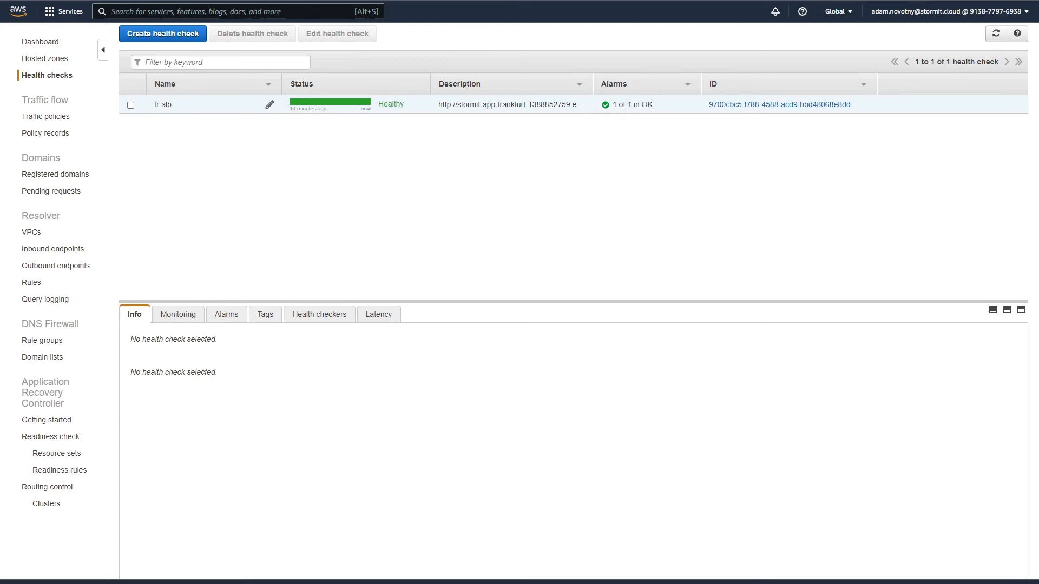
mouse_move(194, 151)
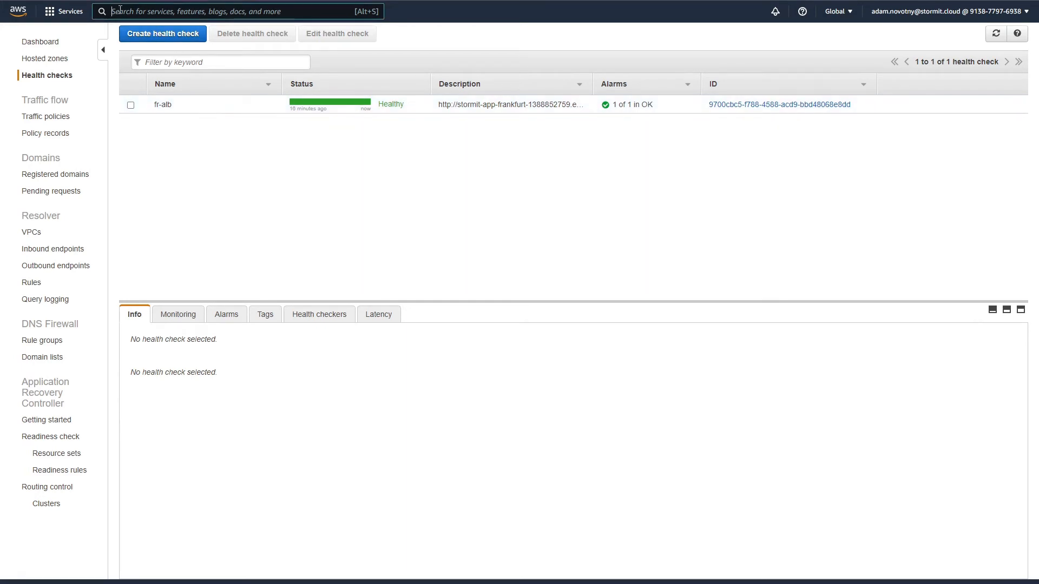
- Switch to EC2 in the Europe (Ireland) region and dismiss the welcome message
text(ec2)
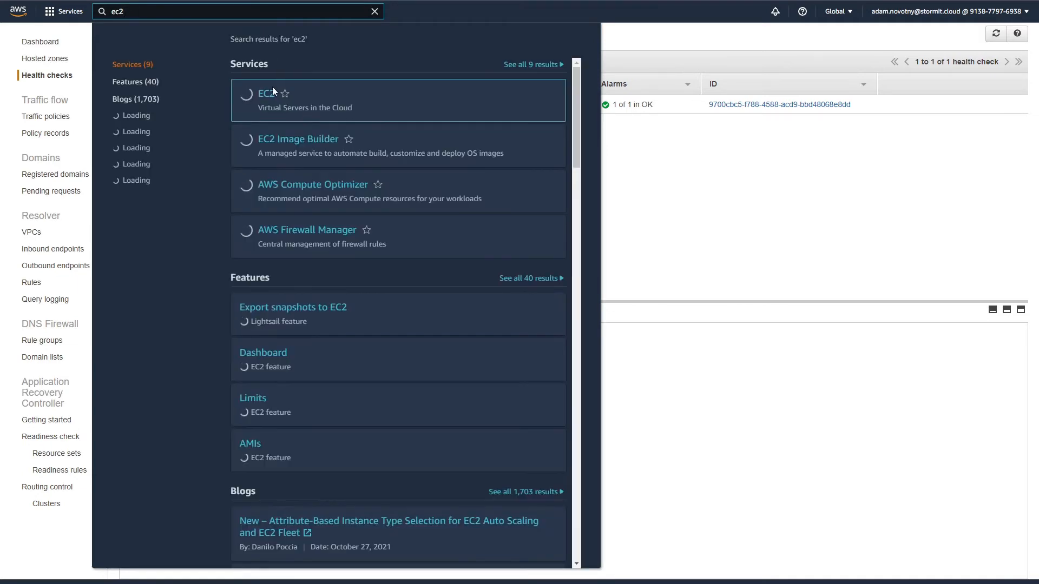
click(266, 93)
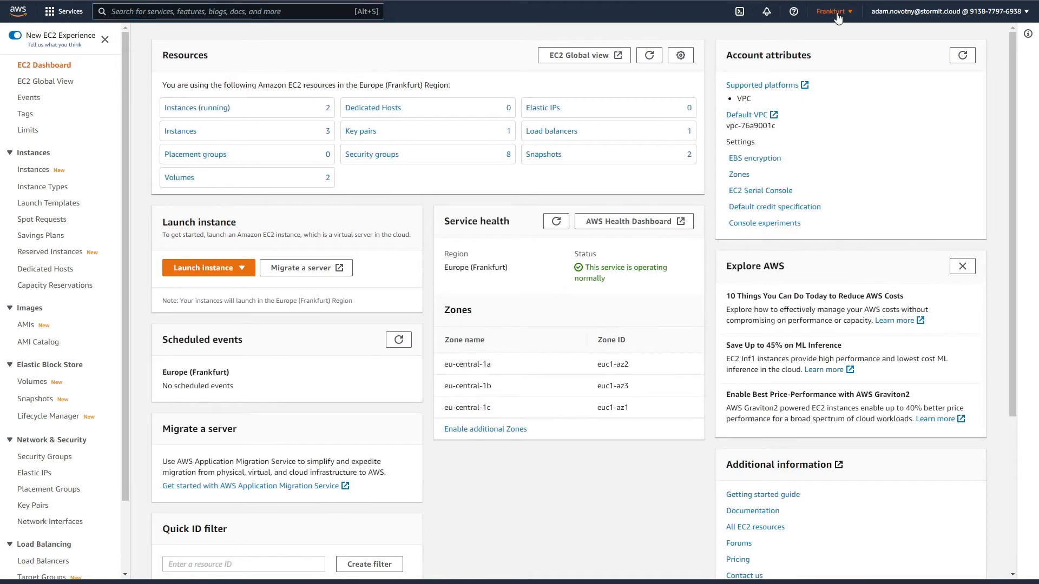
click(833, 10)
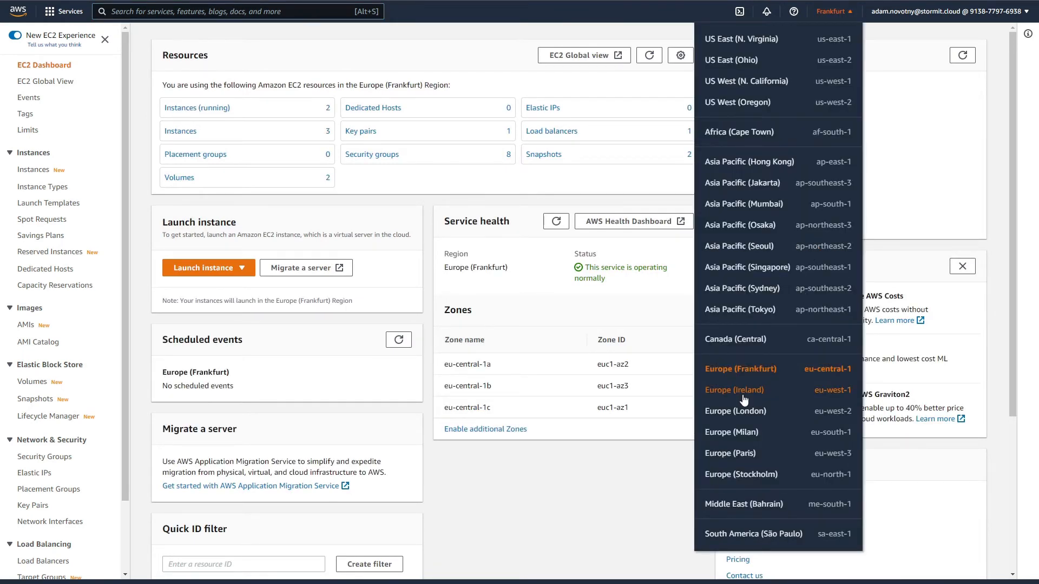
click(734, 390)
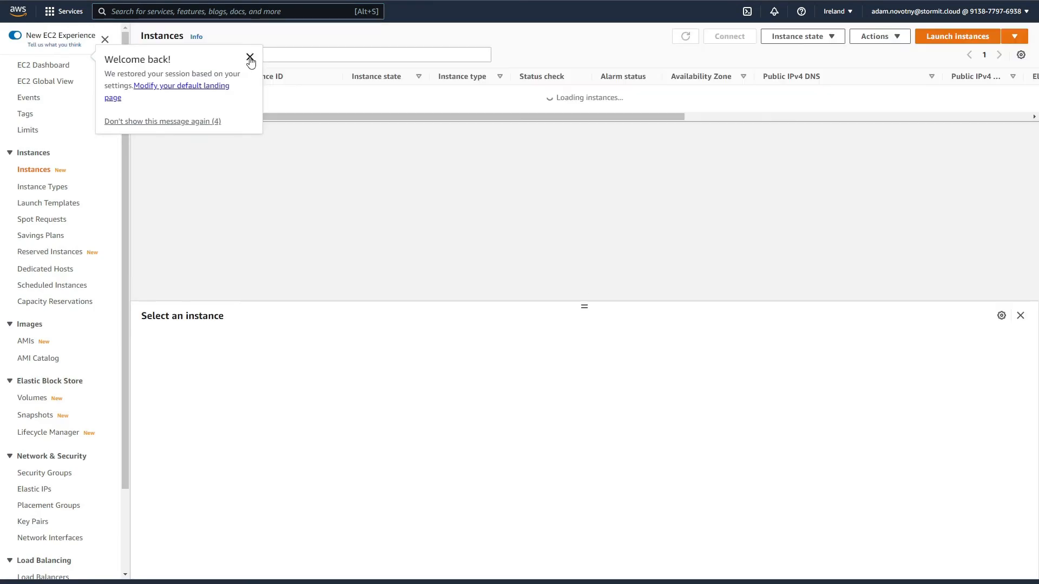
click(250, 60)
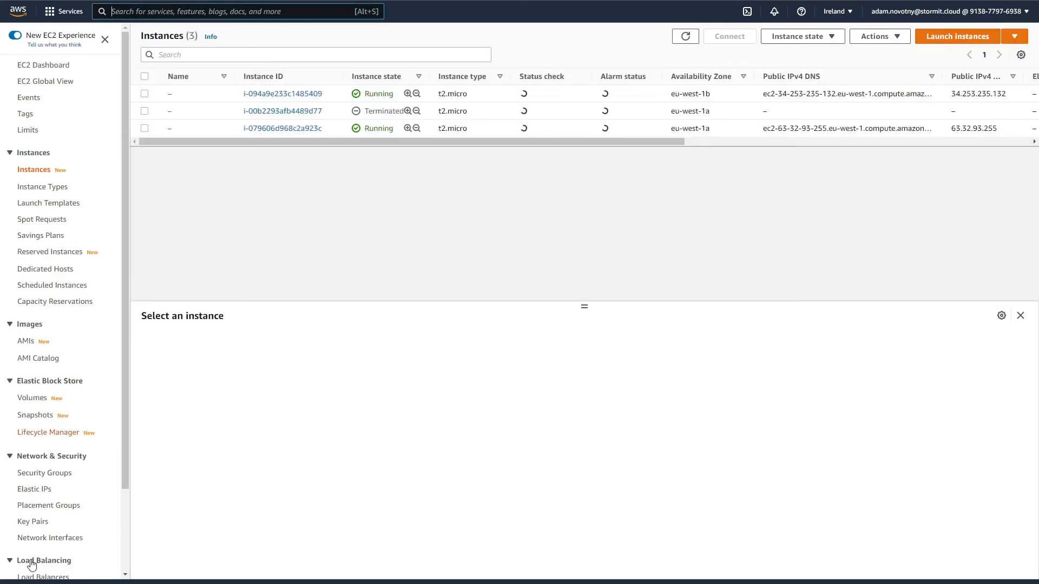
scroll(down, 3)
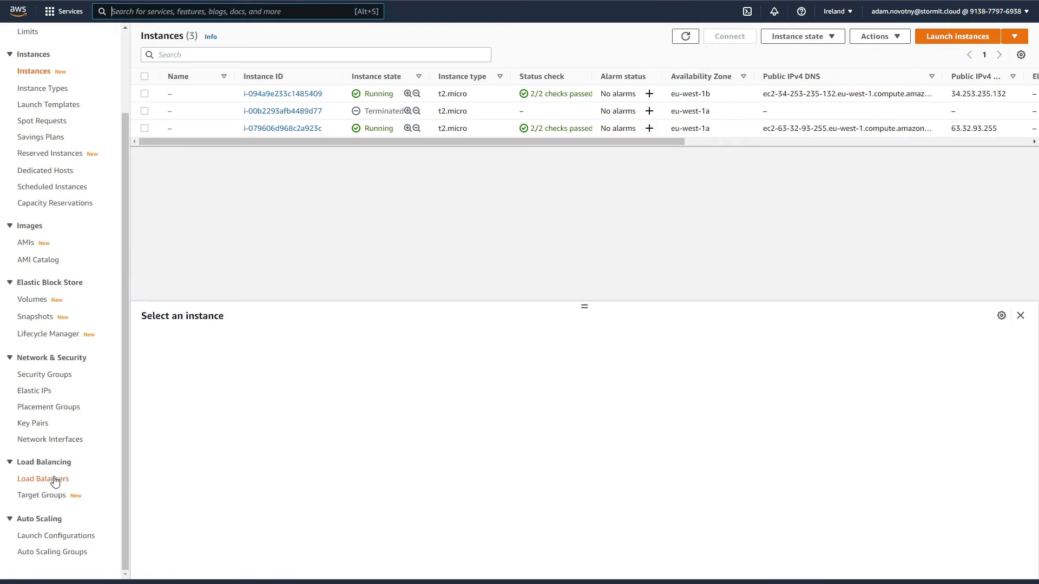
mouse_move(280, 190)
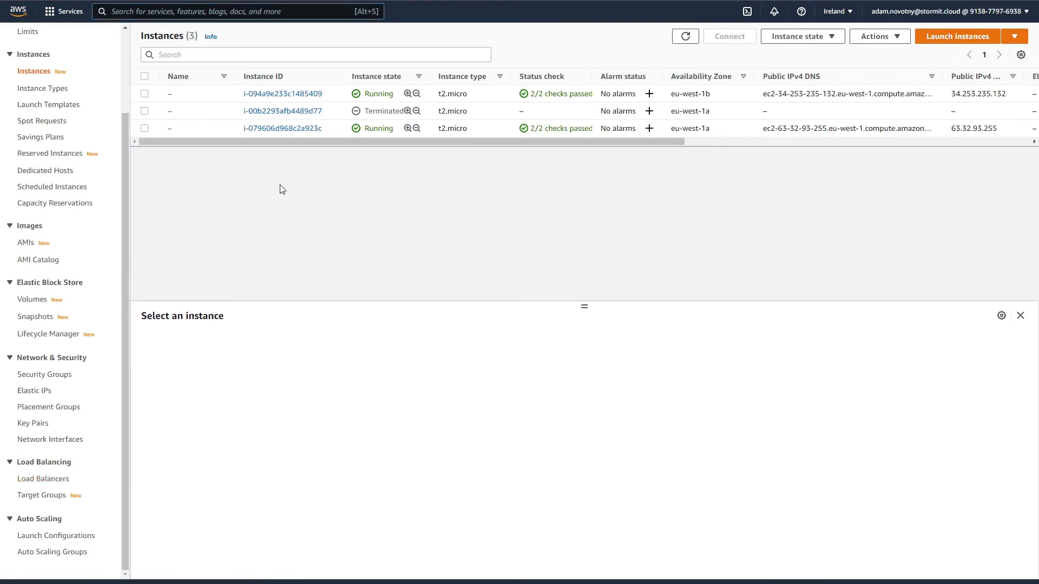
mouse_move(44, 478)
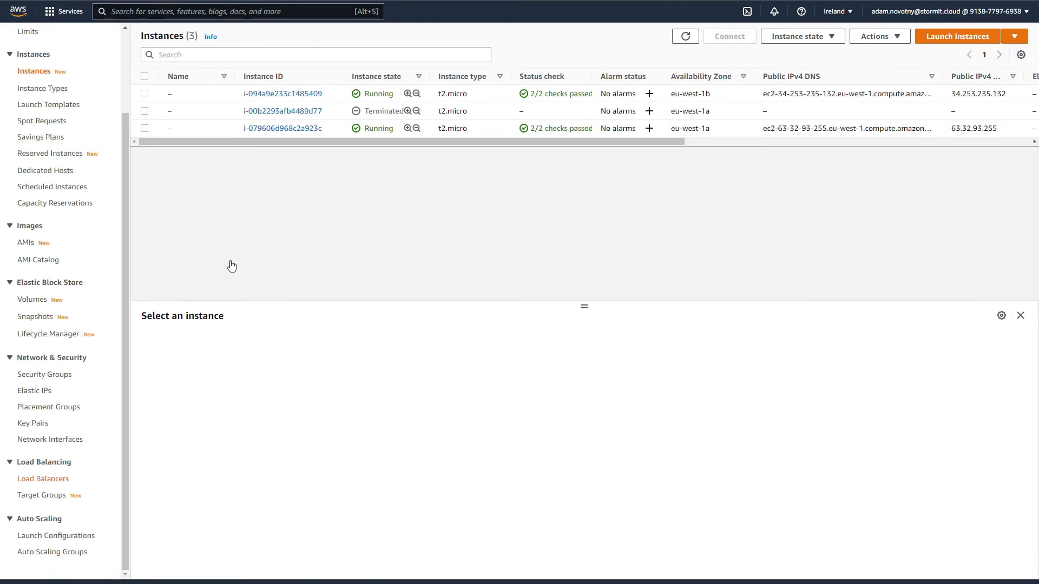
- Show the Ireland Load Balancers list and copy the DNS name of stormit-app-ireland
click(43, 479)
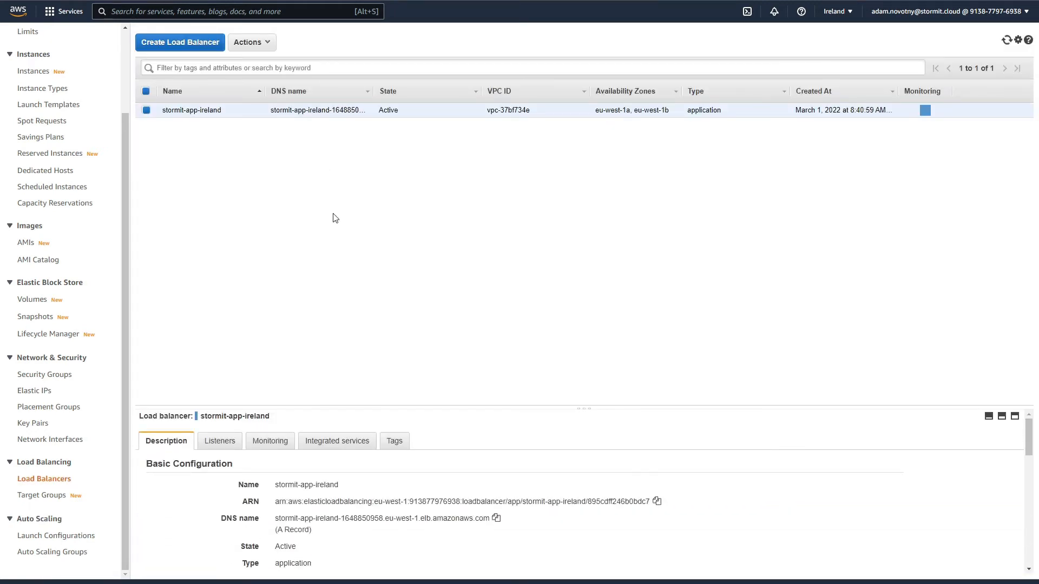
mouse_move(494, 518)
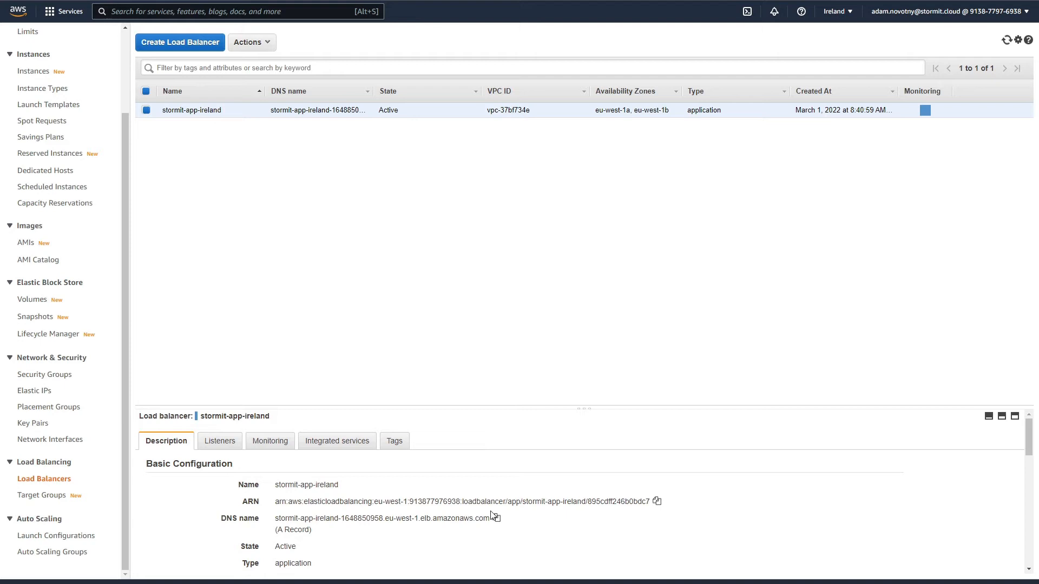
click(494, 519)
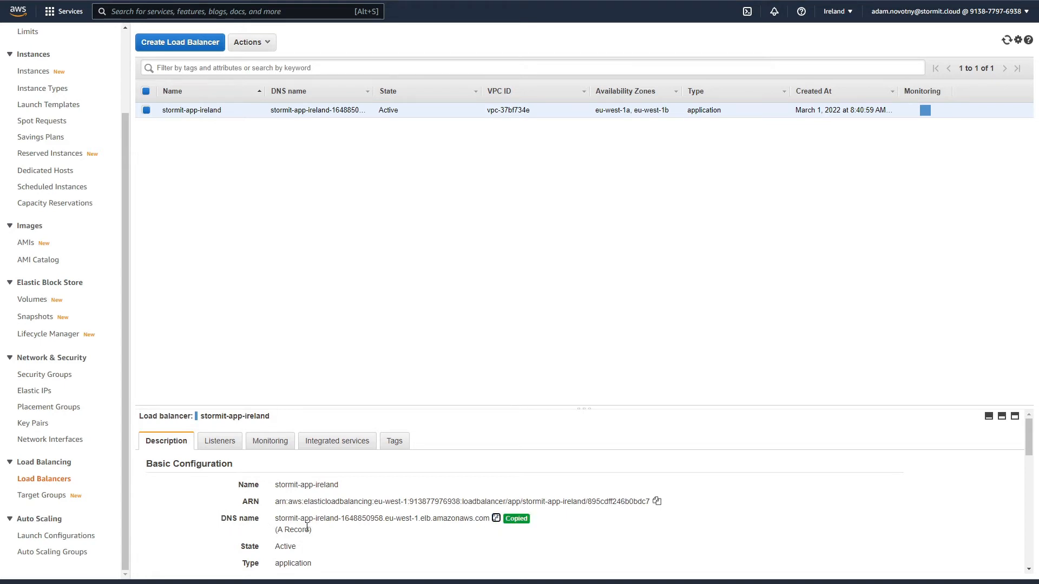
mouse_move(613, 197)
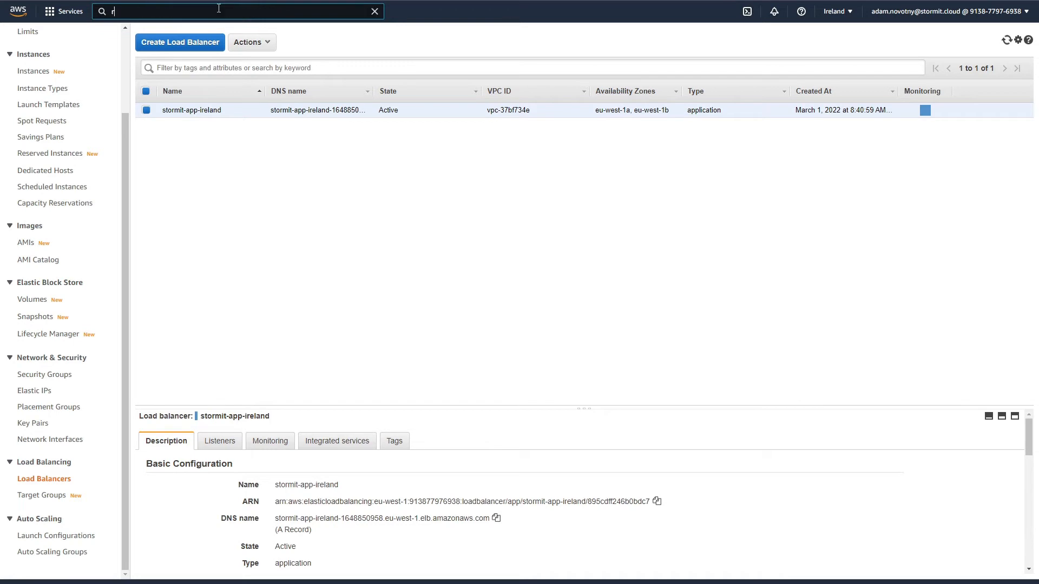
- Return to Route 53 Health checks via search and start a second health check
text(oute 53)
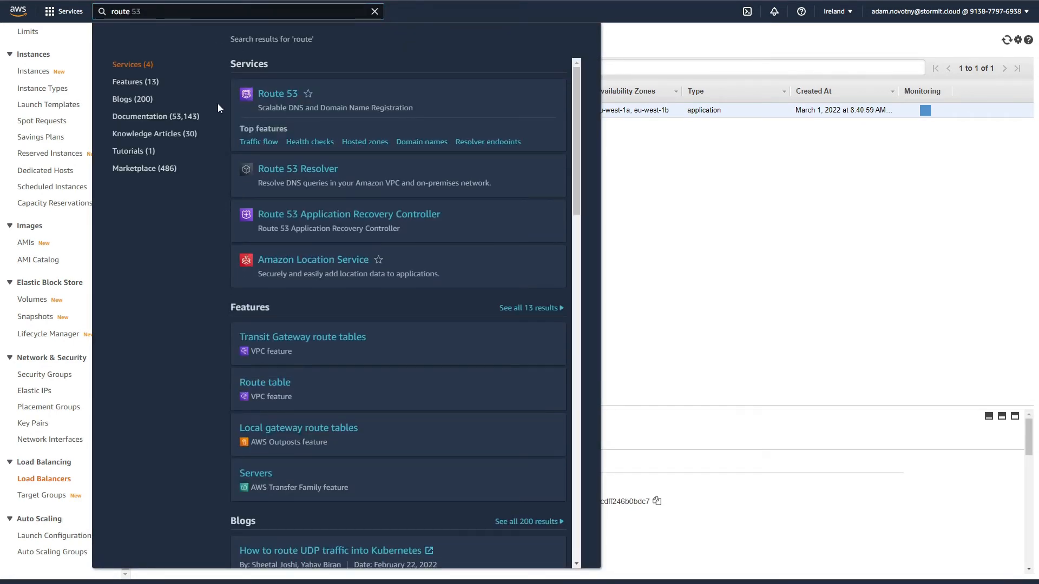
click(278, 93)
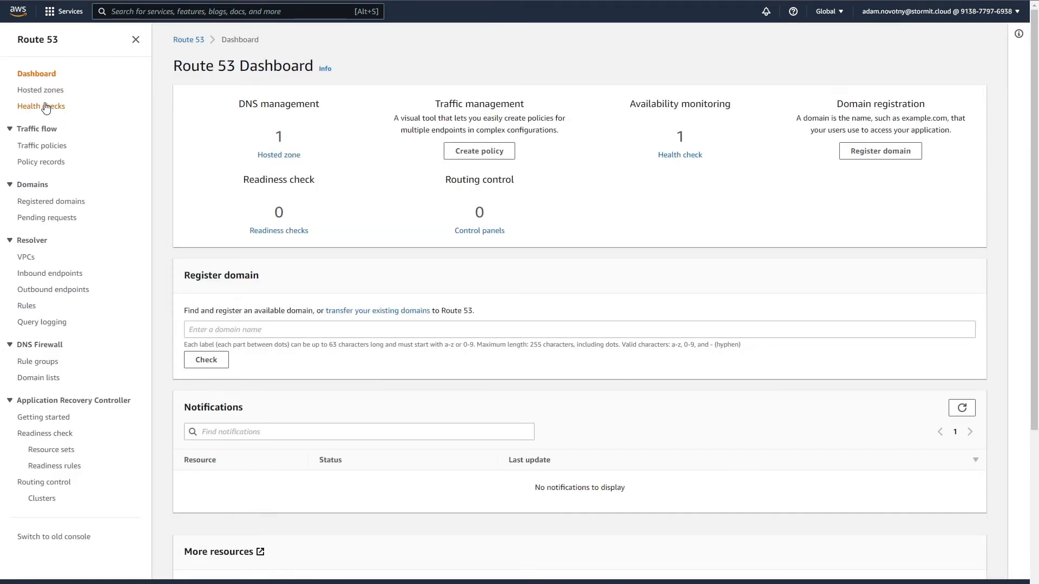
click(40, 107)
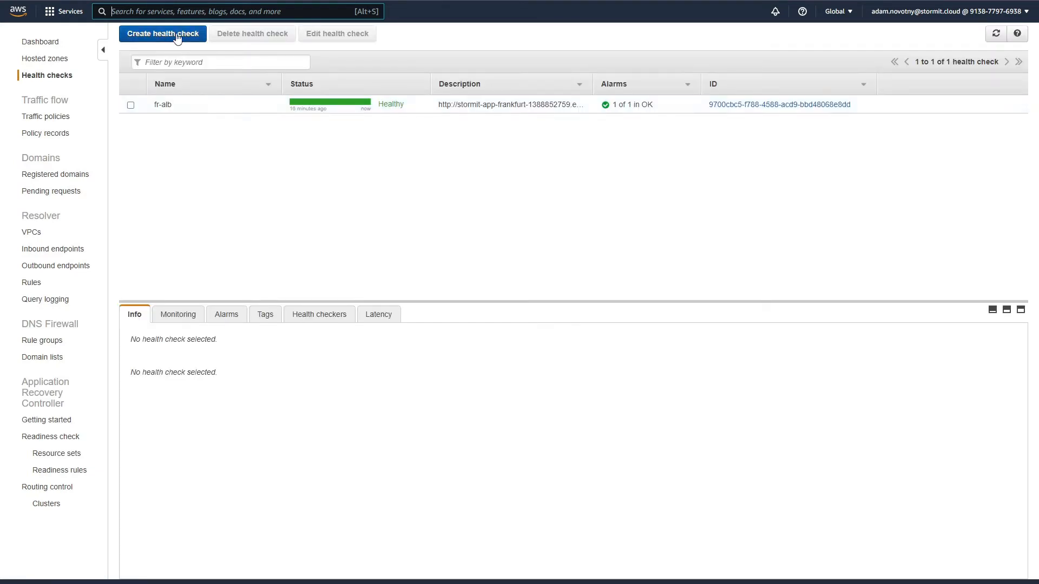
click(163, 34)
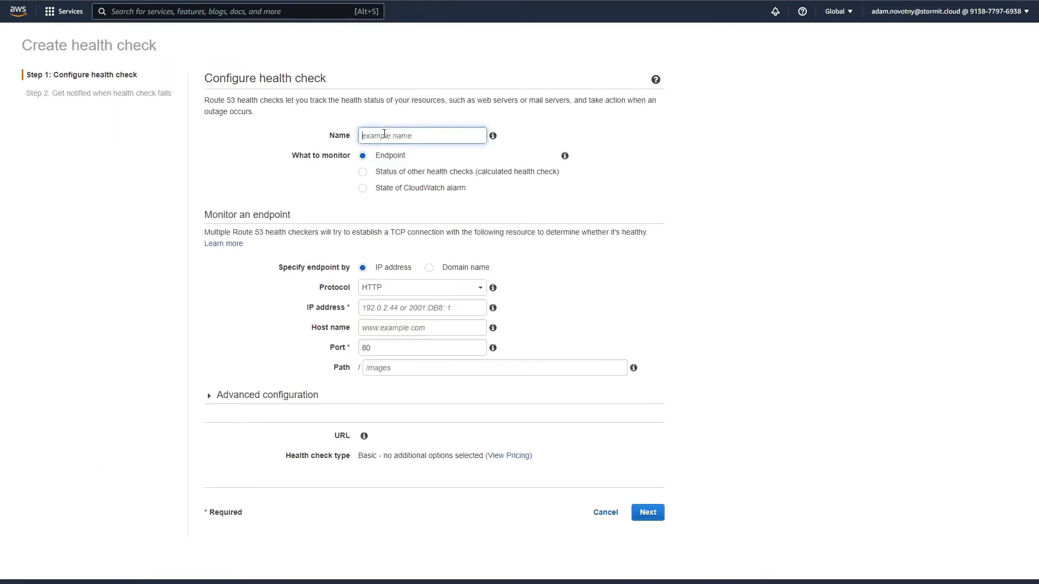
- Create the ir-alb health check monitoring the Ireland ALB domain name over HTTP port 80, with Create alarm set to No
text(in-alb)
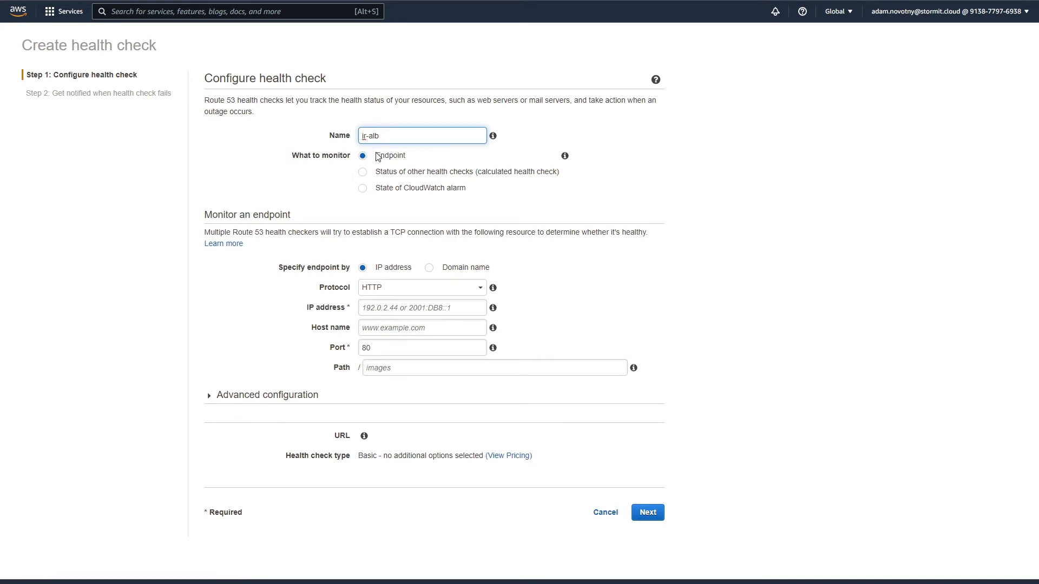
mouse_move(429, 266)
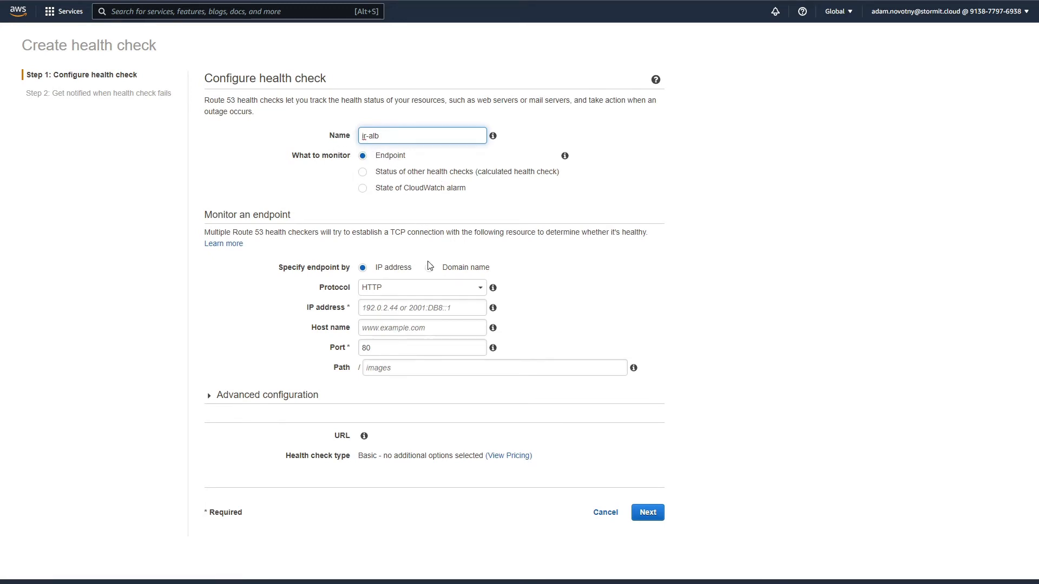
click(430, 267)
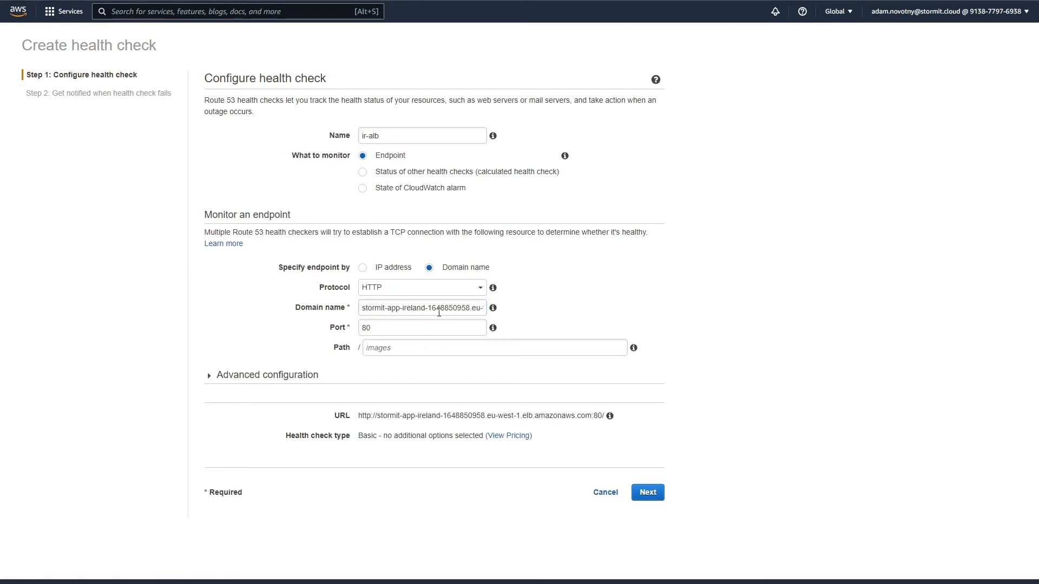
mouse_move(408, 310)
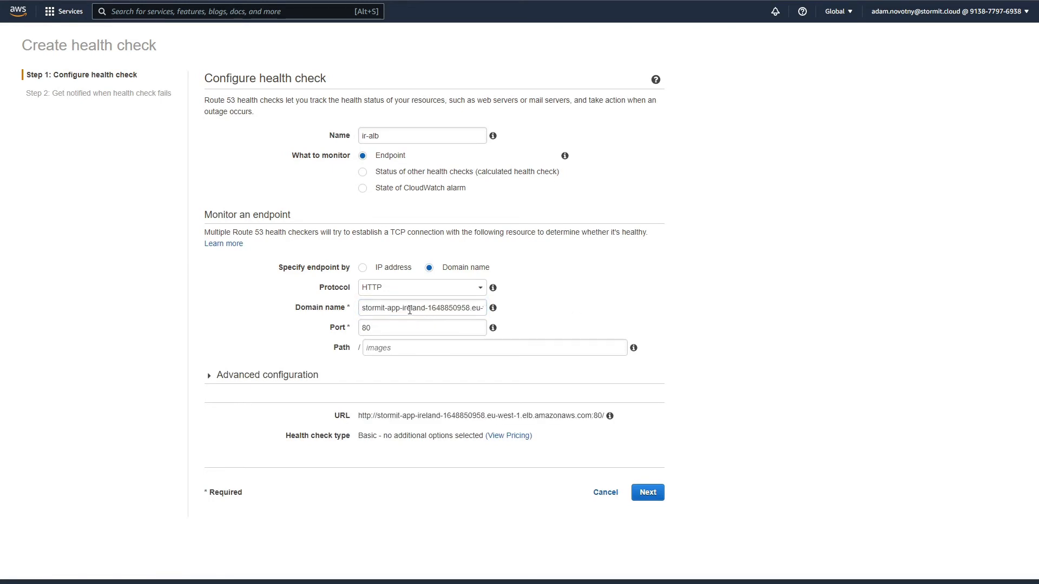
mouse_move(616, 485)
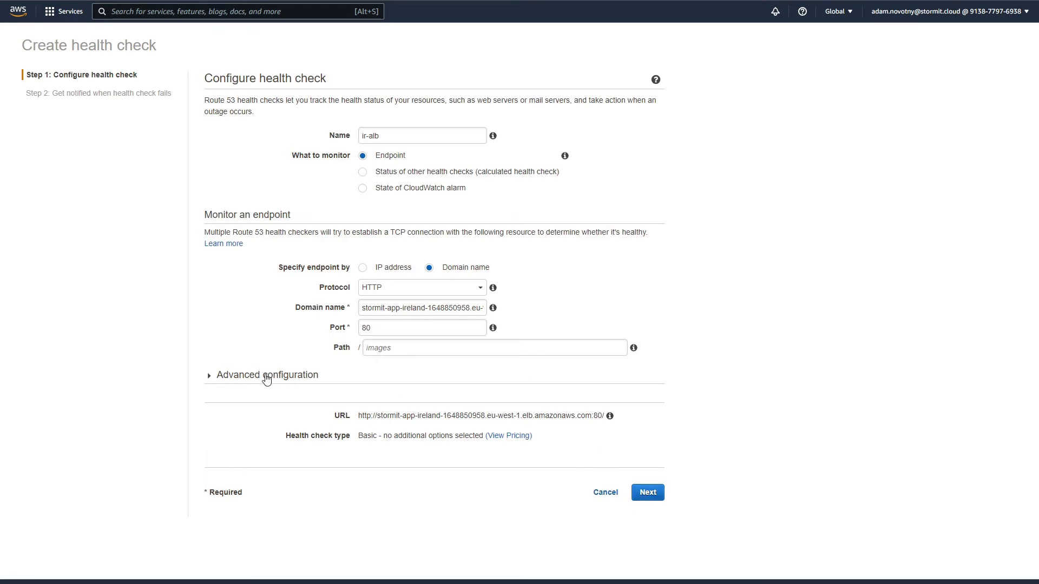
mouse_move(677, 474)
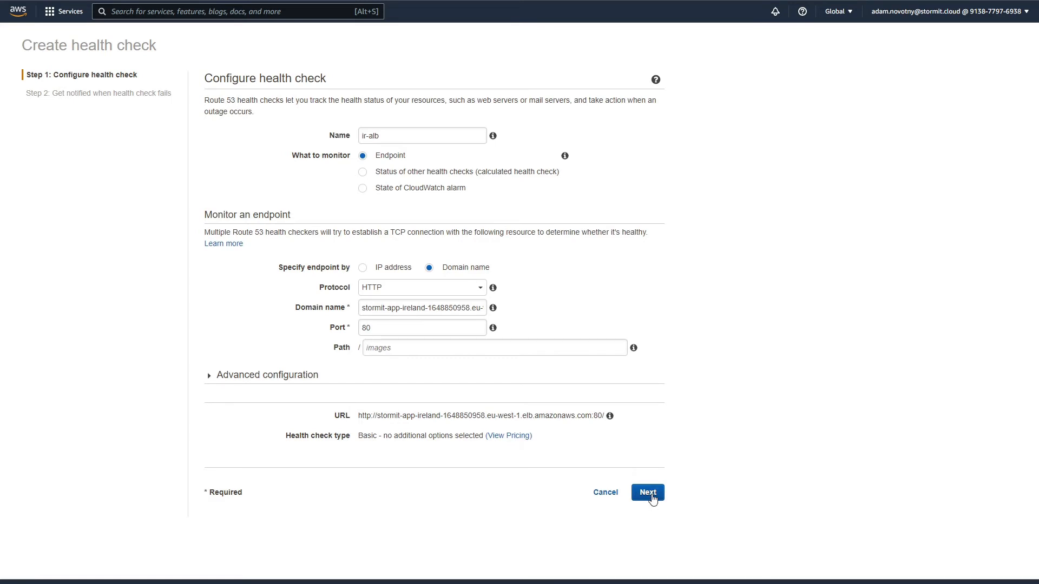
click(646, 492)
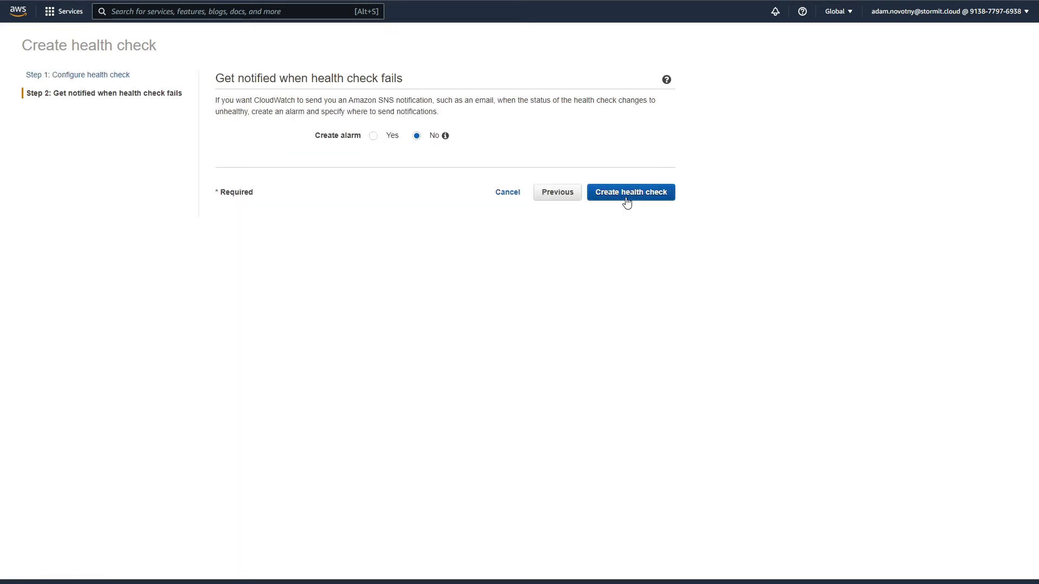
mouse_move(606, 151)
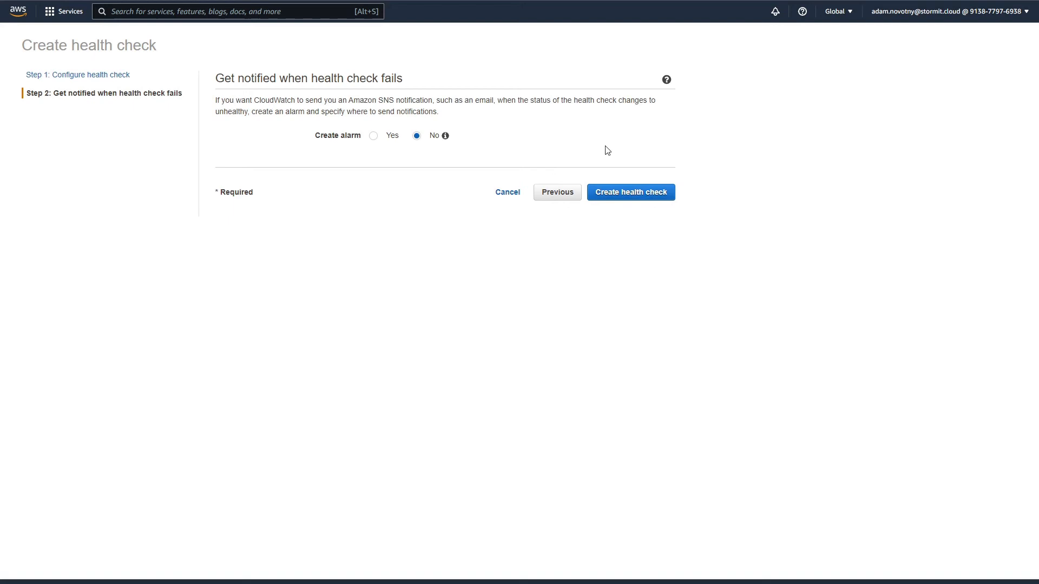
mouse_move(631, 193)
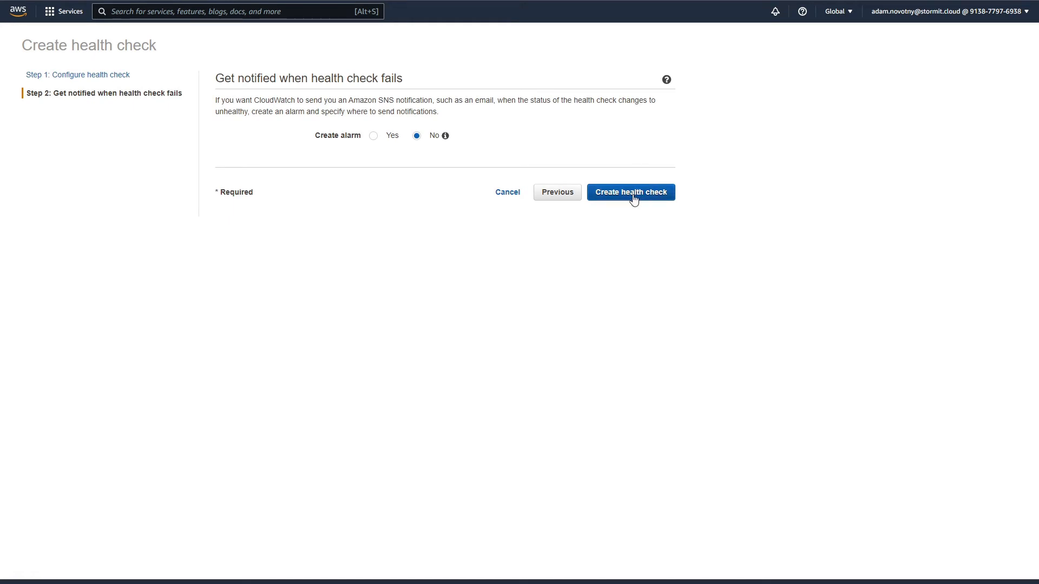
click(630, 193)
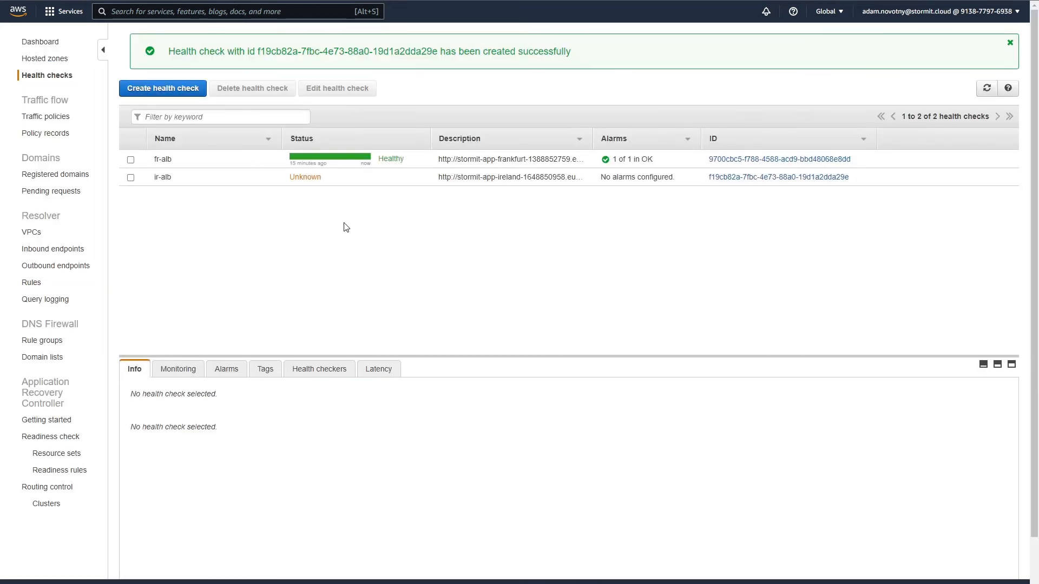
mouse_move(497, 221)
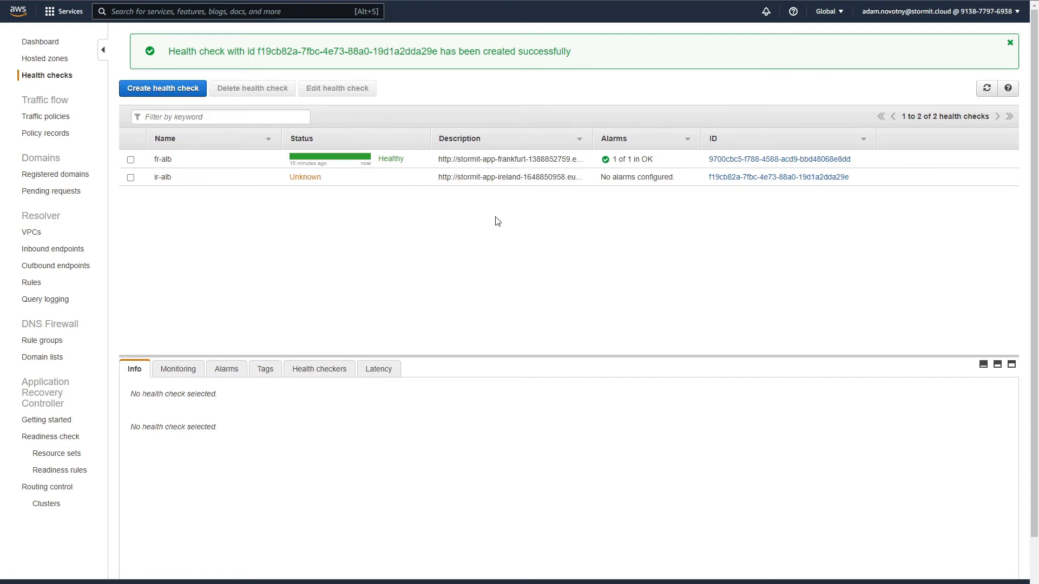
mouse_move(324, 194)
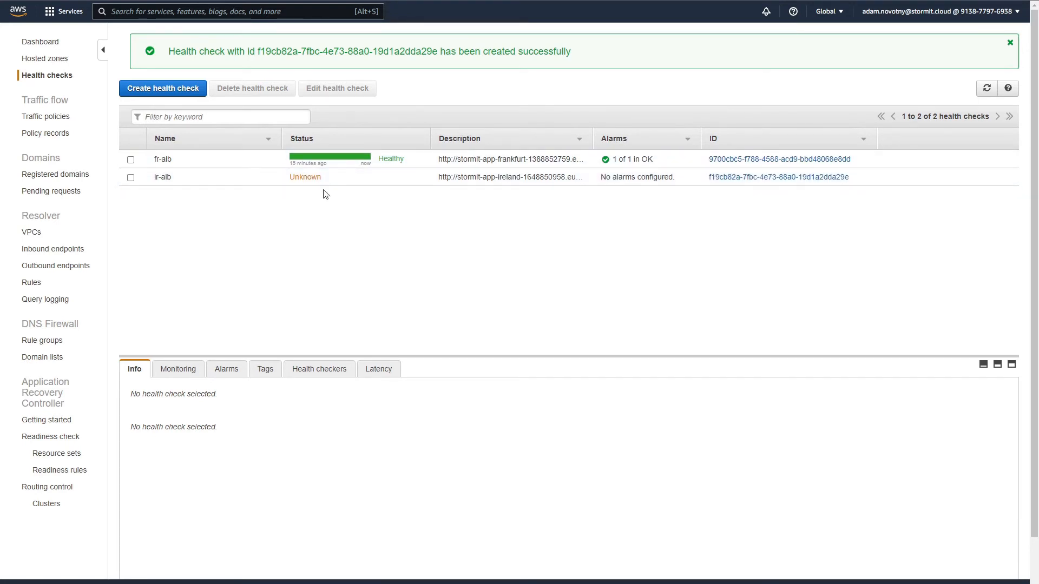
mouse_move(305, 177)
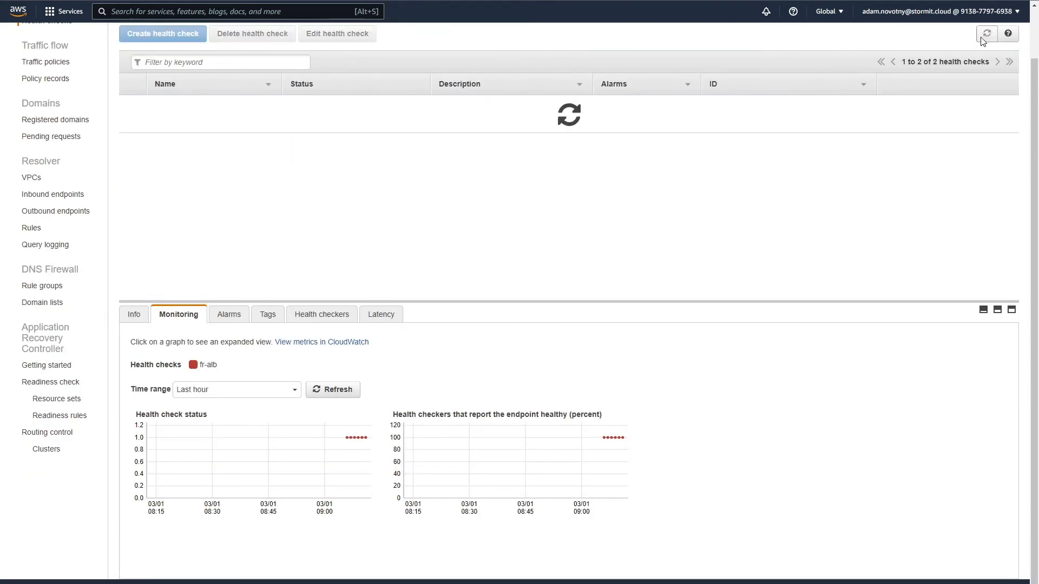
- Refresh the health checks until fr-alb and ir-alb show Healthy, then go to Hosted zones
click(986, 33)
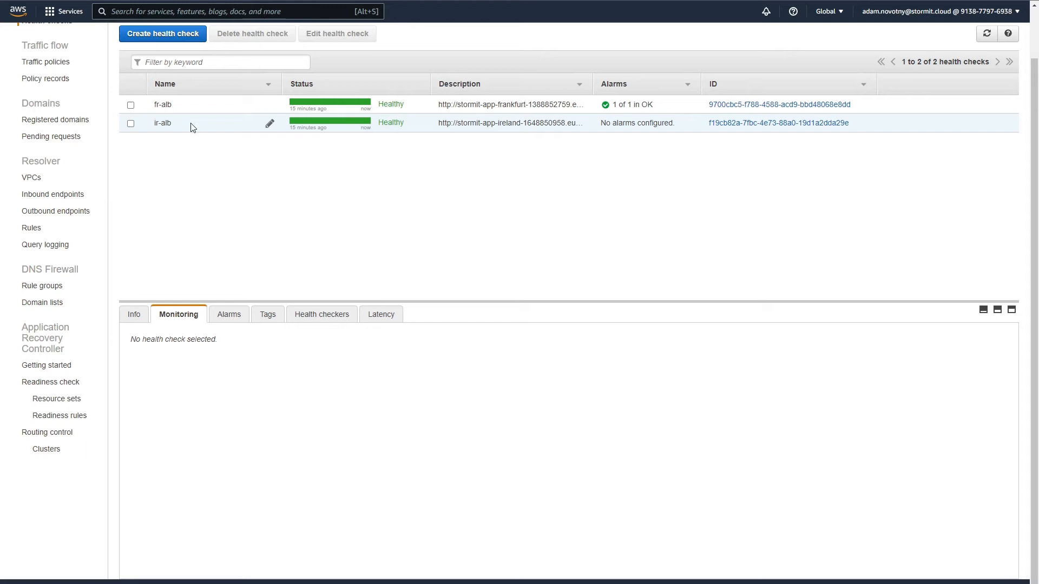
mouse_move(181, 131)
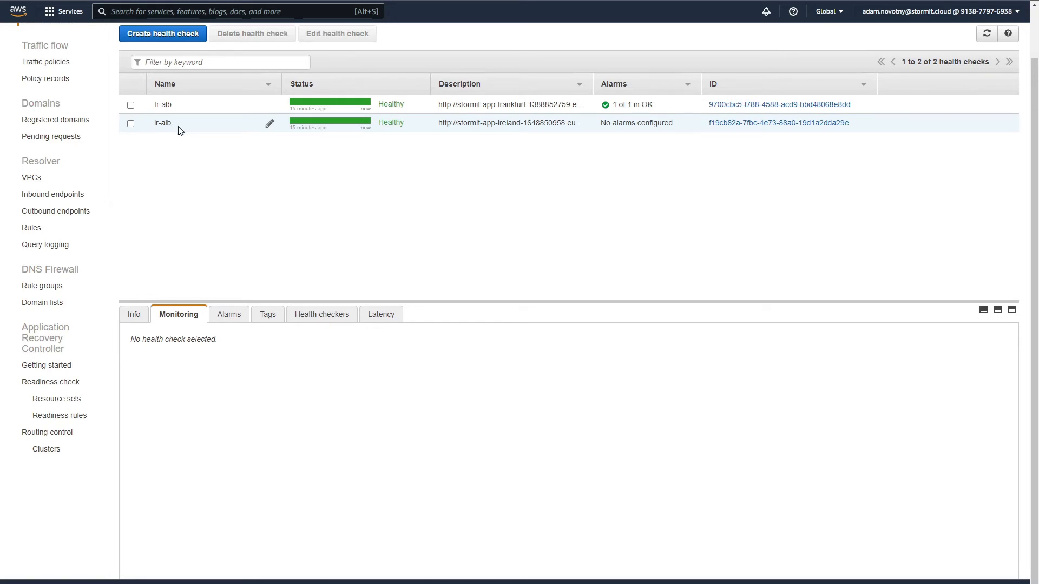
mouse_move(534, 156)
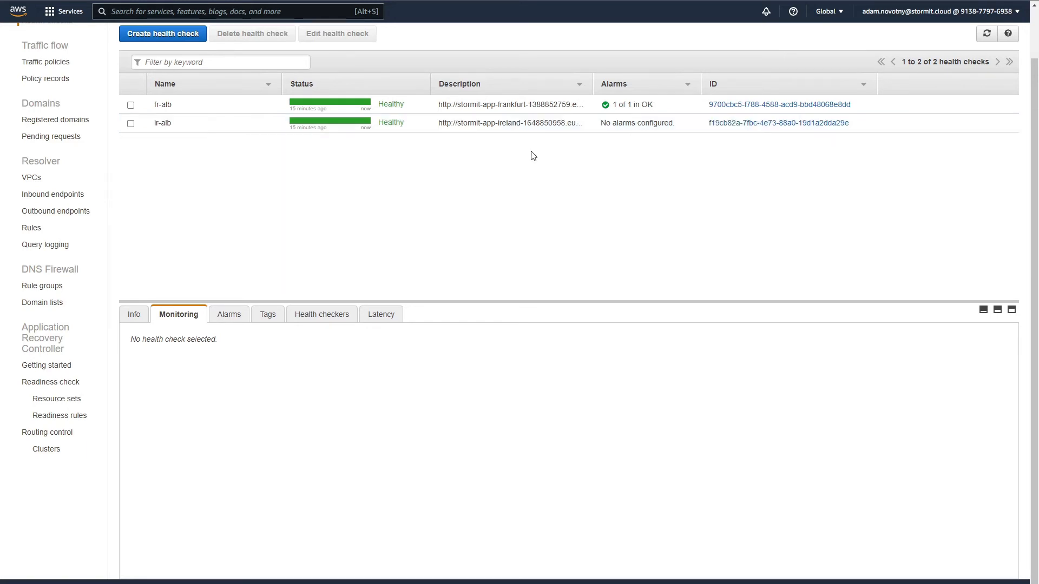
mouse_move(271, 182)
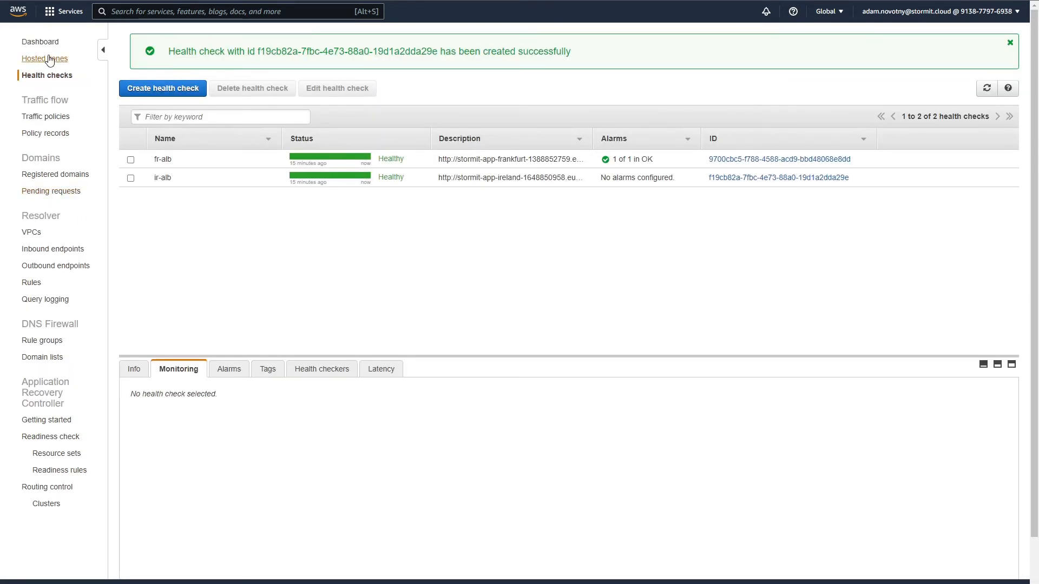
click(44, 59)
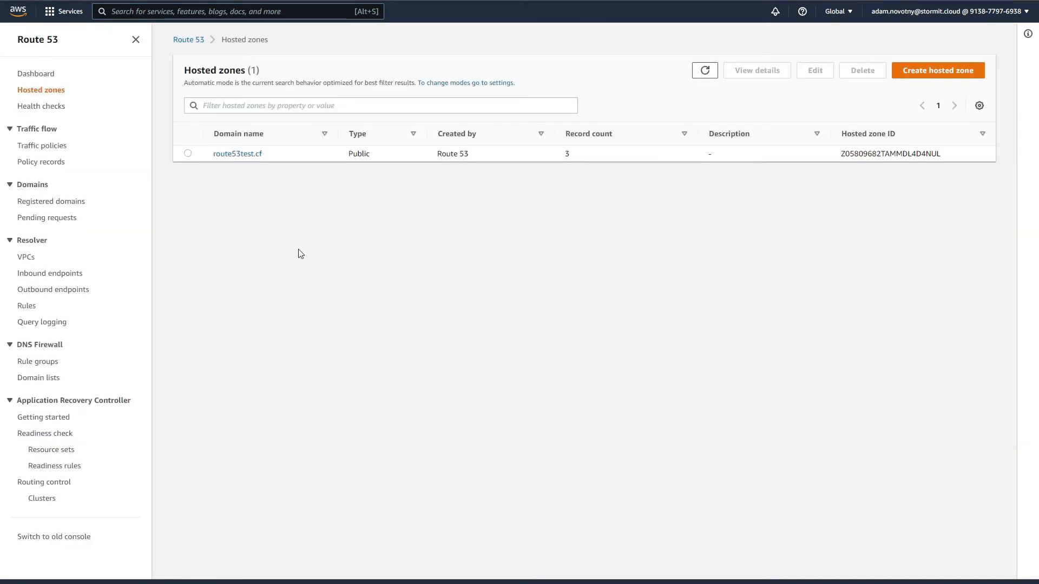
mouse_move(237, 152)
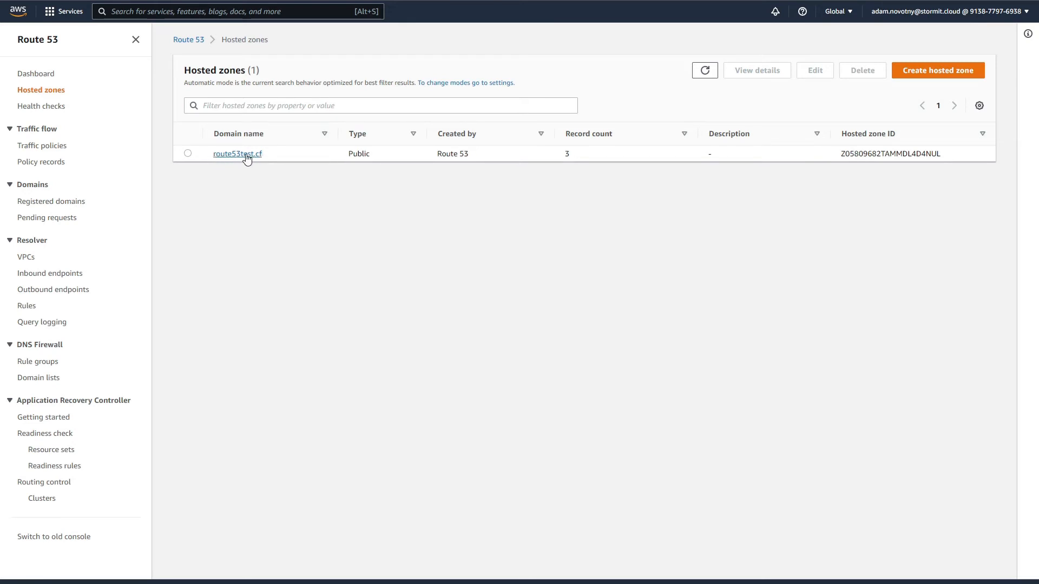
mouse_move(264, 160)
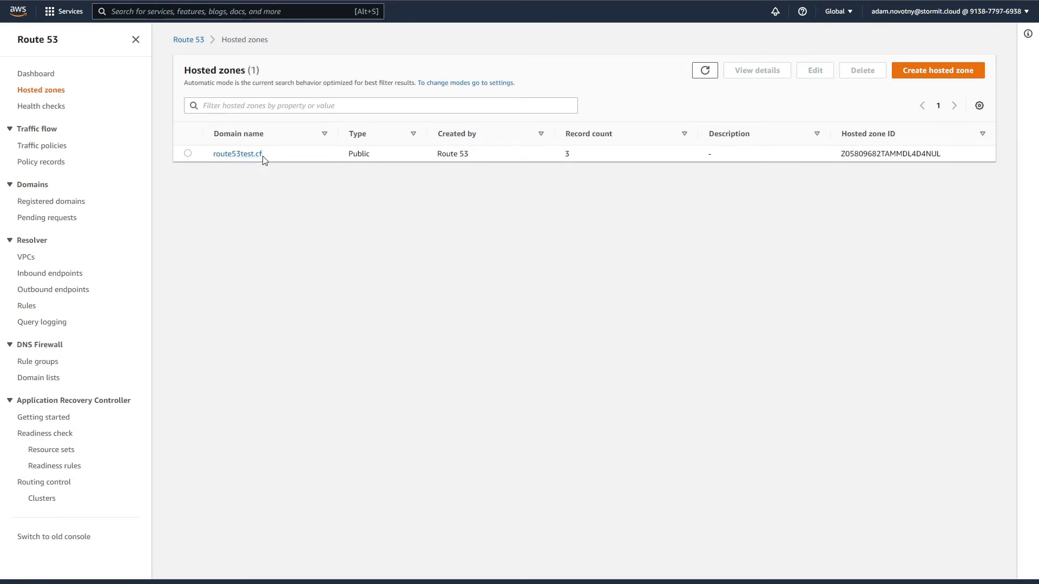
mouse_move(964, 81)
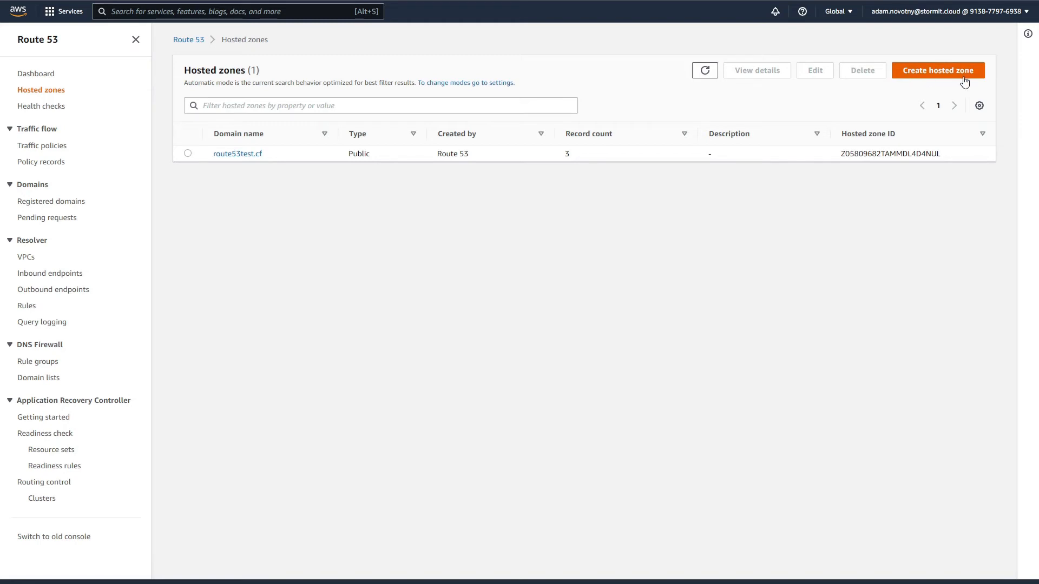
mouse_move(237, 169)
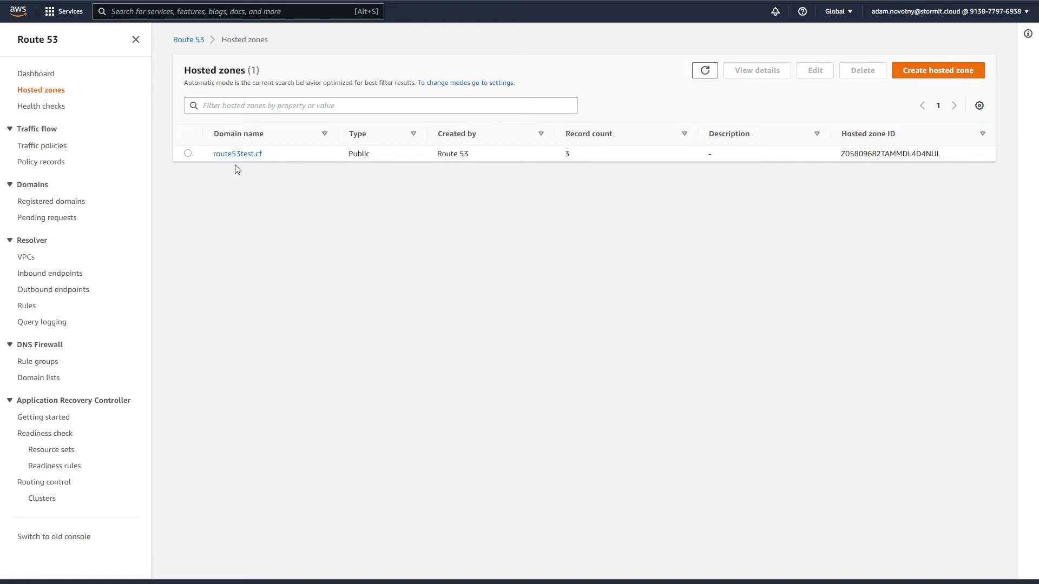
- Open the route53test.cf hosted zone and start creating a new record
click(237, 152)
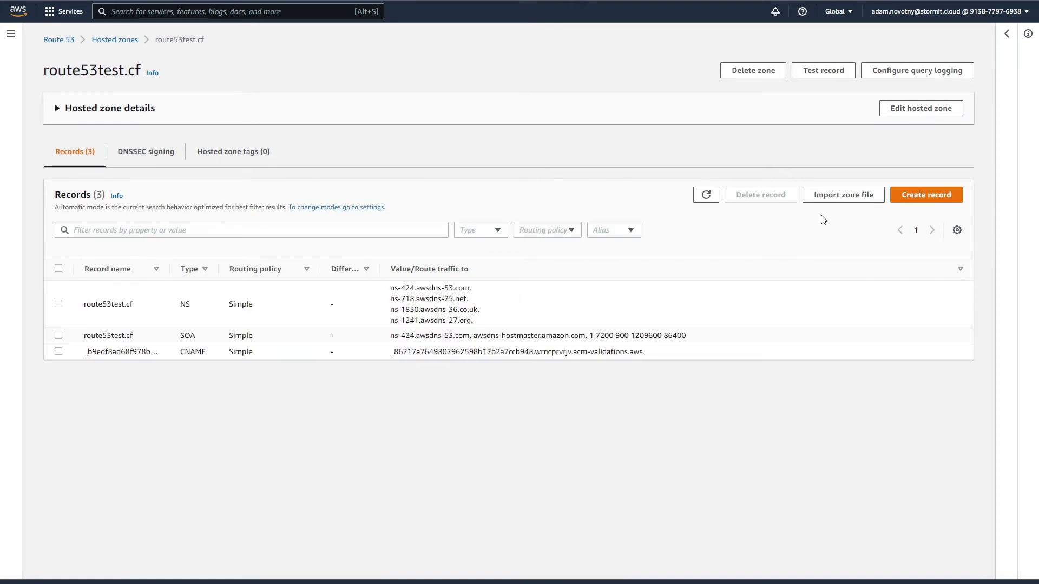
click(925, 193)
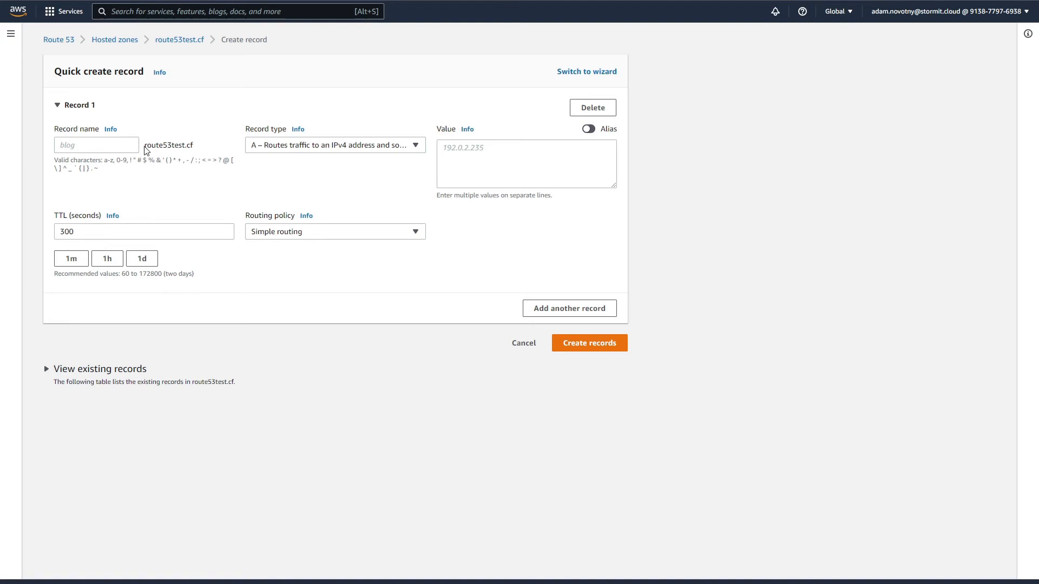
- Make the new A record an alias to the Frankfurt Application Load Balancer in Europe (Frankfurt) eu-central-1
double_click(169, 144)
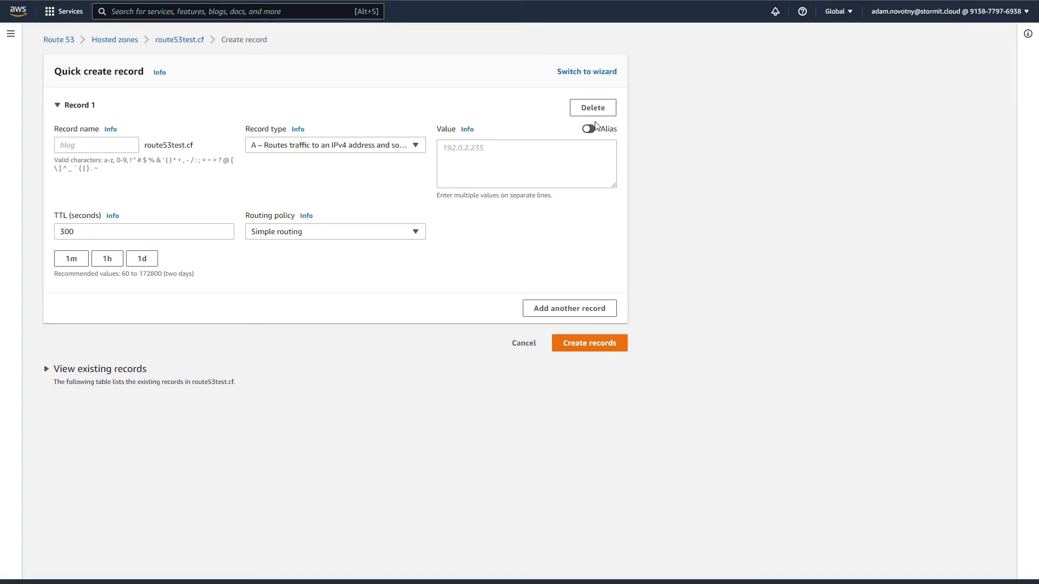
click(587, 128)
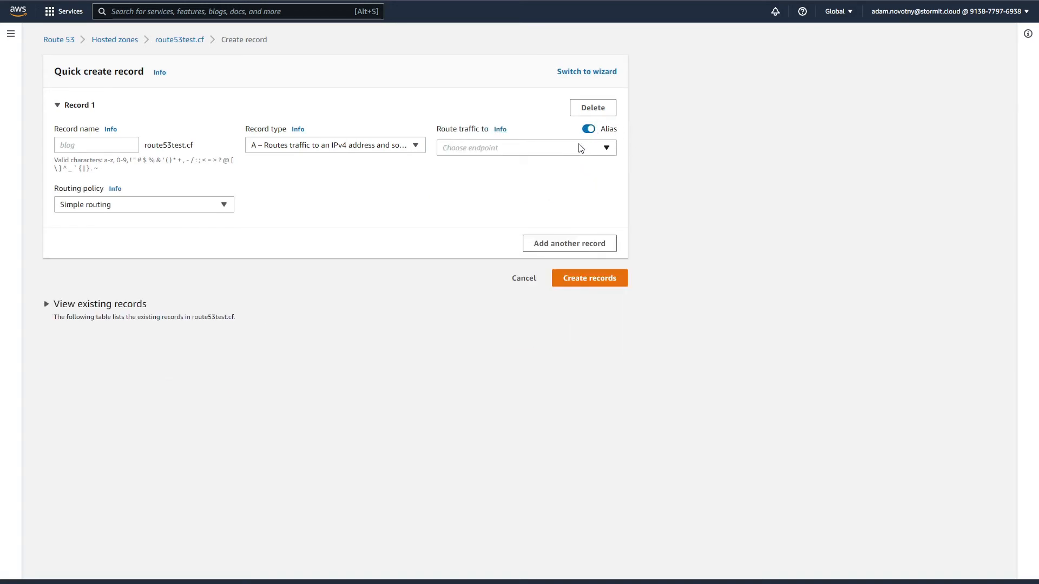
click(524, 147)
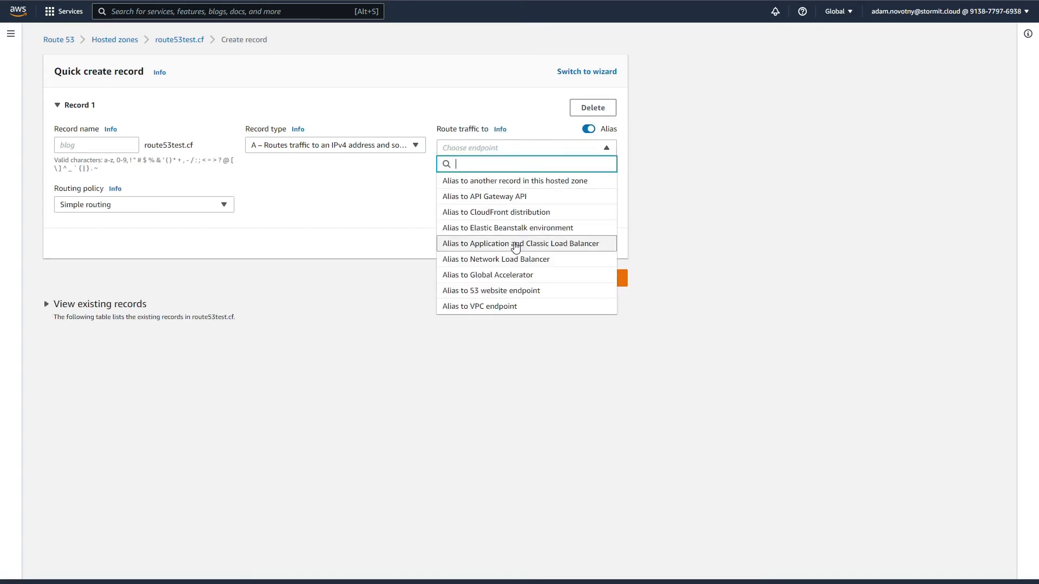
click(523, 243)
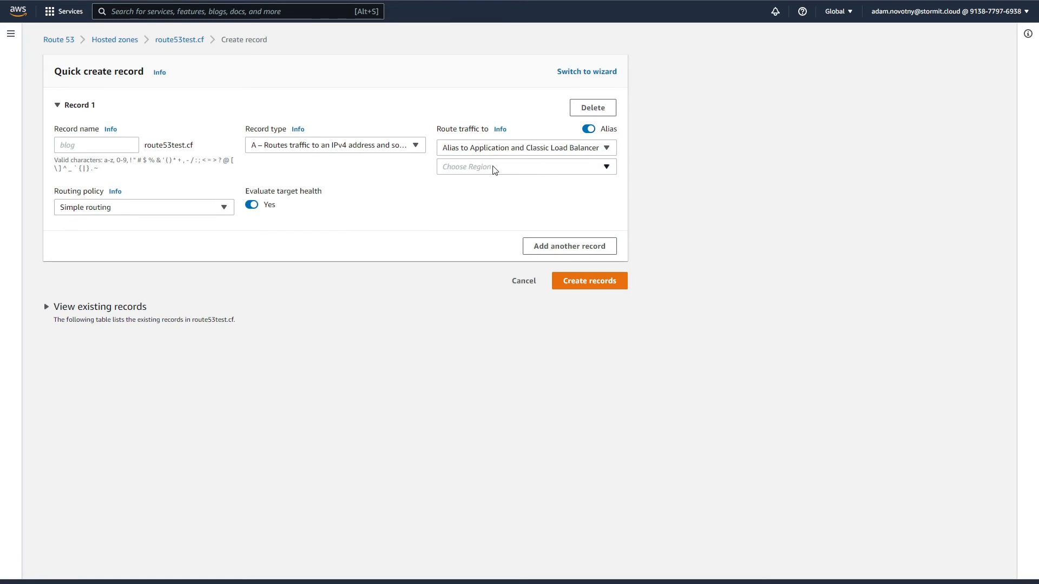
click(526, 167)
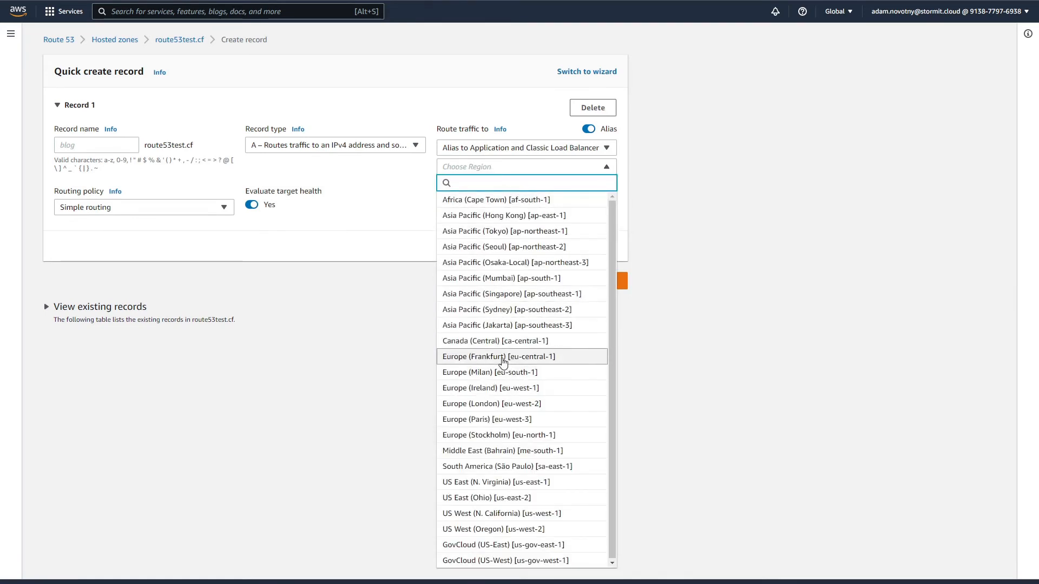
click(498, 356)
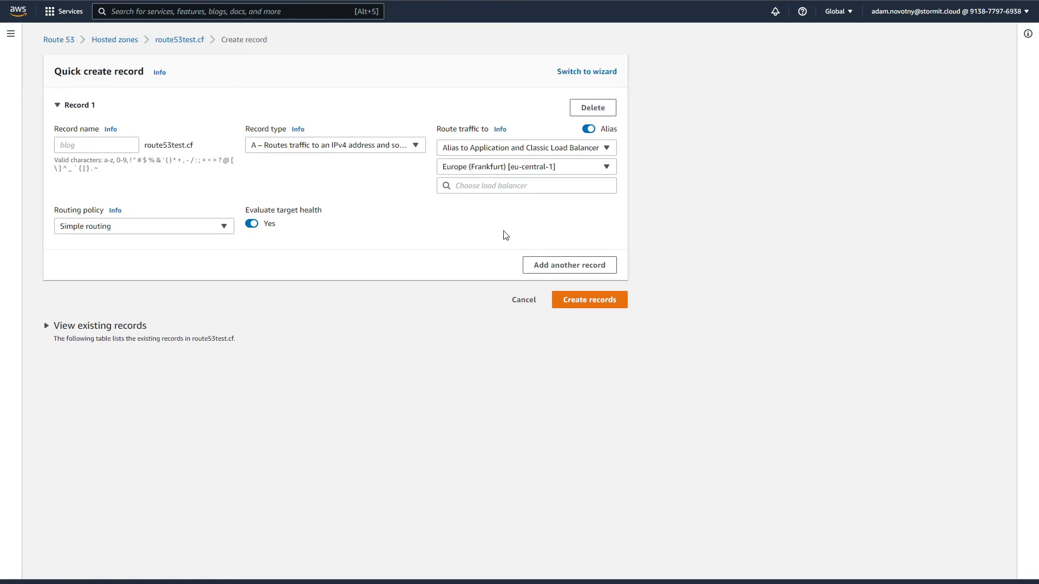
click(527, 185)
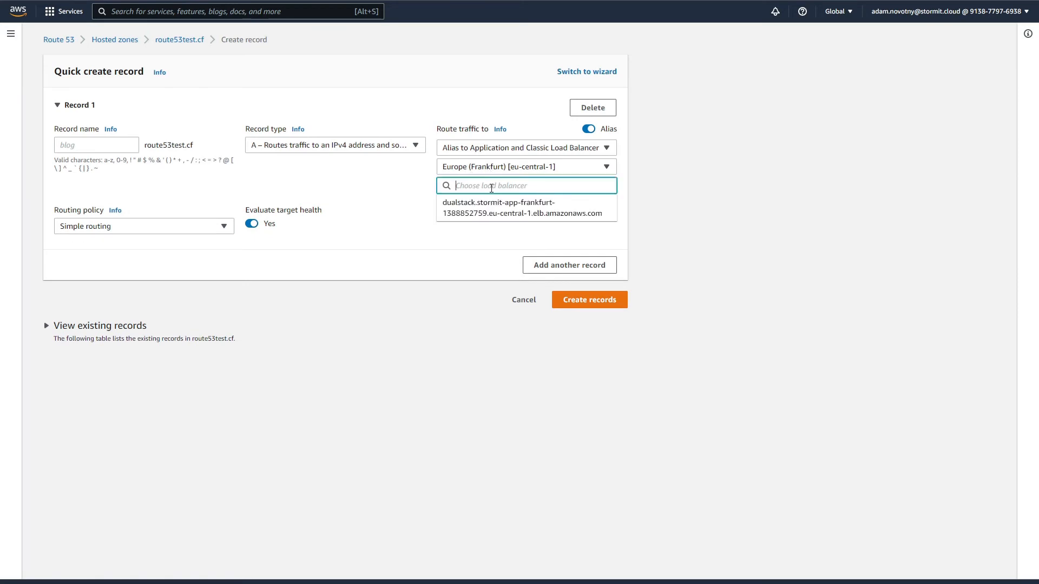
click(526, 207)
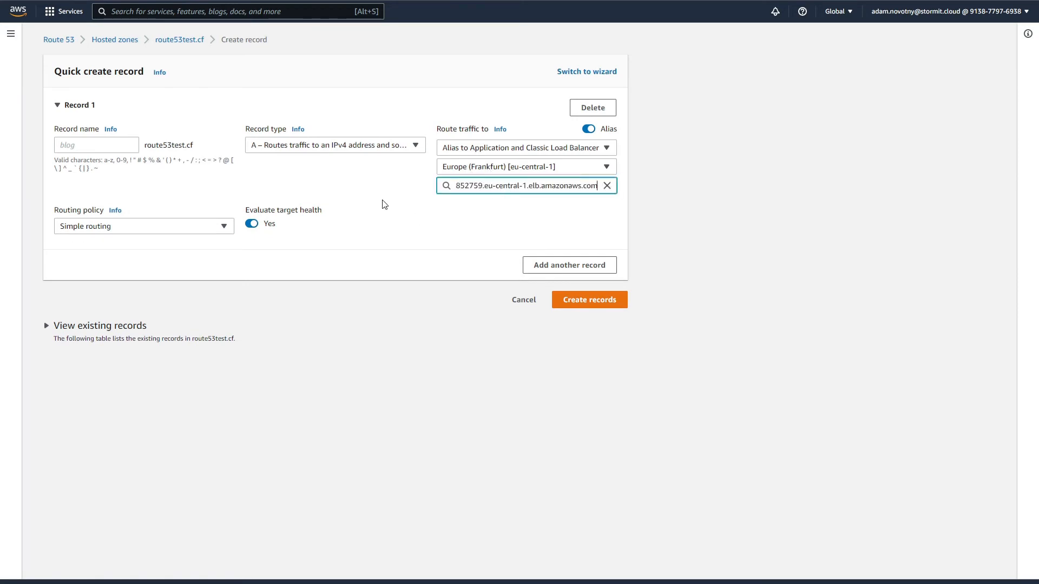
mouse_move(113, 238)
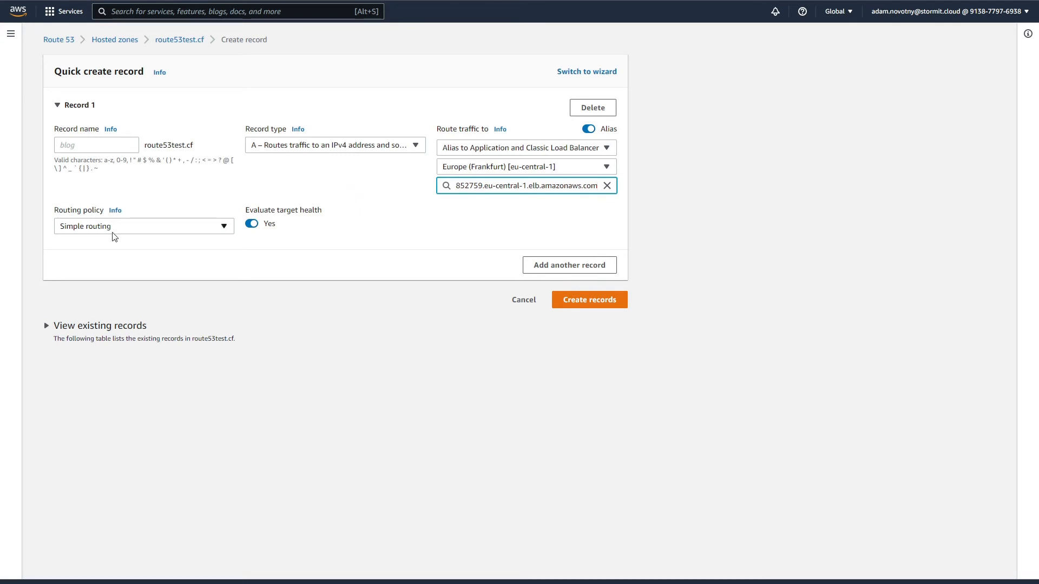
- Set Record 1 to Failover routing with health check fr-alb, Evaluate target health No, and Record ID fr-alb
click(144, 227)
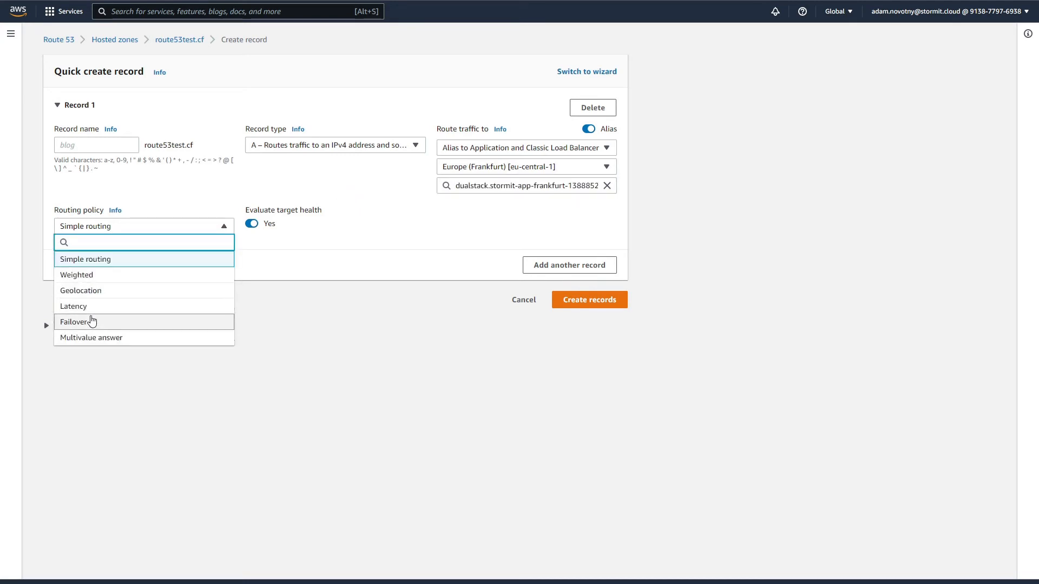
click(78, 323)
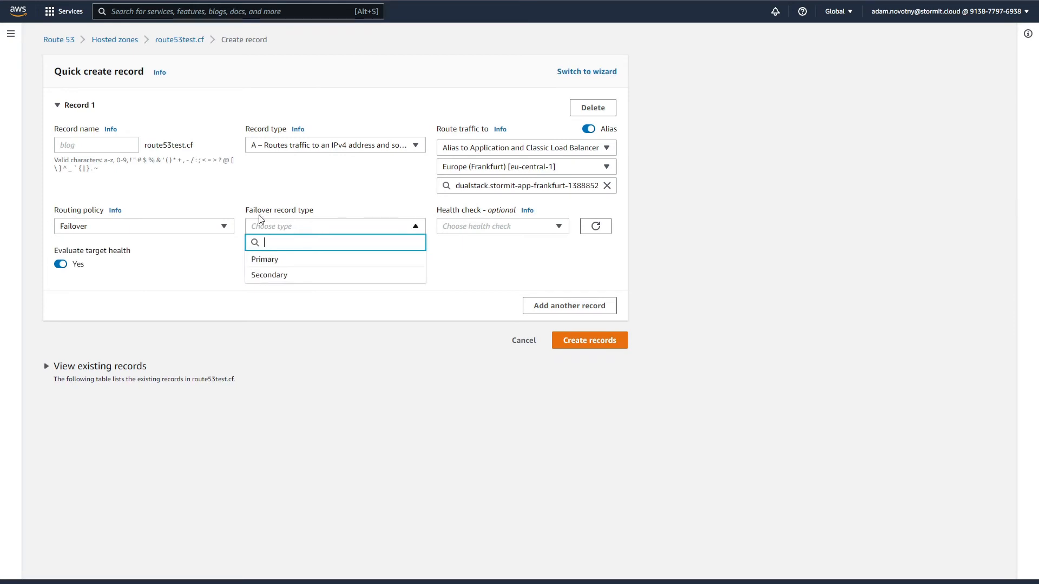
mouse_move(264, 259)
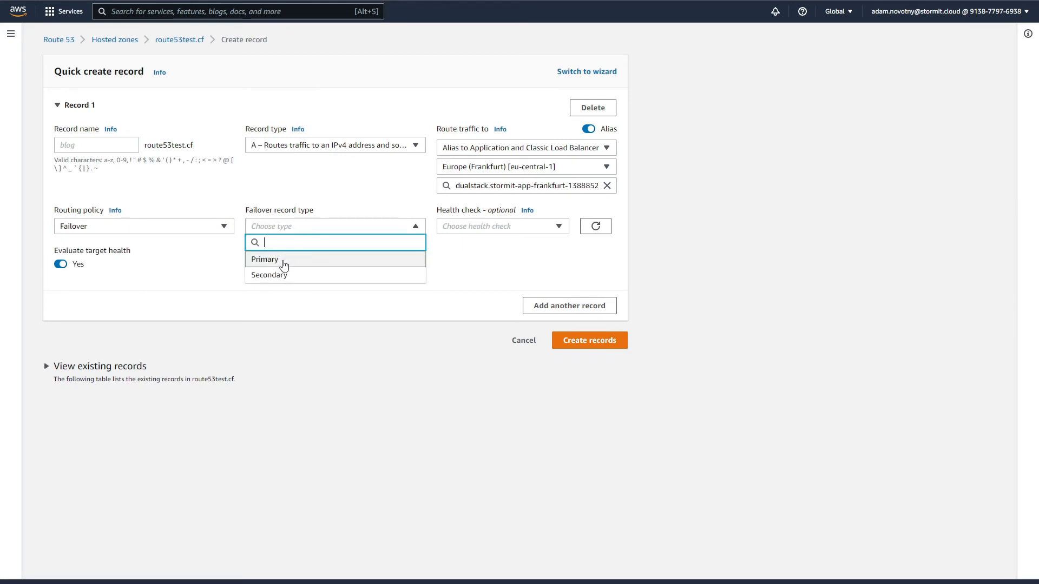
click(264, 259)
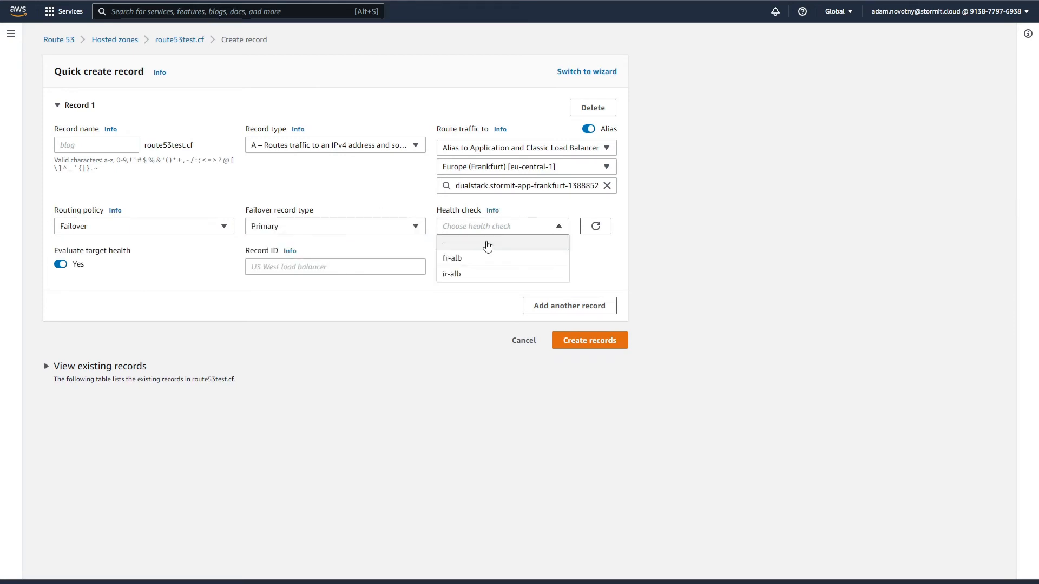
click(453, 258)
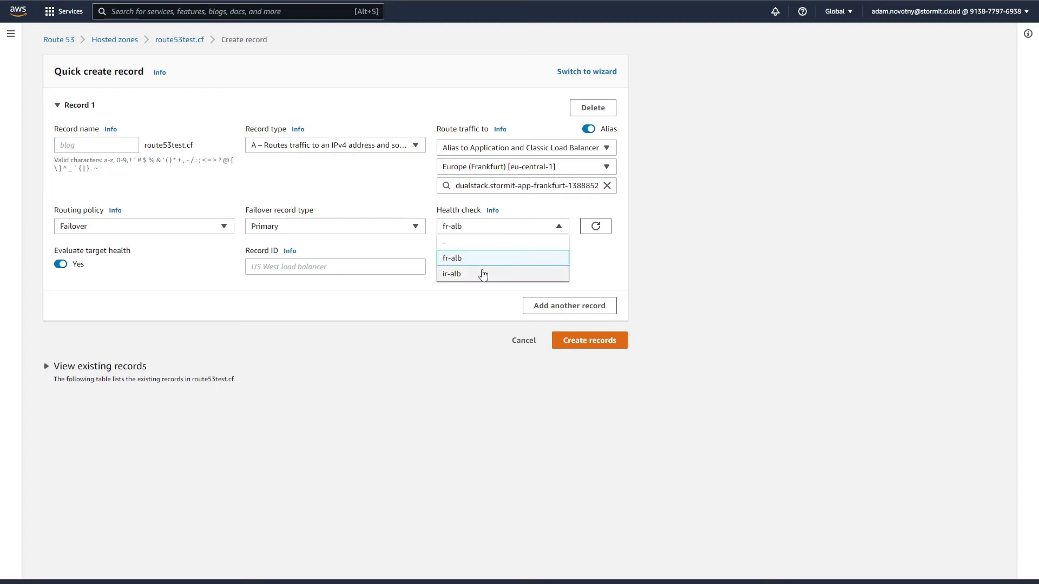
mouse_move(468, 279)
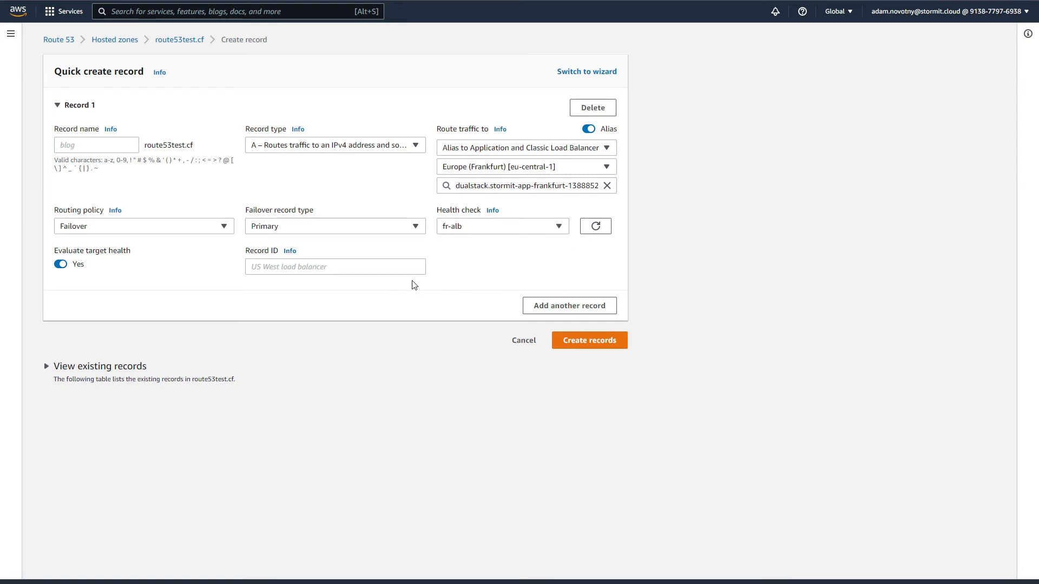
mouse_move(118, 261)
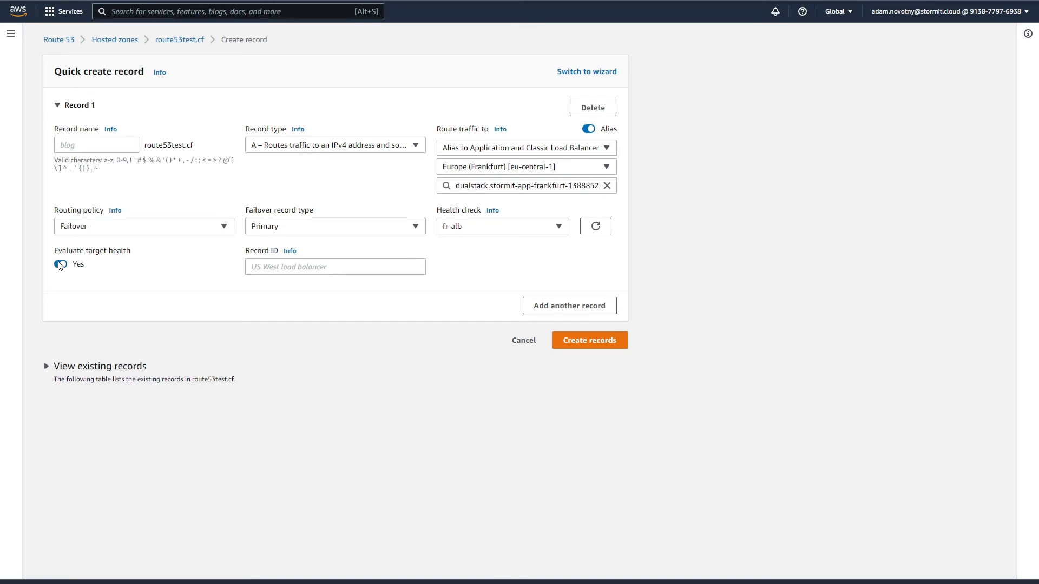
click(60, 264)
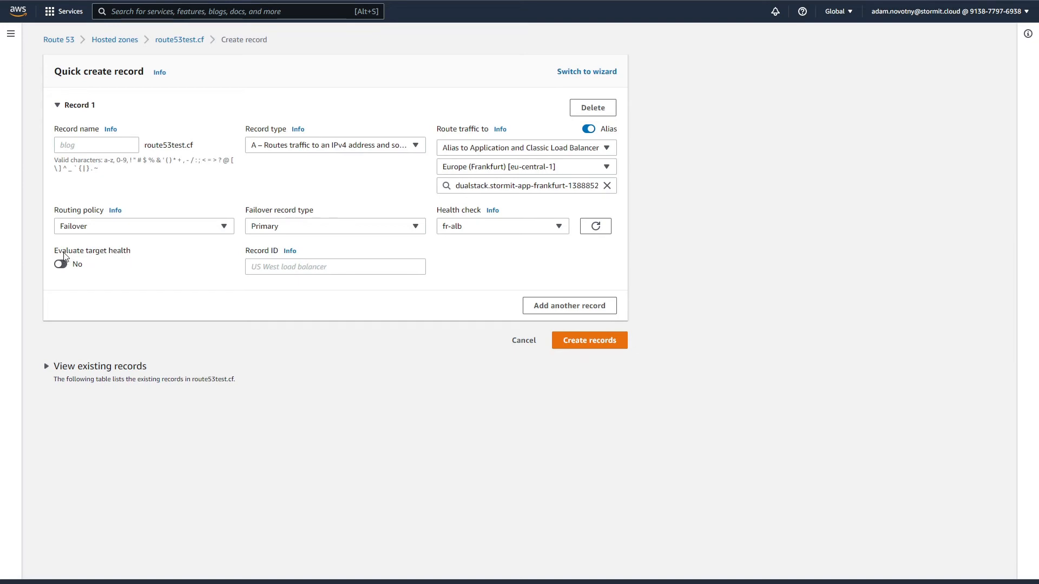
mouse_move(111, 273)
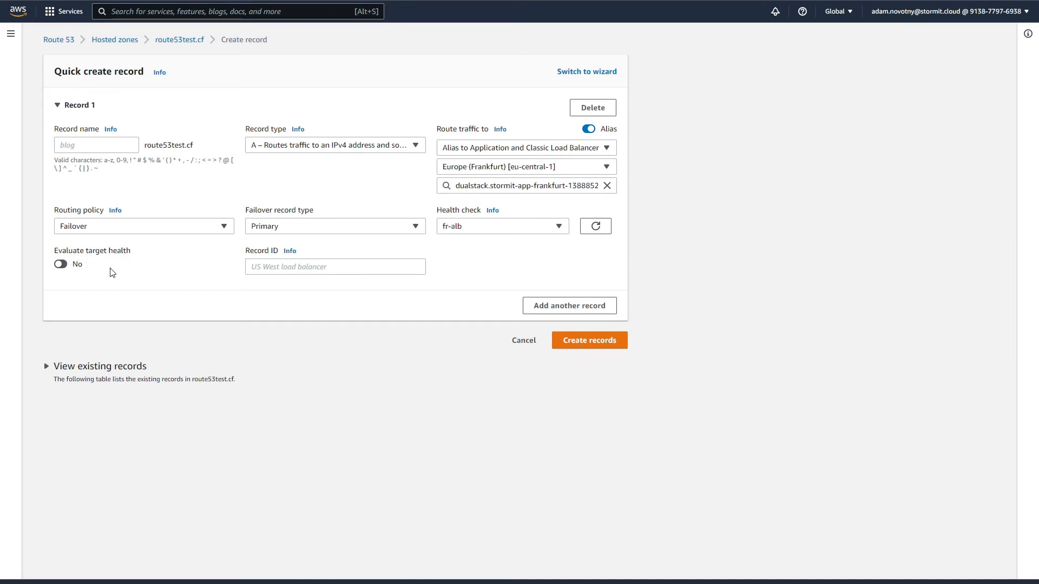
mouse_move(468, 232)
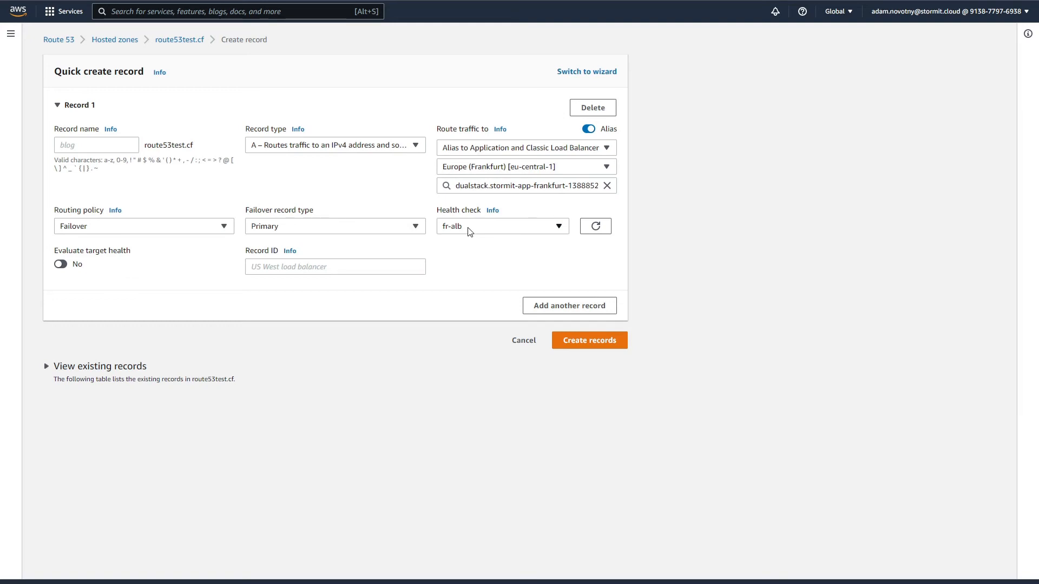
mouse_move(82, 274)
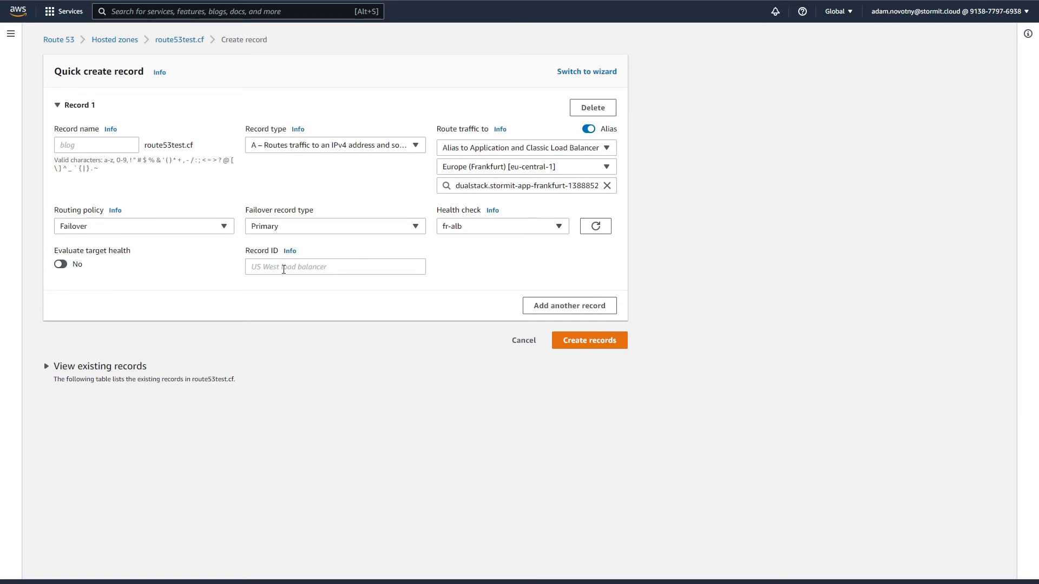
text(fr-)
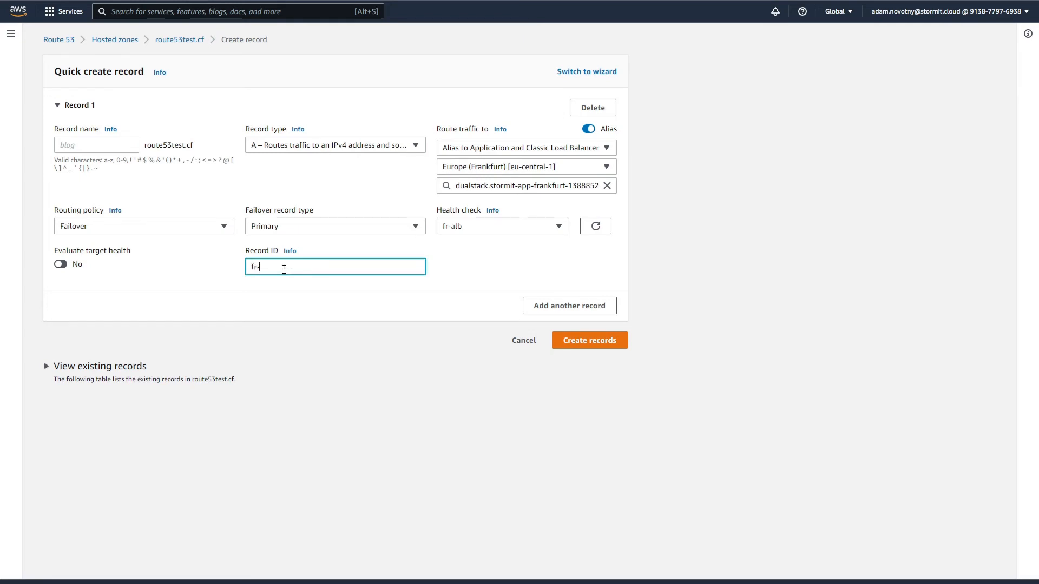
text(alb)
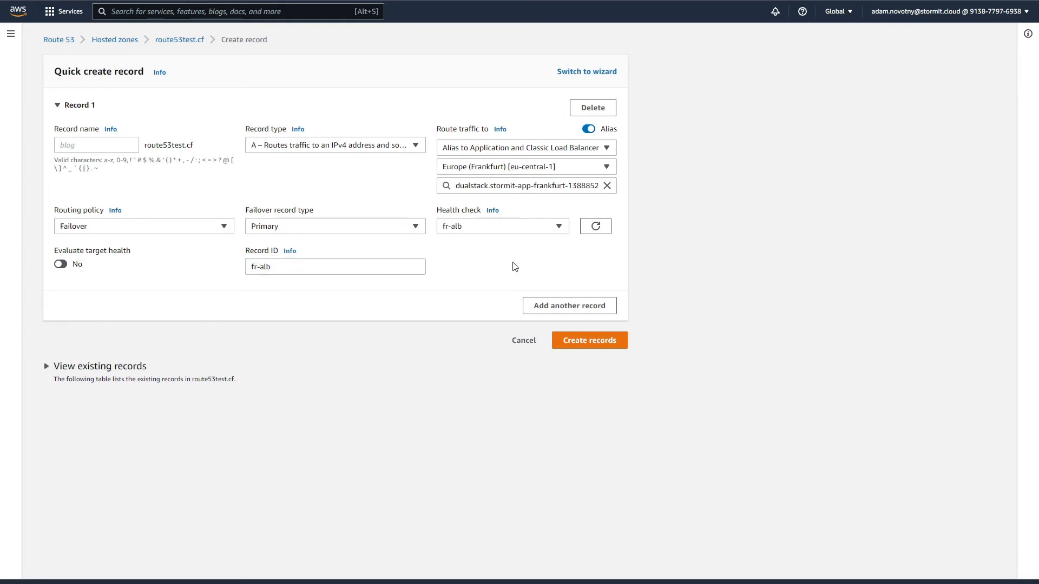
mouse_move(681, 268)
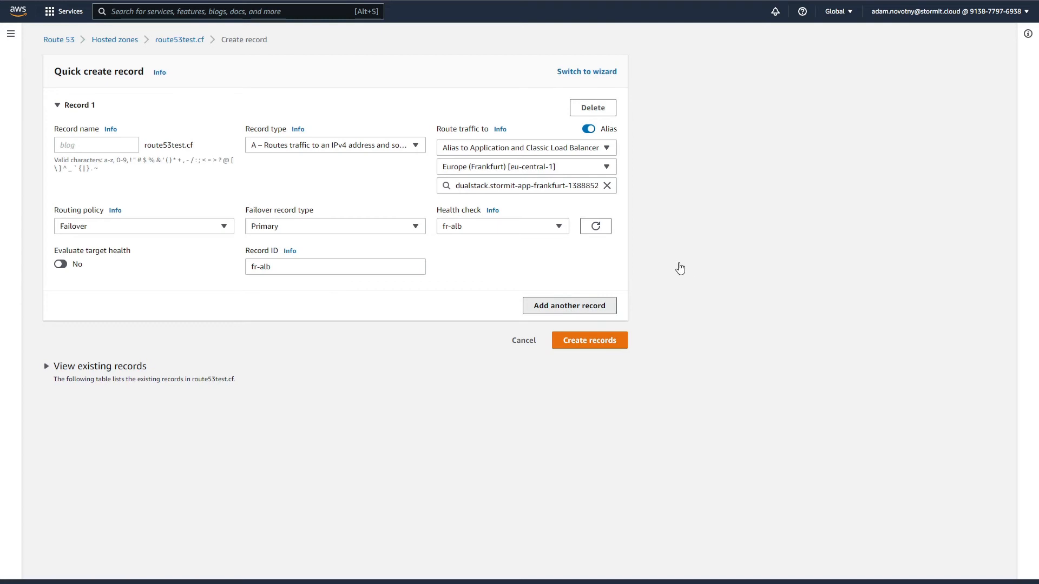
- Add a second record aliasing the Ireland eu-west-1 Application Load Balancer in Europe (Ireland)
click(568, 306)
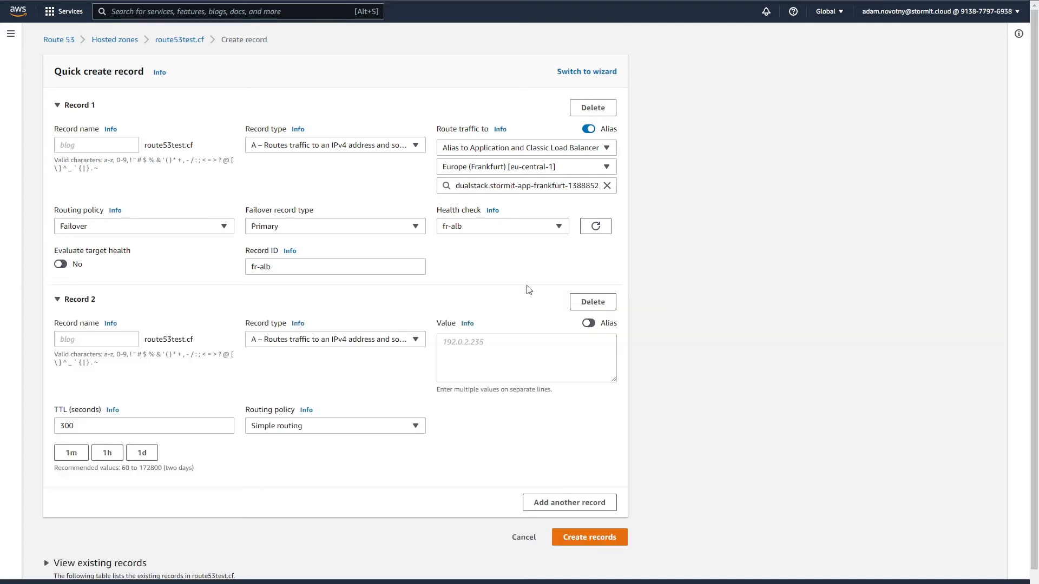
mouse_move(440, 342)
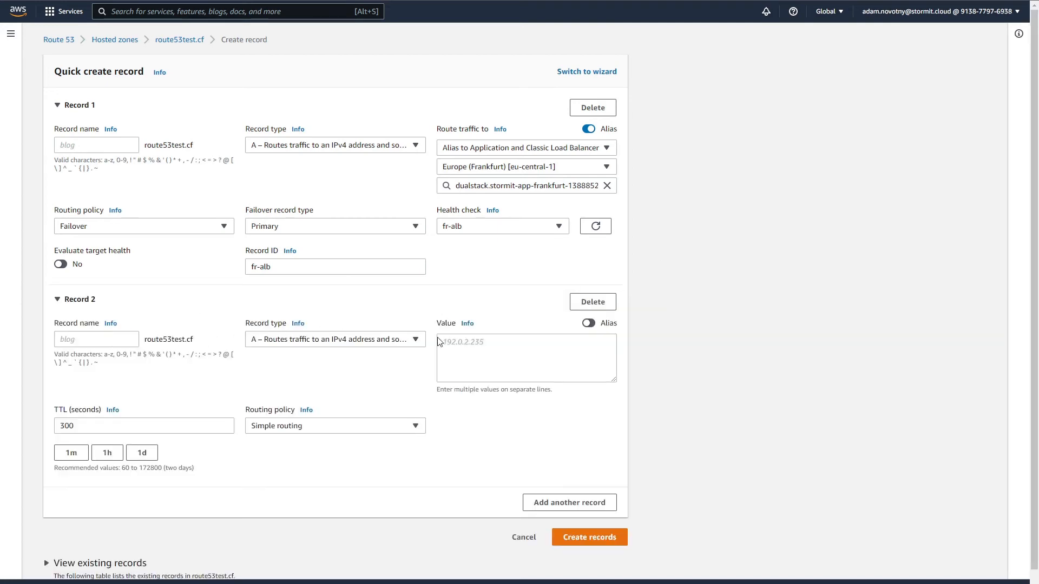
click(588, 323)
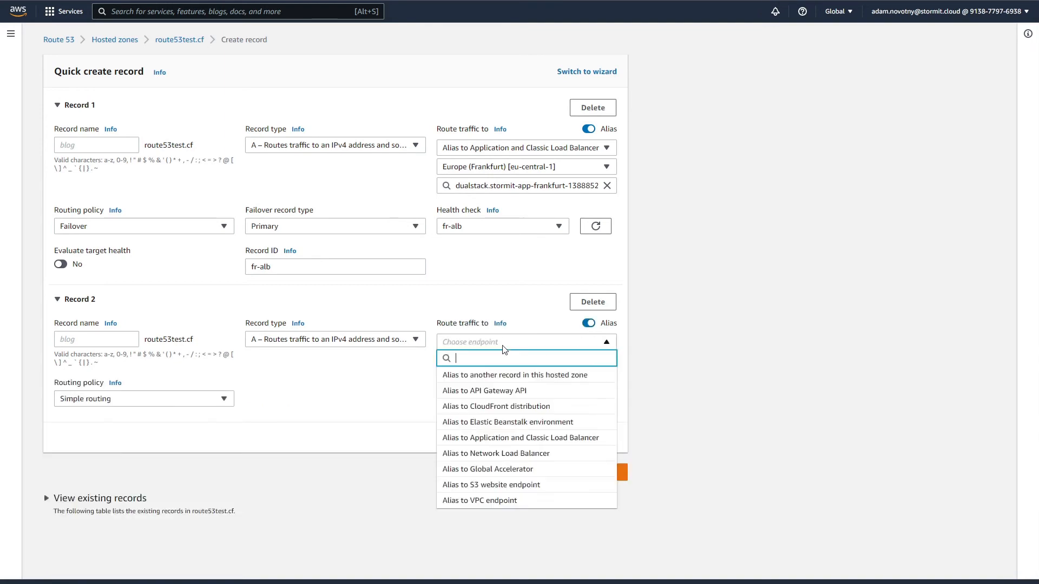
click(521, 438)
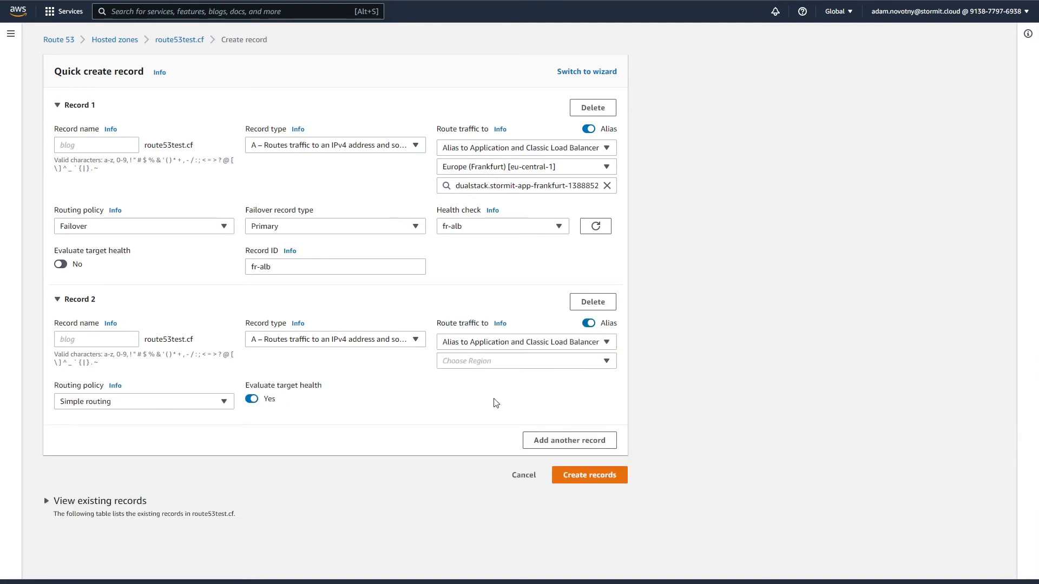
click(526, 361)
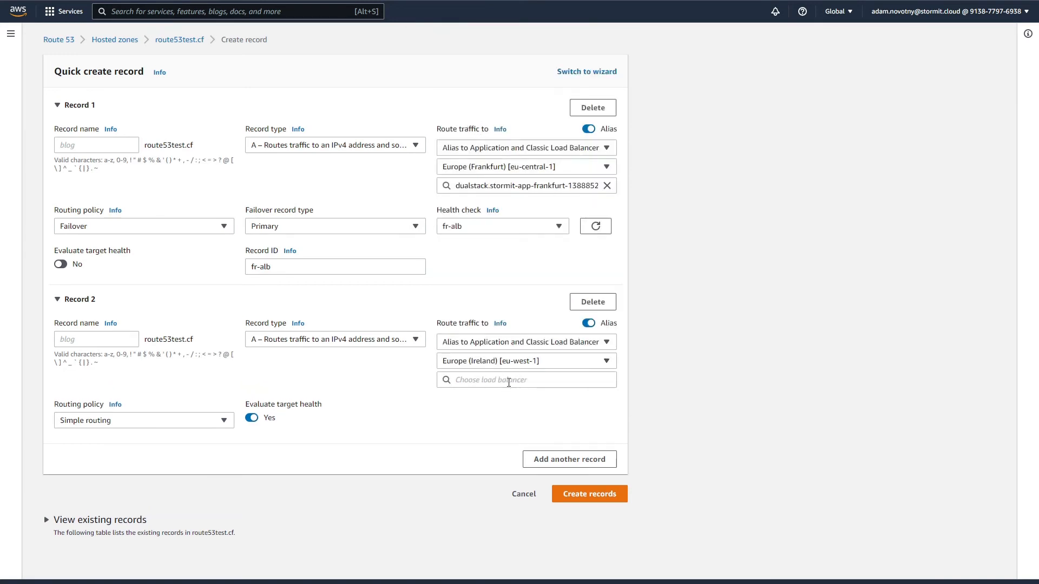
text(48850958.eu-west-1.elb.amazonaws.com)
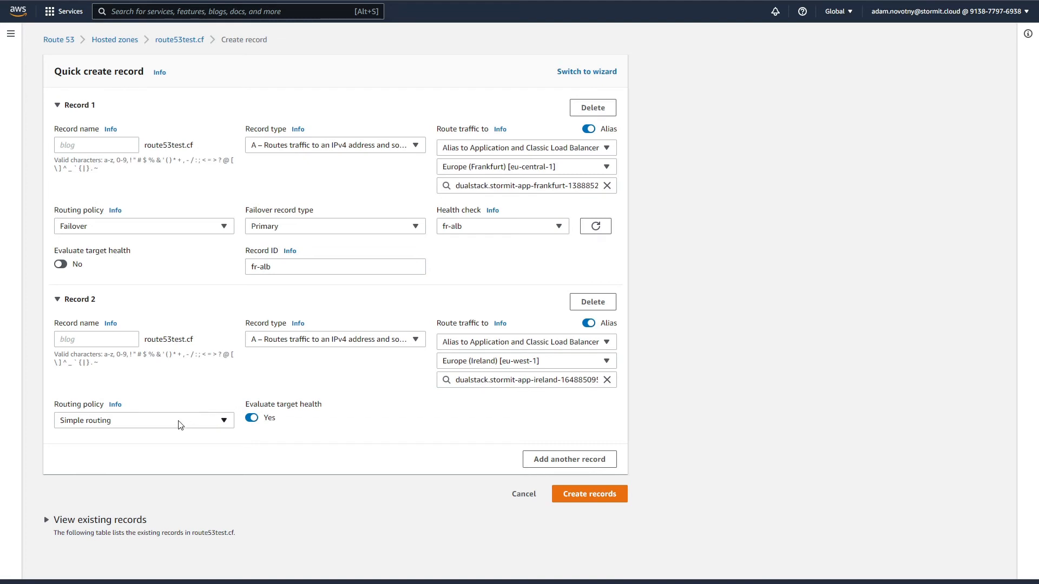
- Set Record 2 to Failover routing, Secondary type, health check ir-alb, Evaluate target health No, Record ID ir-alb
click(143, 420)
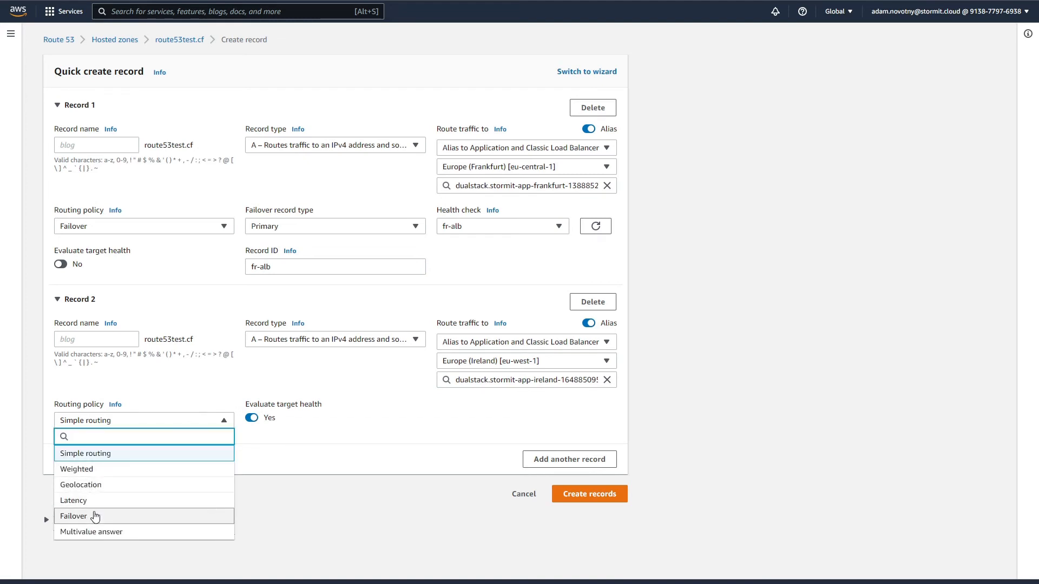
click(74, 516)
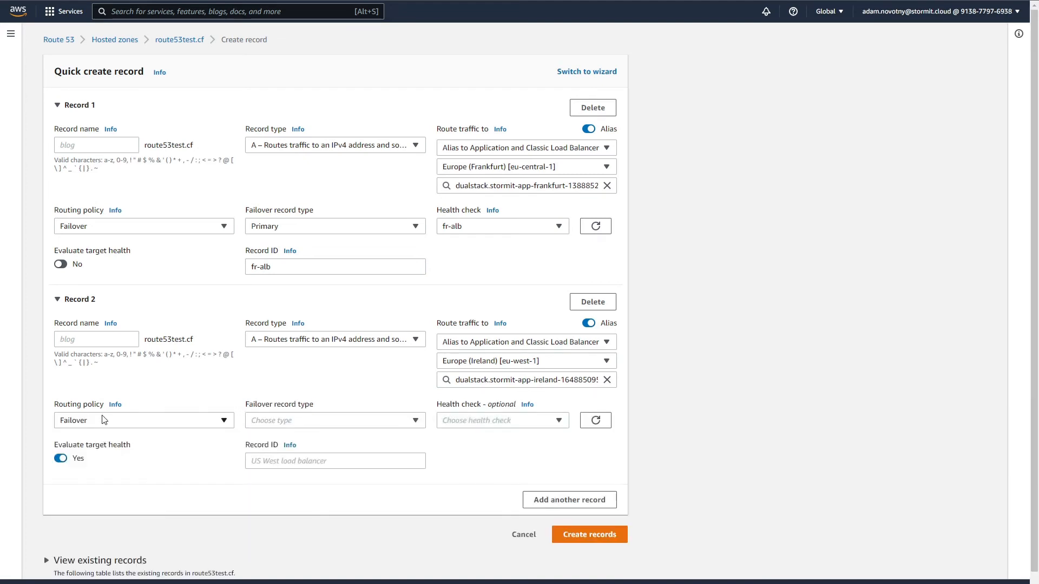
click(334, 420)
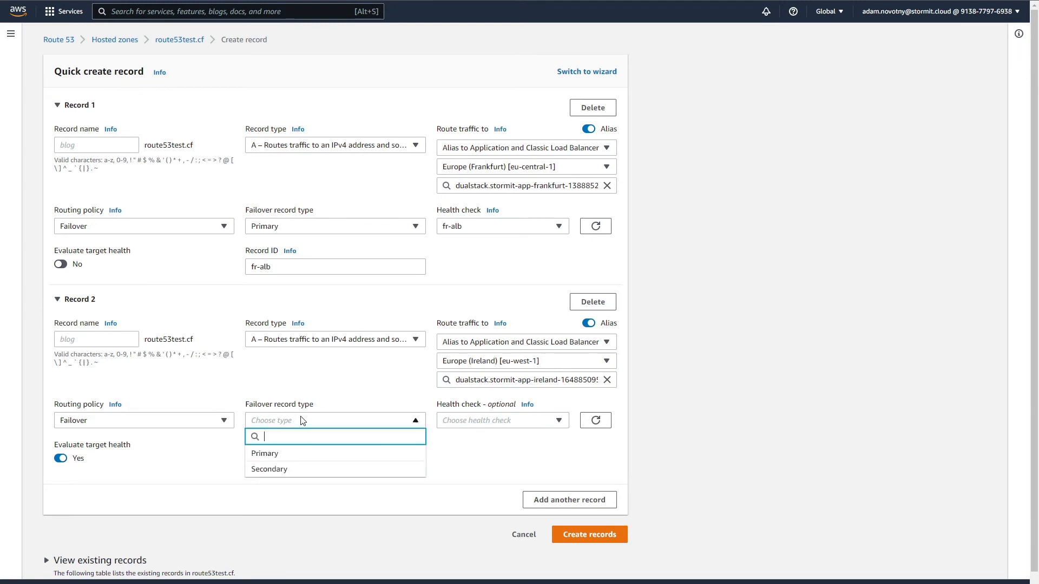
mouse_move(288, 469)
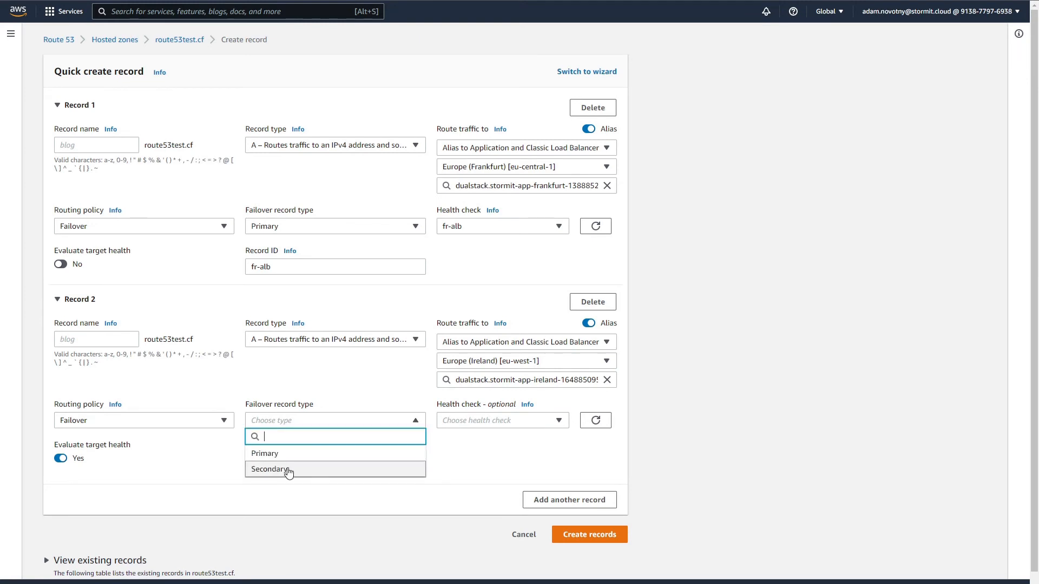
click(270, 469)
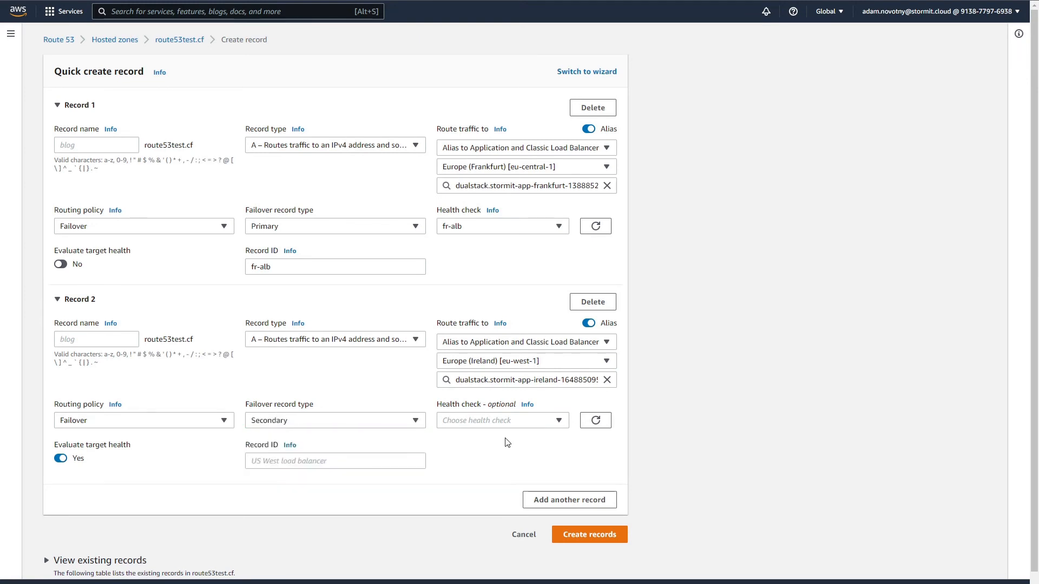
click(501, 420)
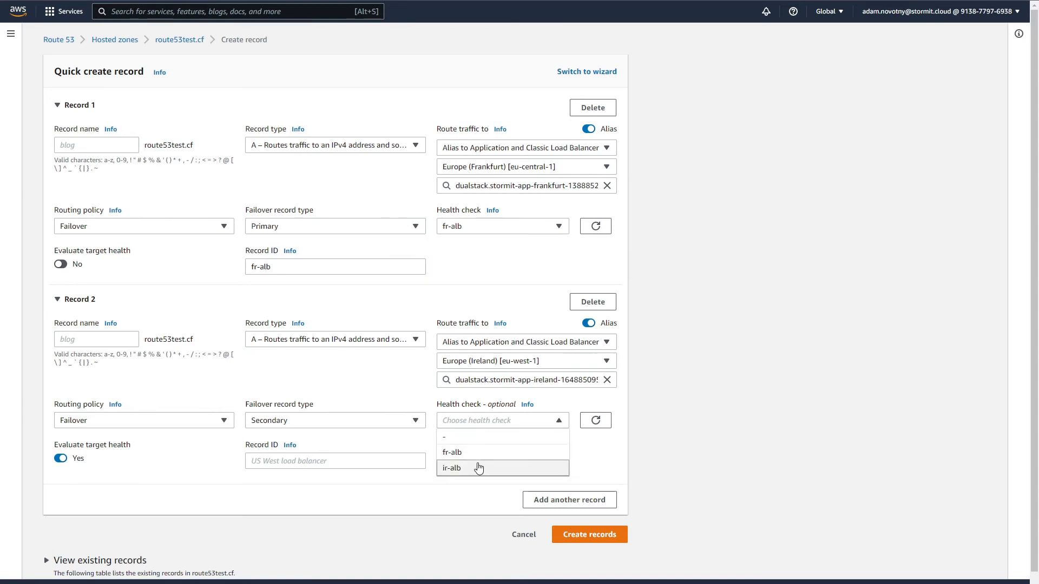
click(453, 469)
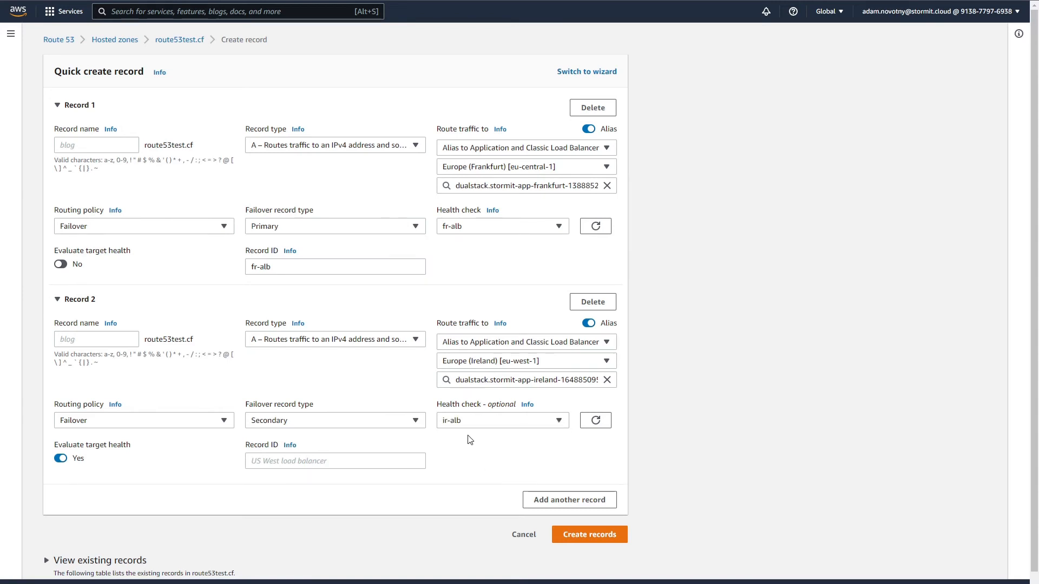
mouse_move(530, 433)
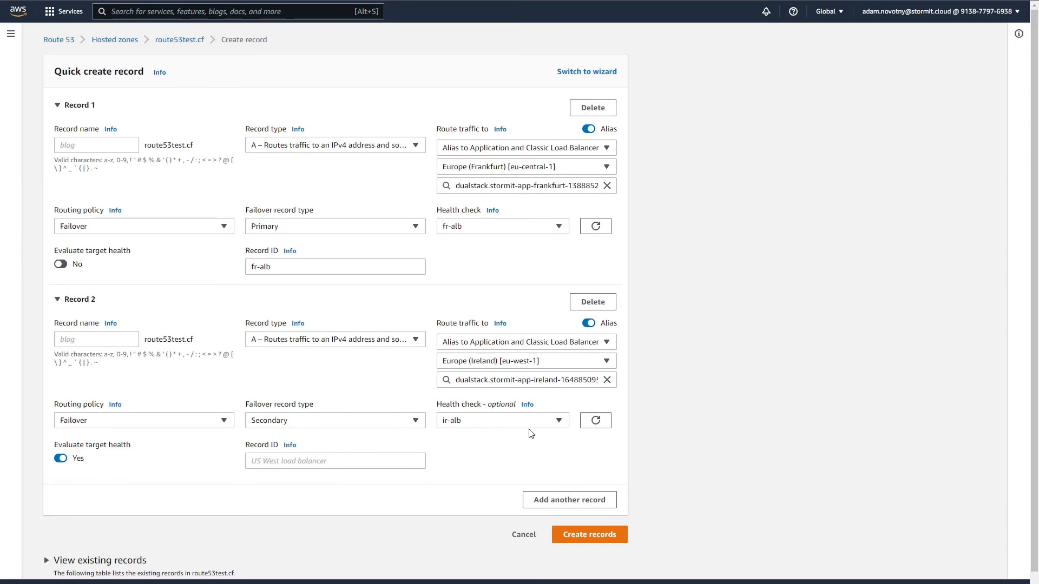
click(59, 459)
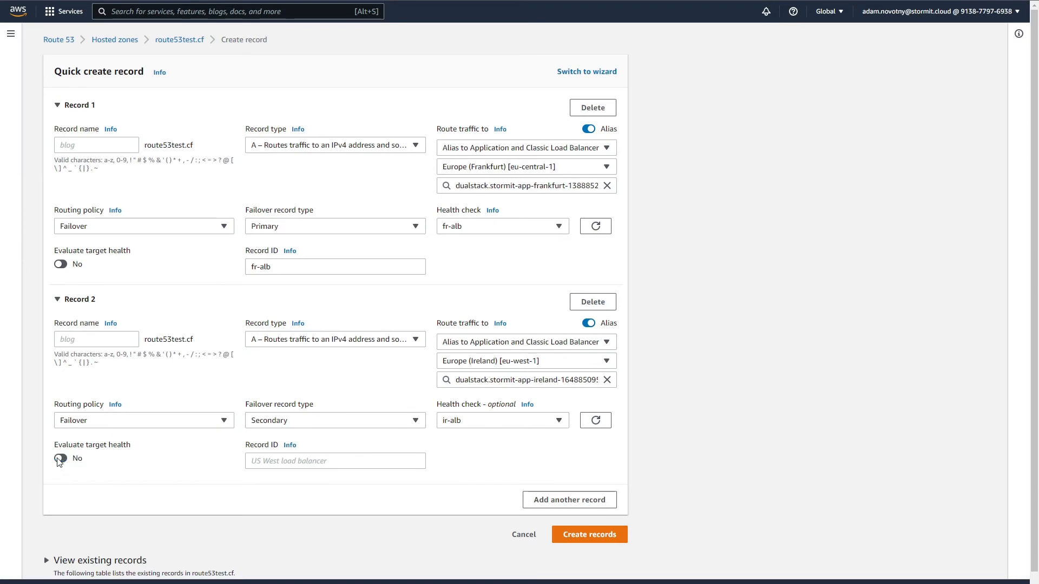
mouse_move(150, 456)
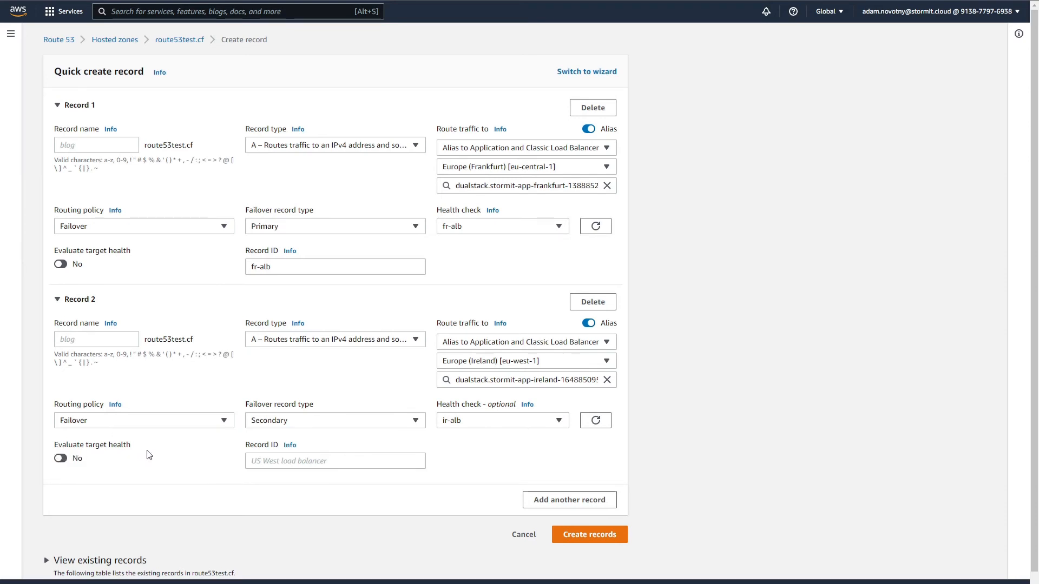
click(334, 461)
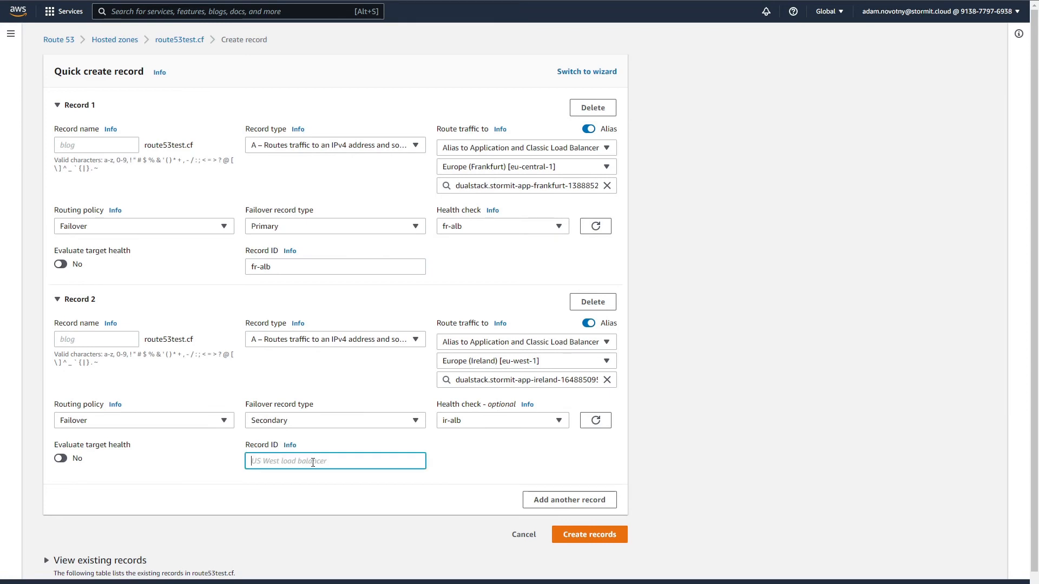
text(ir-alb)
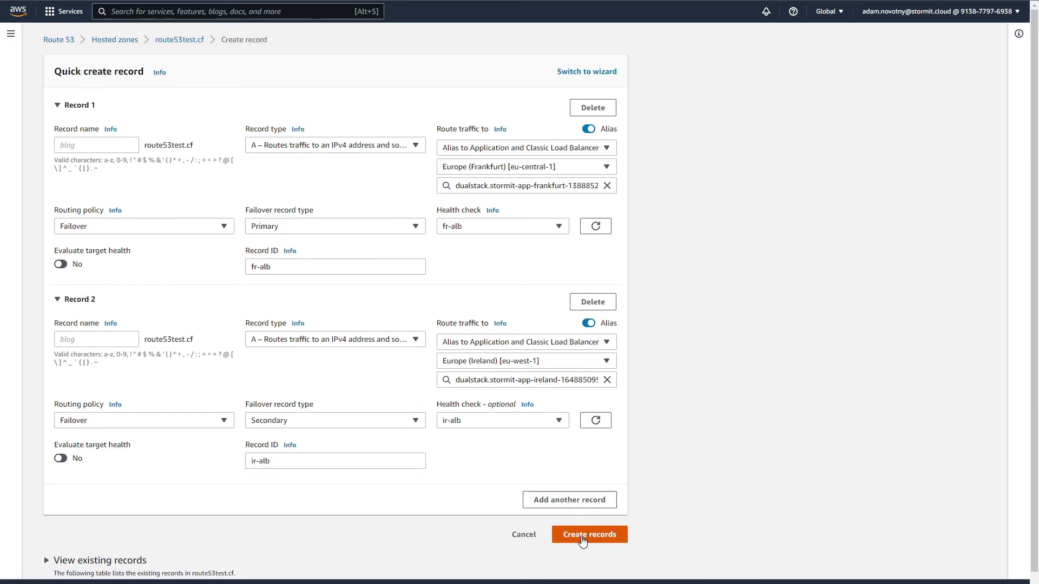
- Create both failover records and refresh the Change Info status until it moves from PENDING to INSYNC
click(589, 535)
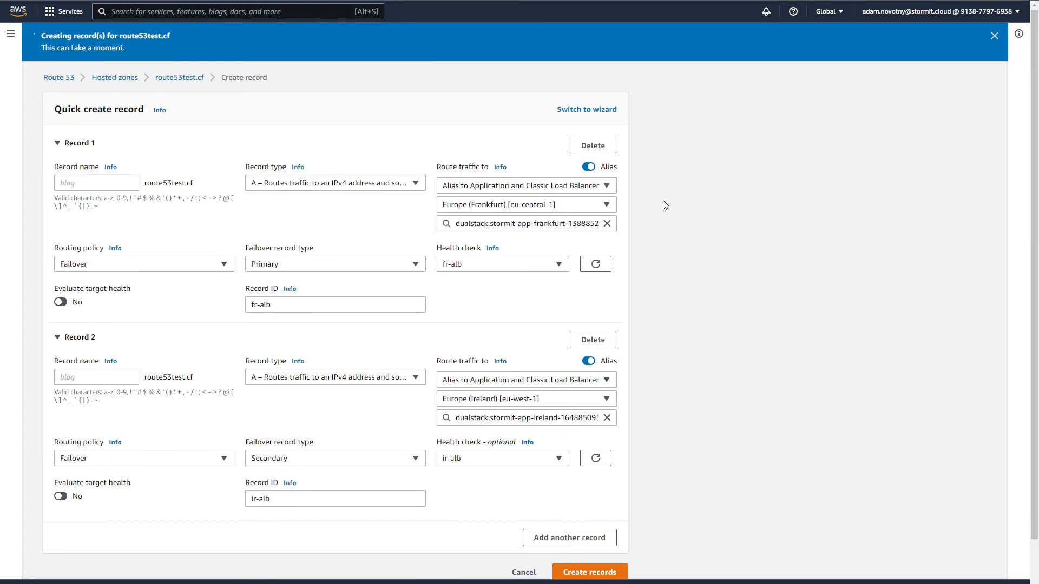
click(588, 571)
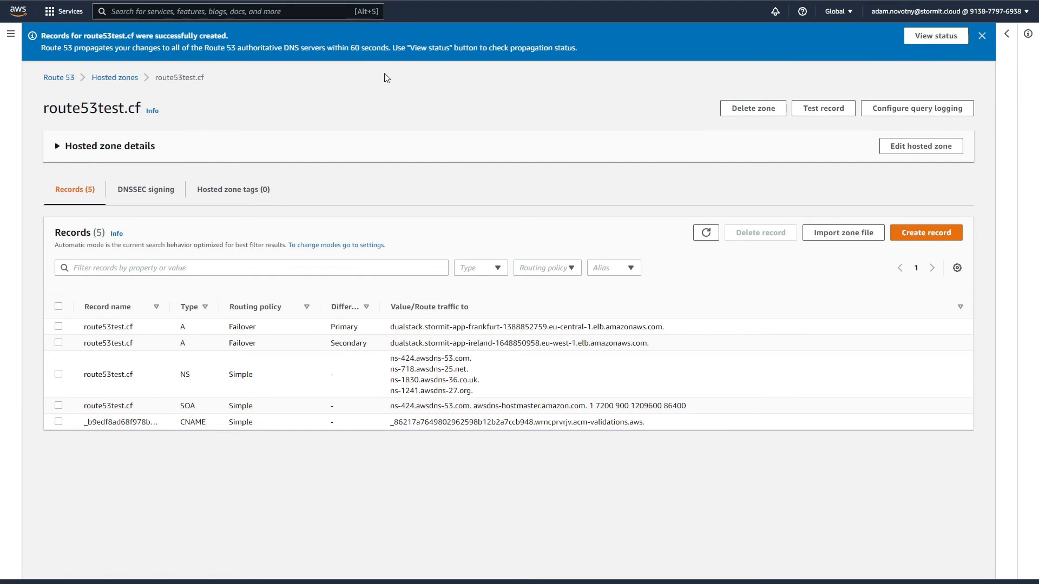
mouse_move(935, 35)
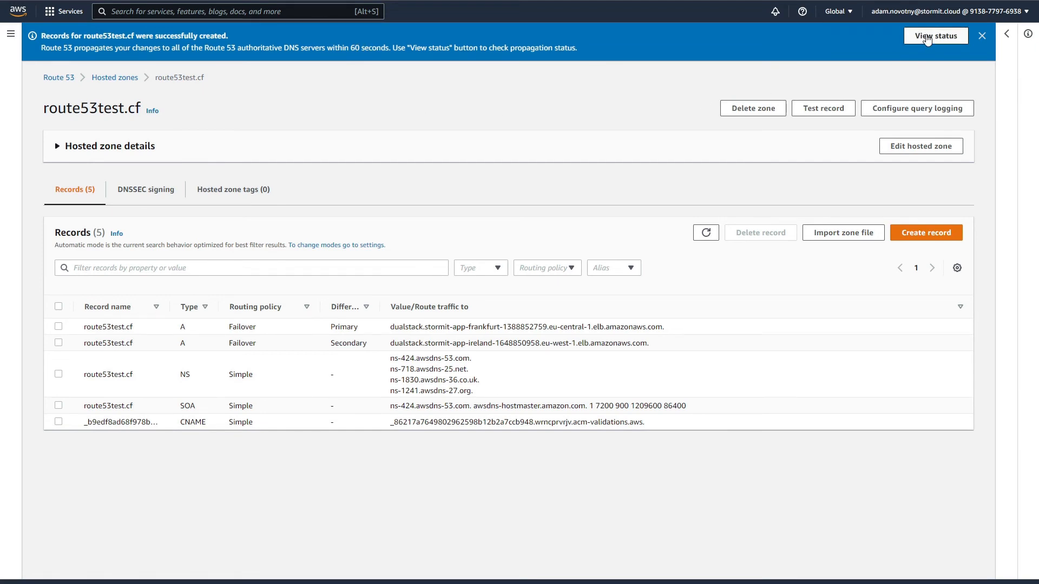
click(935, 36)
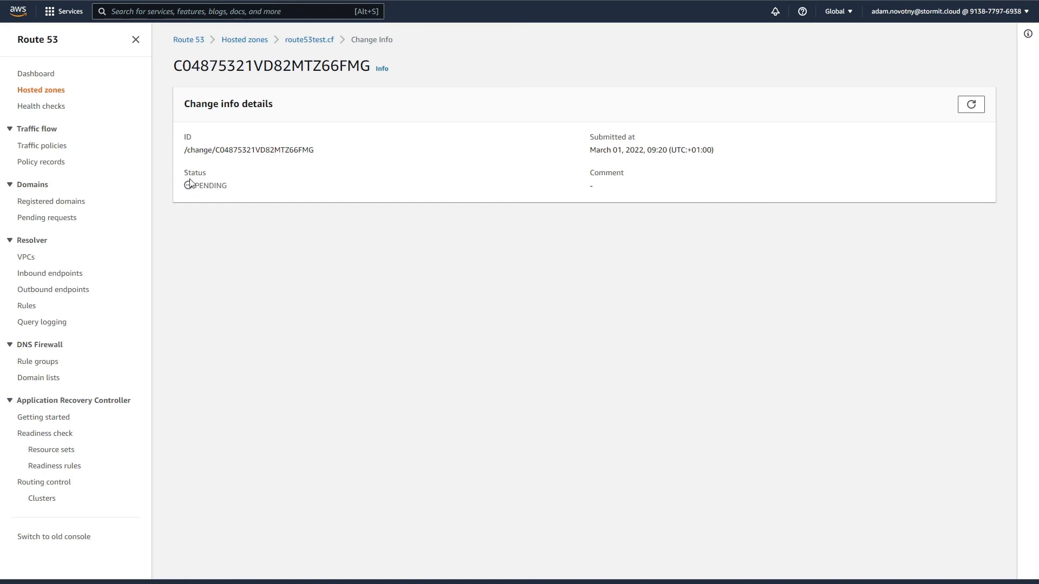
mouse_move(241, 188)
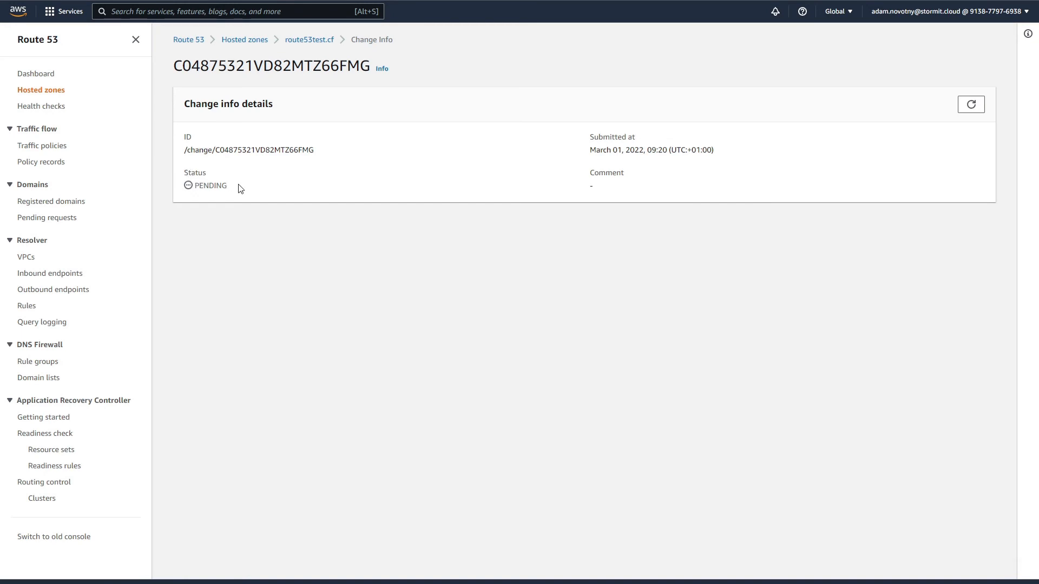
click(970, 104)
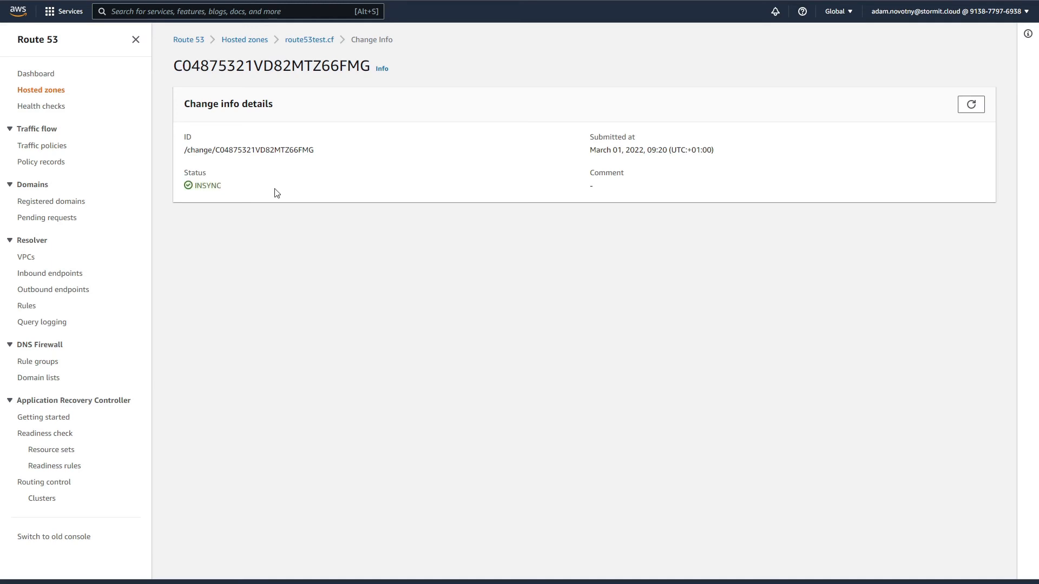
click(970, 104)
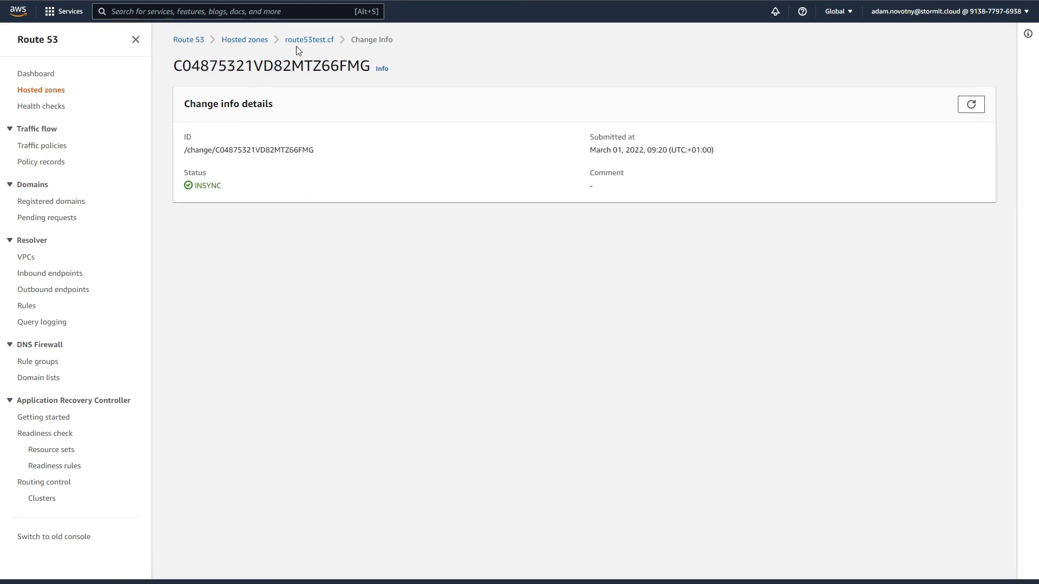
mouse_move(308, 40)
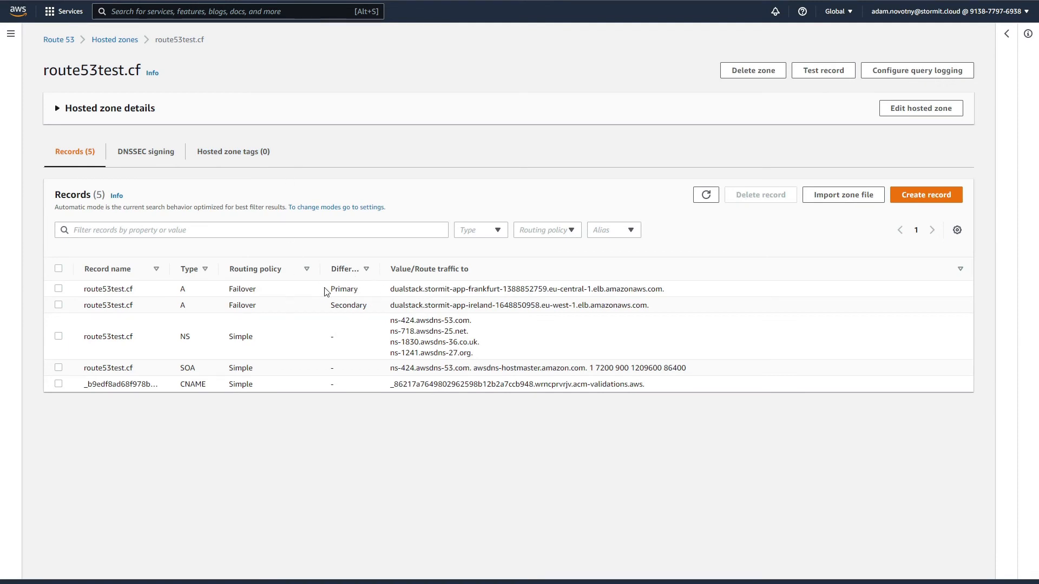
mouse_move(457, 292)
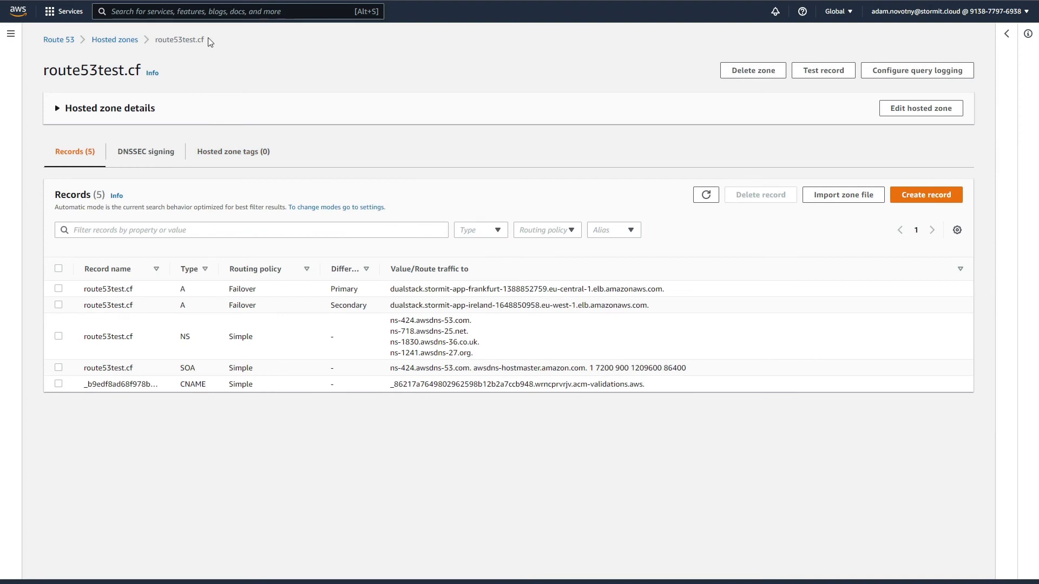
- Select the route53test.cf zone name in the hosted zone to copy it
double_click(179, 40)
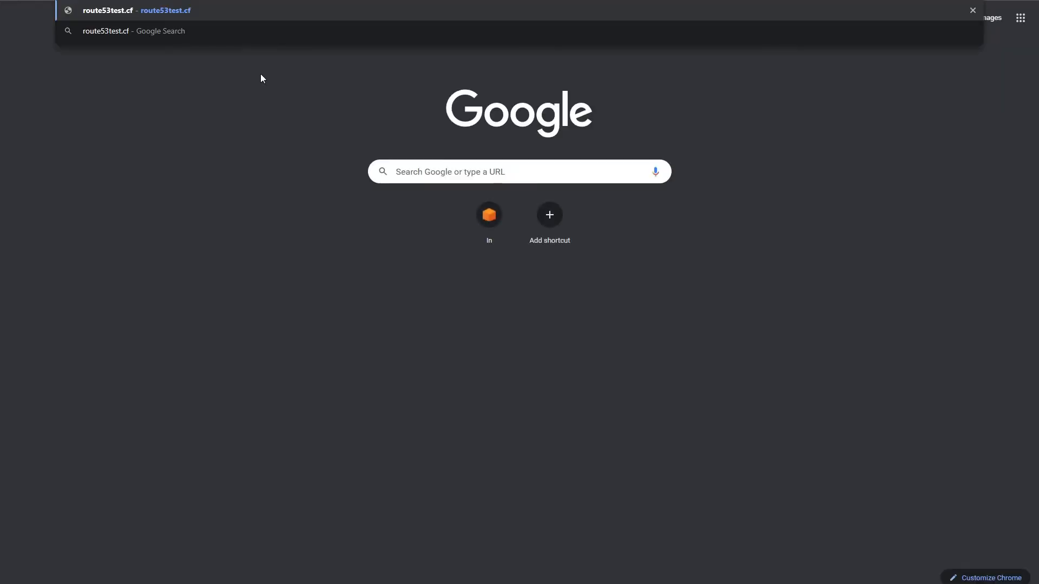
- Load route53test.cf in a new Chrome tab to test the site, then return to the Route 53 console
click(137, 10)
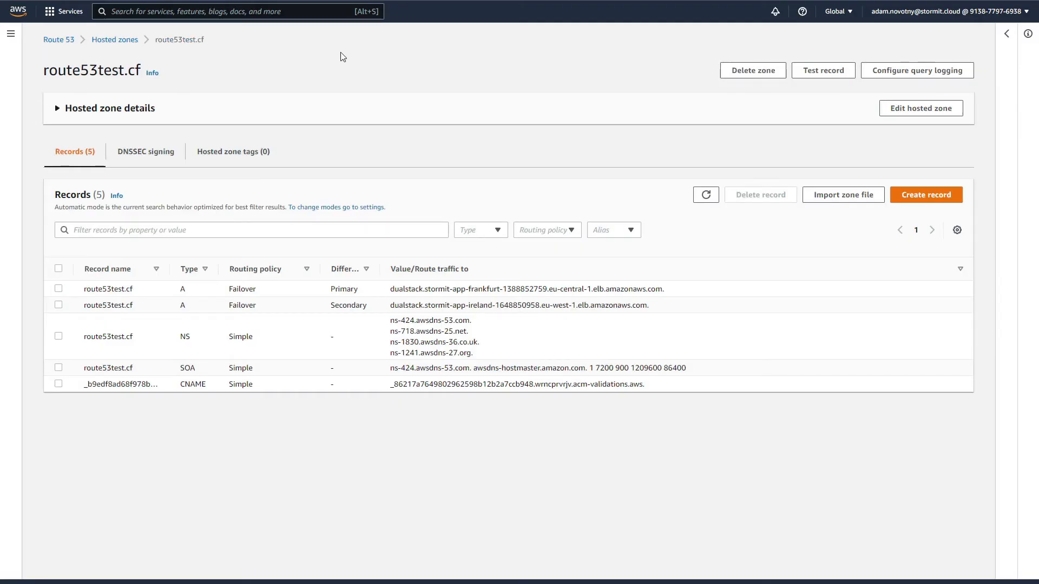
mouse_move(518, 35)
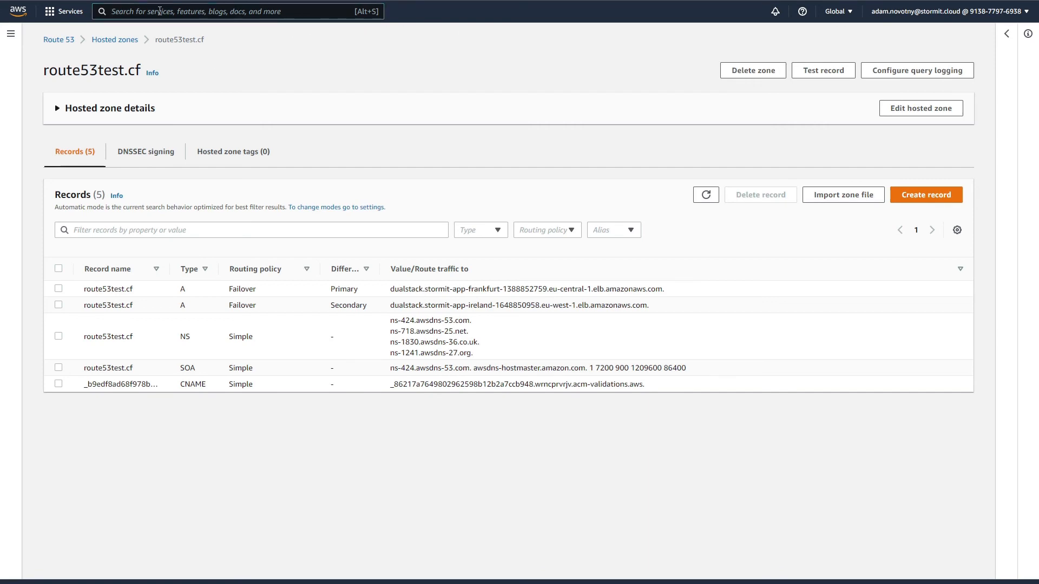
- Search 'ec2' to open the EC2 console and switch the region to Europe (Frankfurt)
text(ec2)
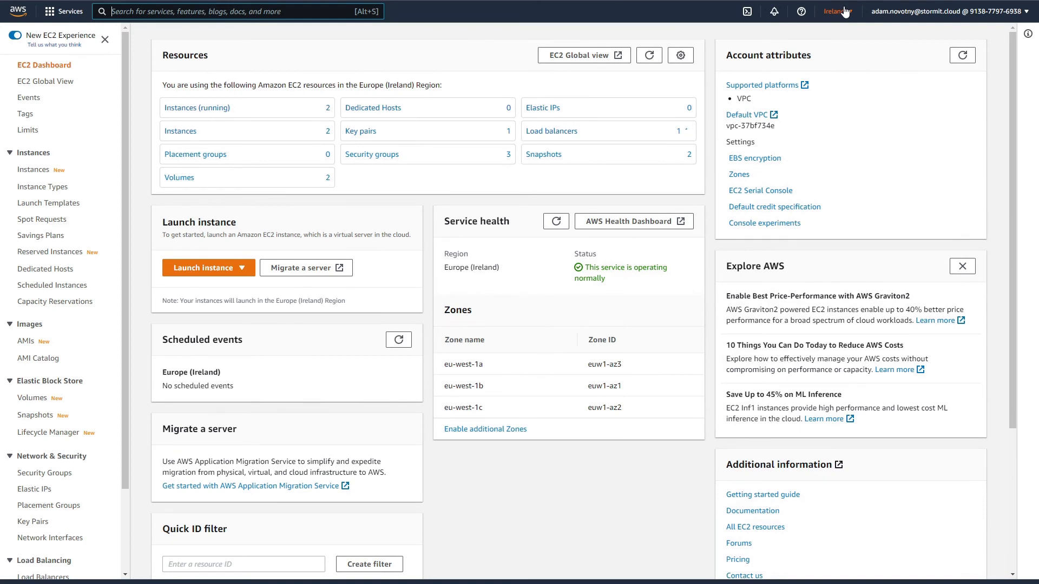
click(837, 10)
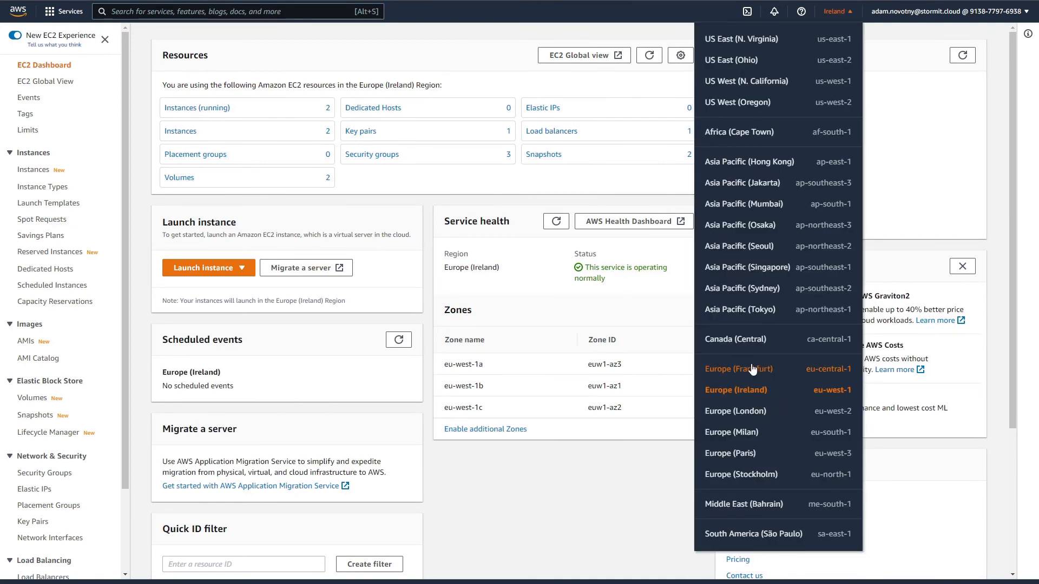
click(737, 368)
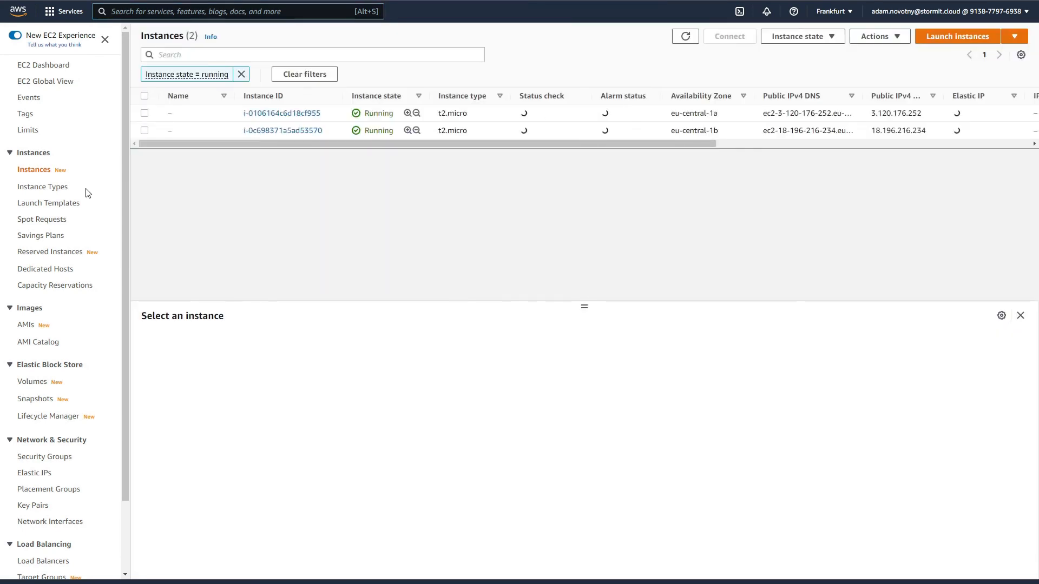
mouse_move(219, 95)
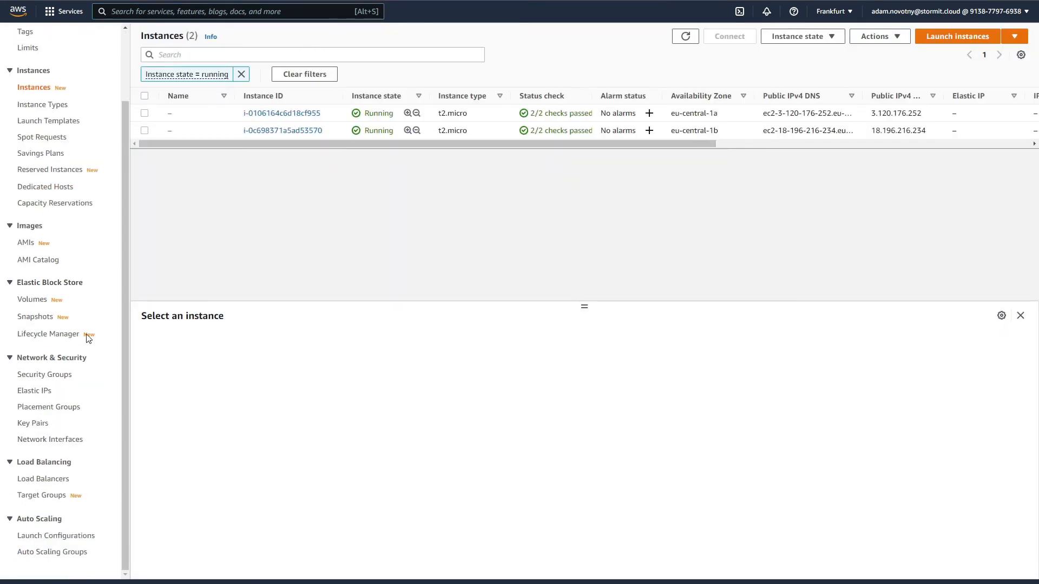
mouse_move(307, 451)
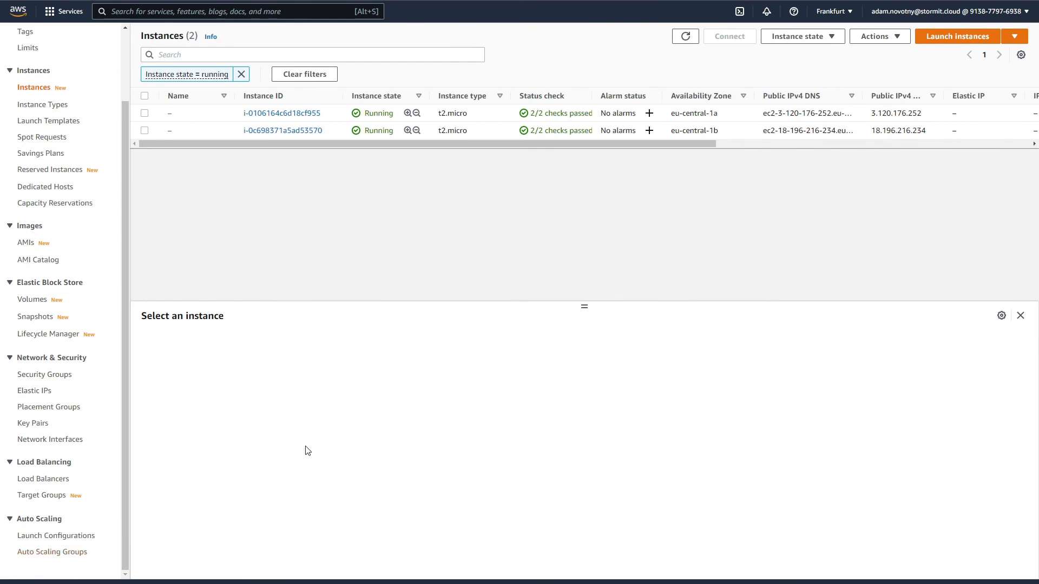
- Update stormit-app-frankfurt with desired, minimum and maximum capacity all set to 0
click(52, 552)
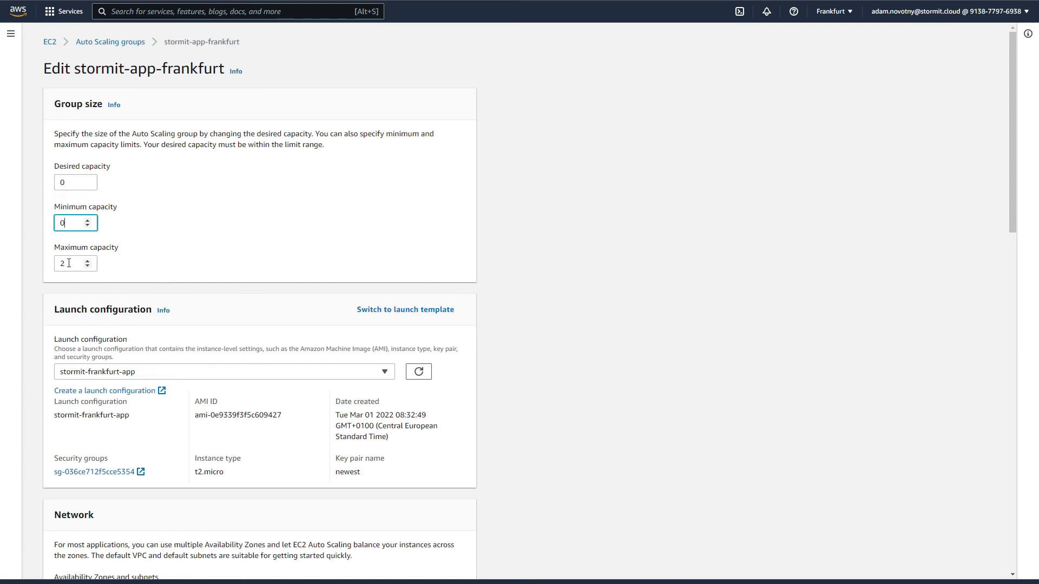
scroll(down, 3)
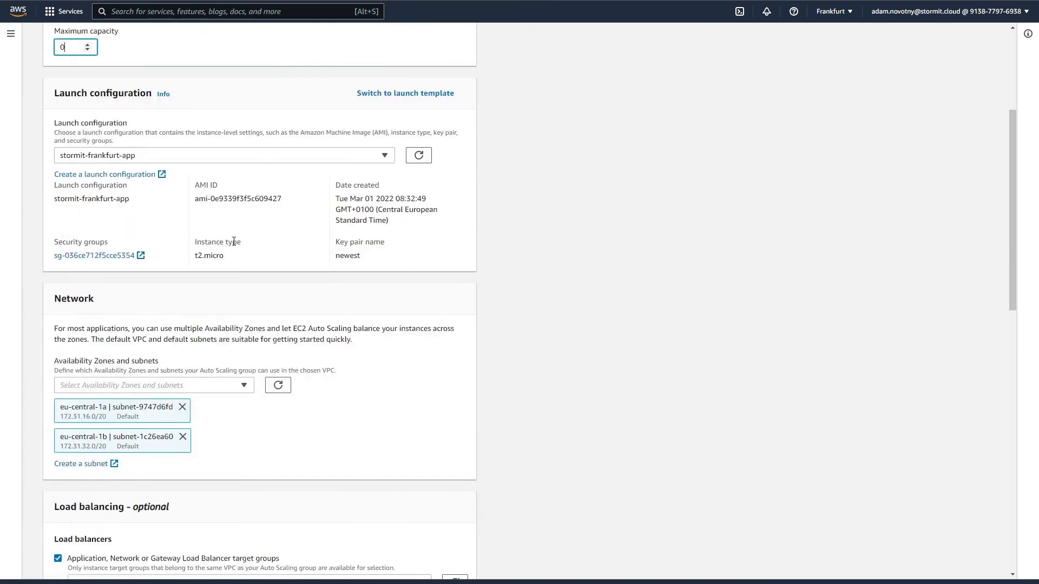
scroll(down, 3)
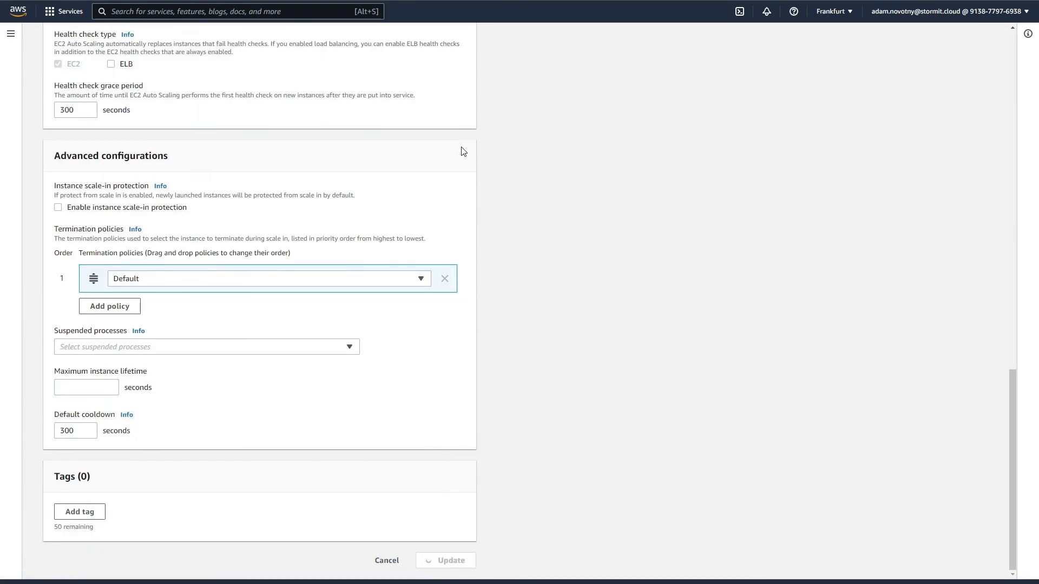
click(445, 559)
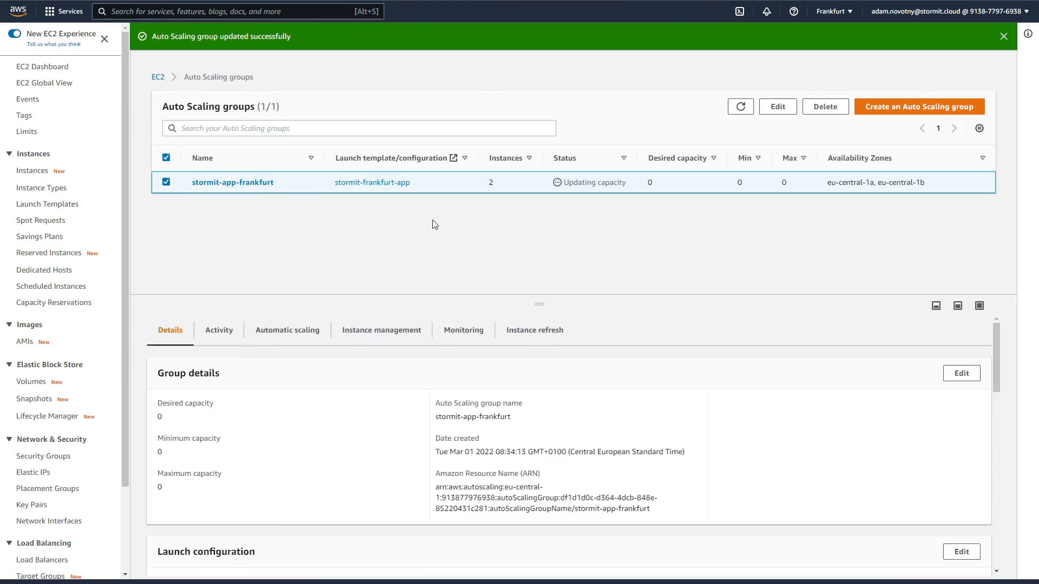
mouse_move(41, 66)
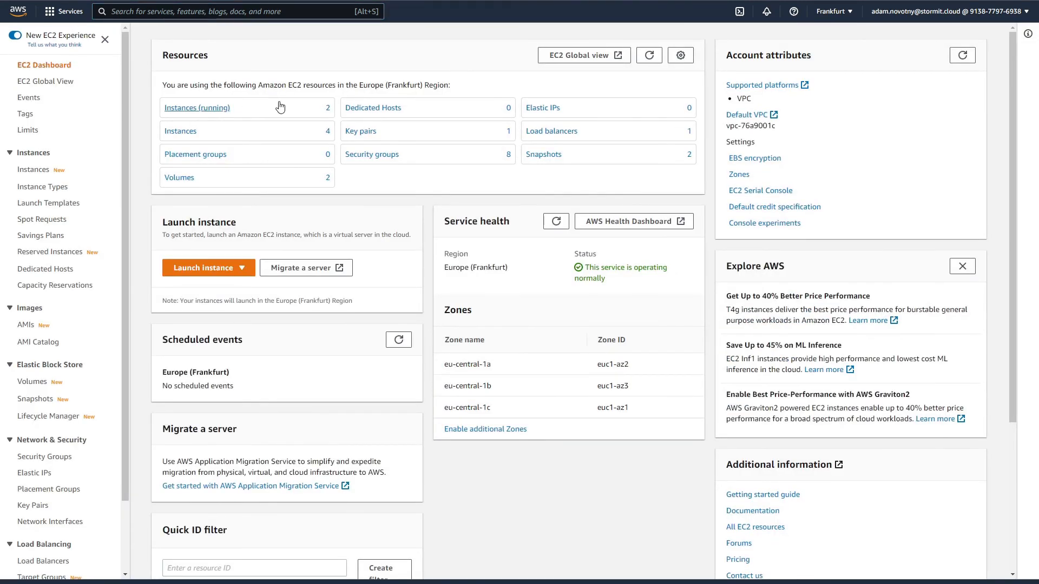
- Refresh the Frankfurt instance list to see both instances terminated
click(197, 107)
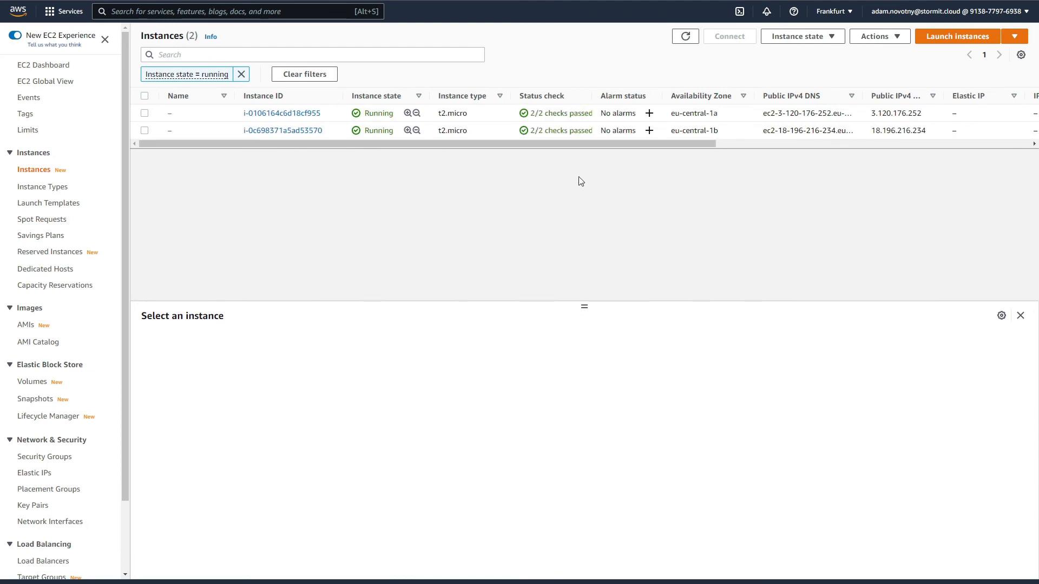
click(685, 37)
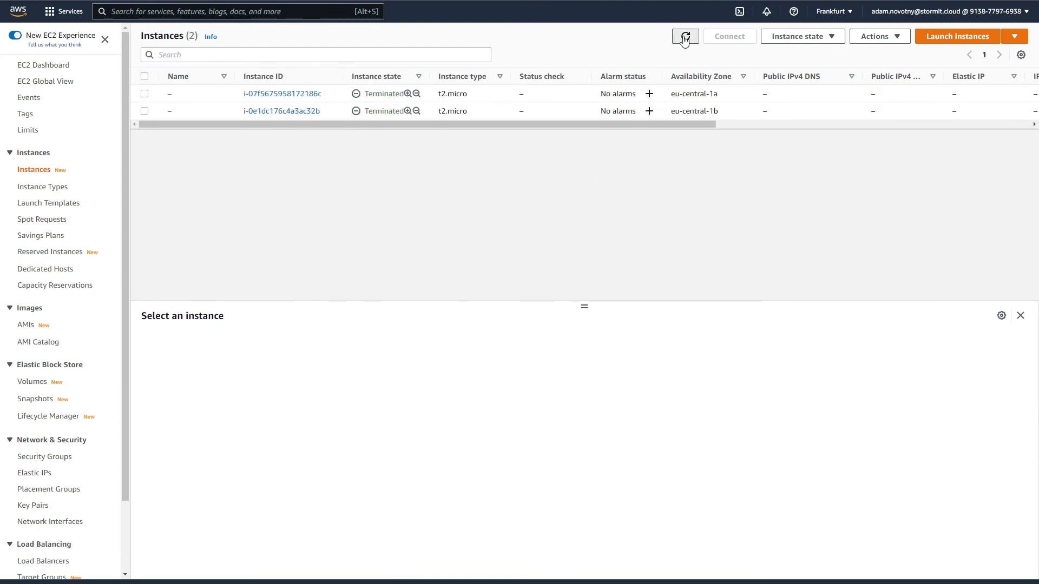
mouse_move(194, 87)
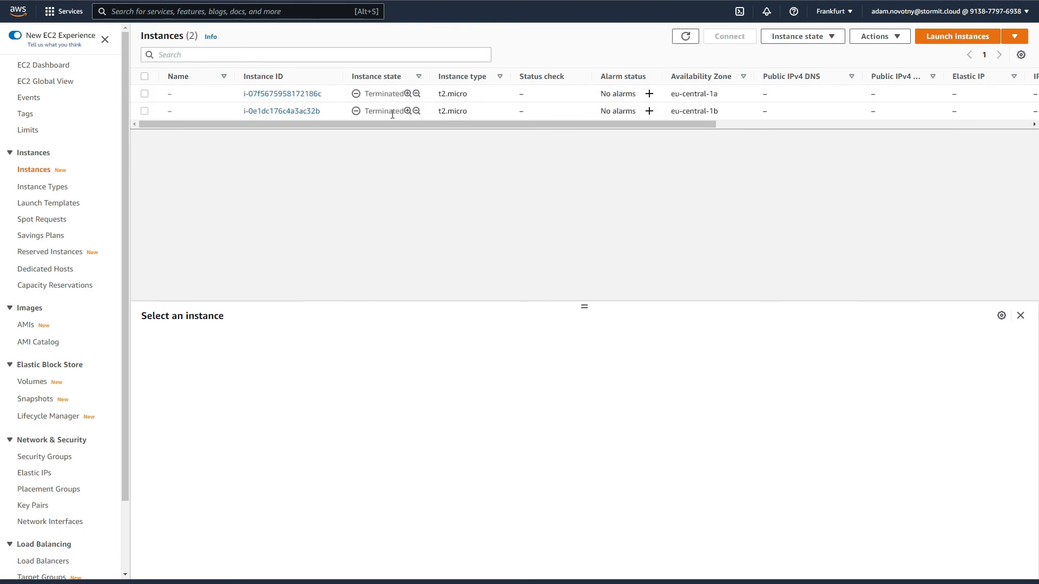
- Search 'route53' and go to the Route 53 dashboard
text(ro)
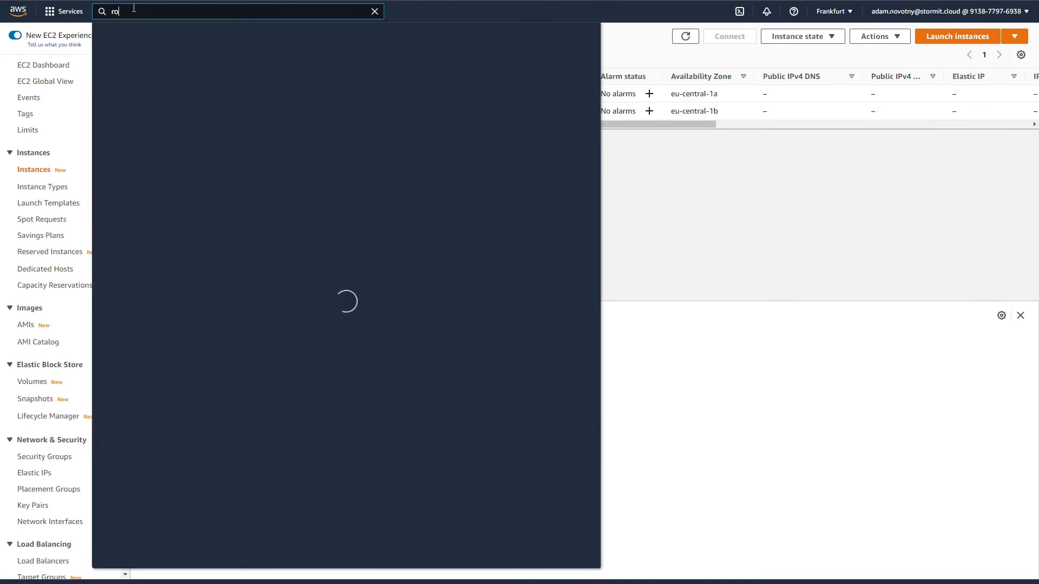
text(ute53)
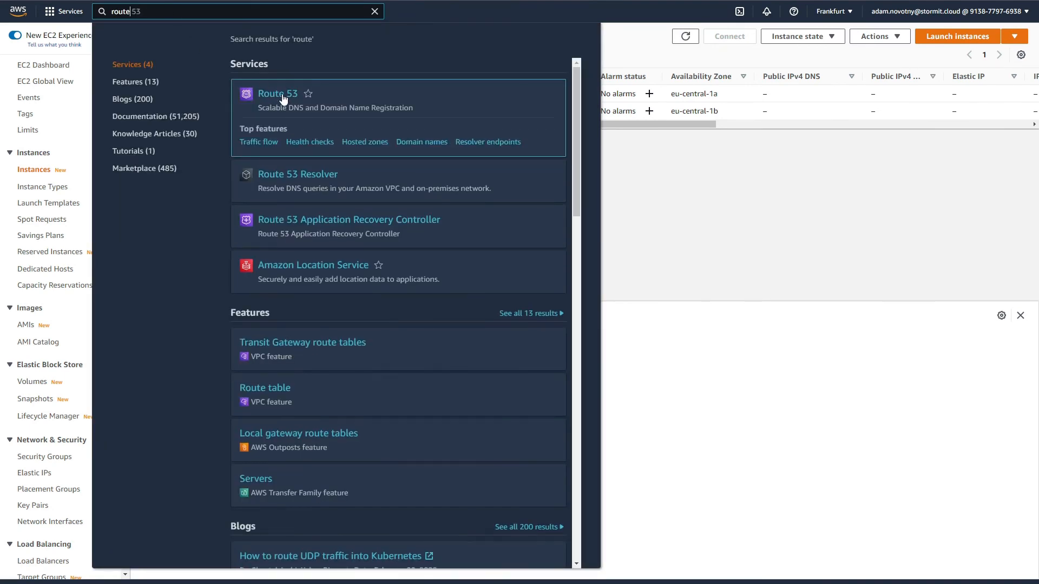
click(277, 93)
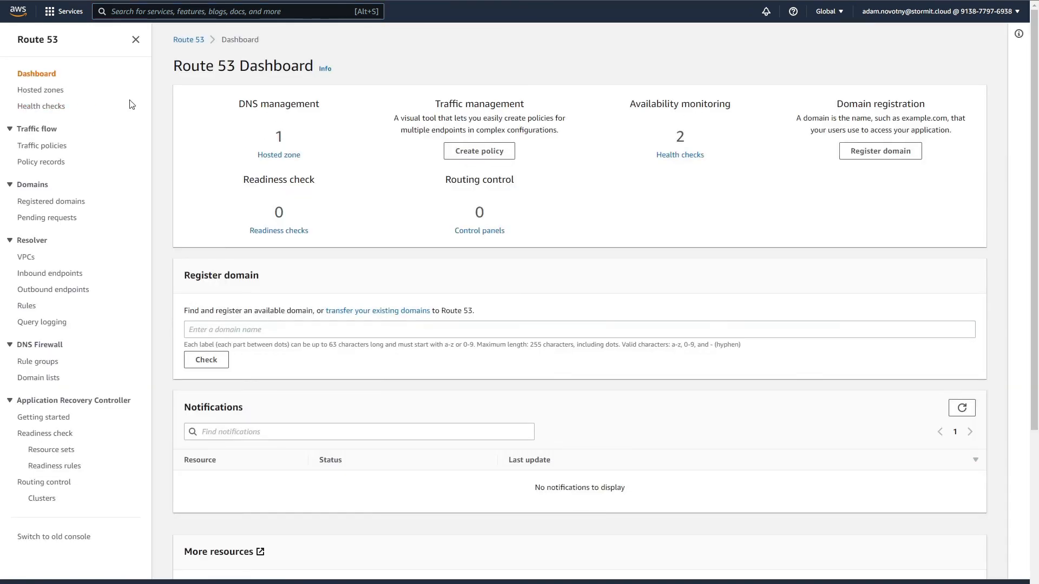
- Review the health checks: fr-alb Unhealthy and in alarm, ir-alb Healthy
click(40, 106)
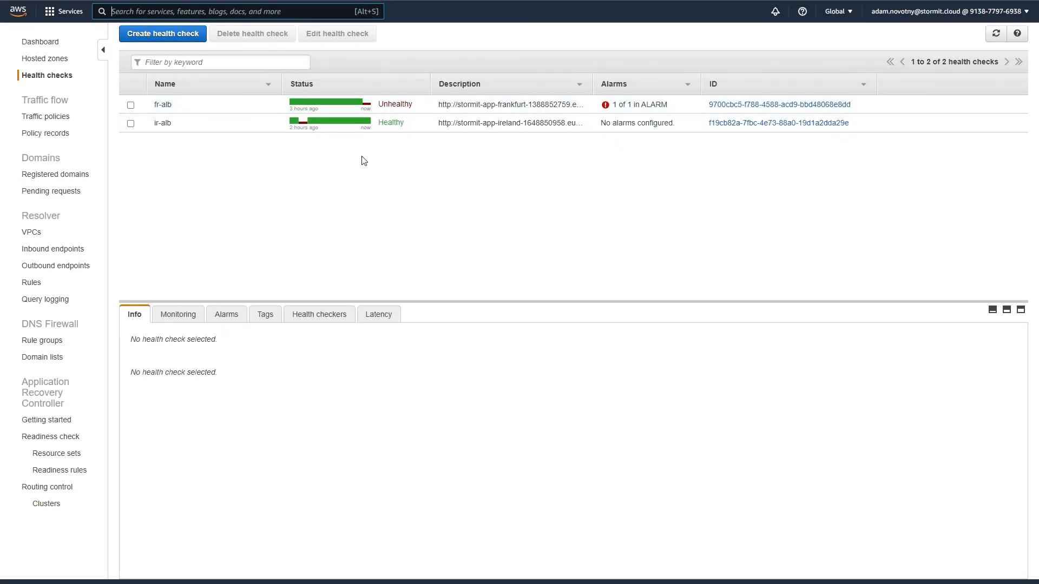
mouse_move(451, 155)
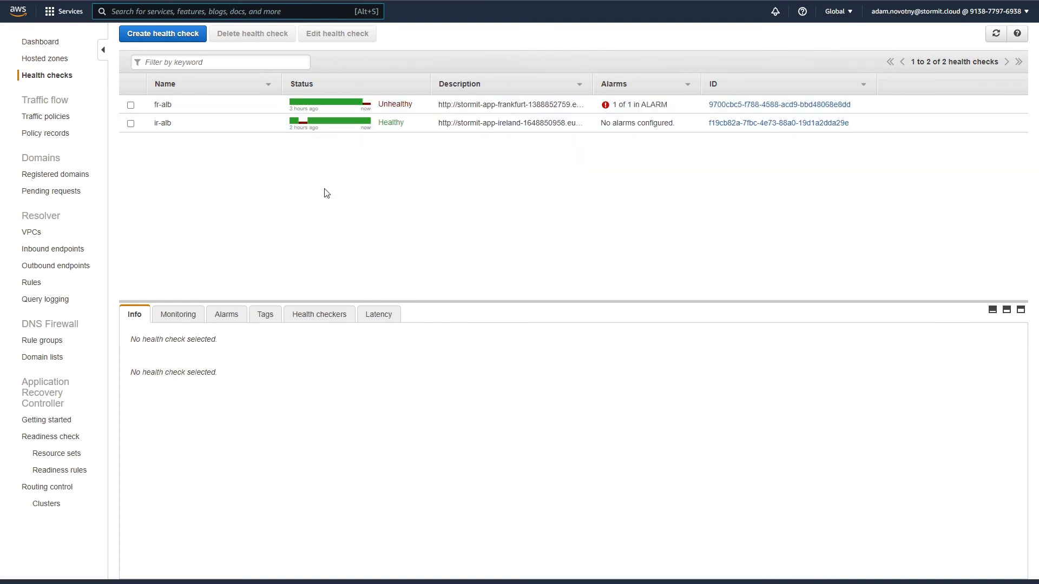
mouse_move(299, 182)
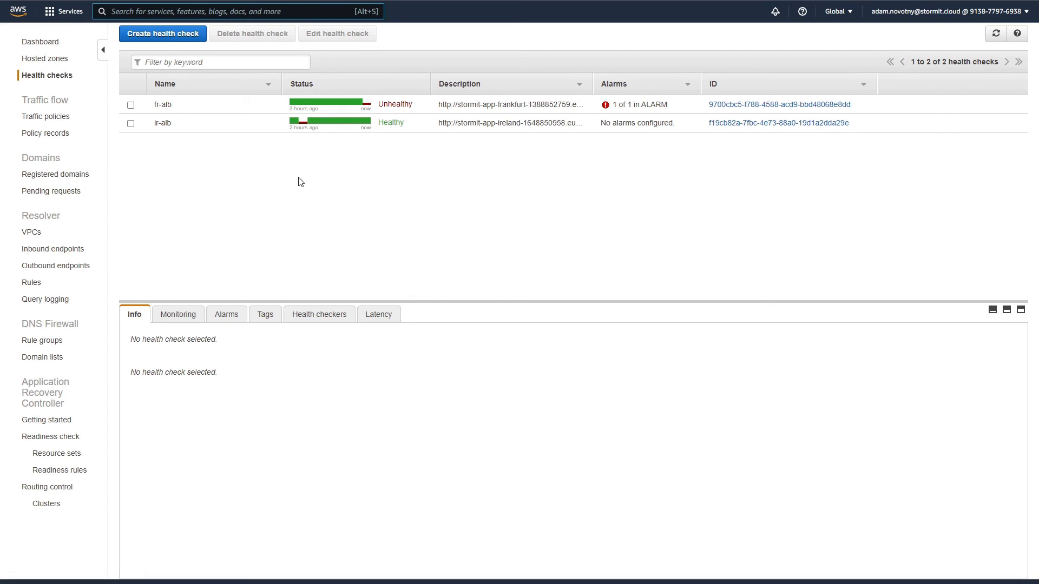